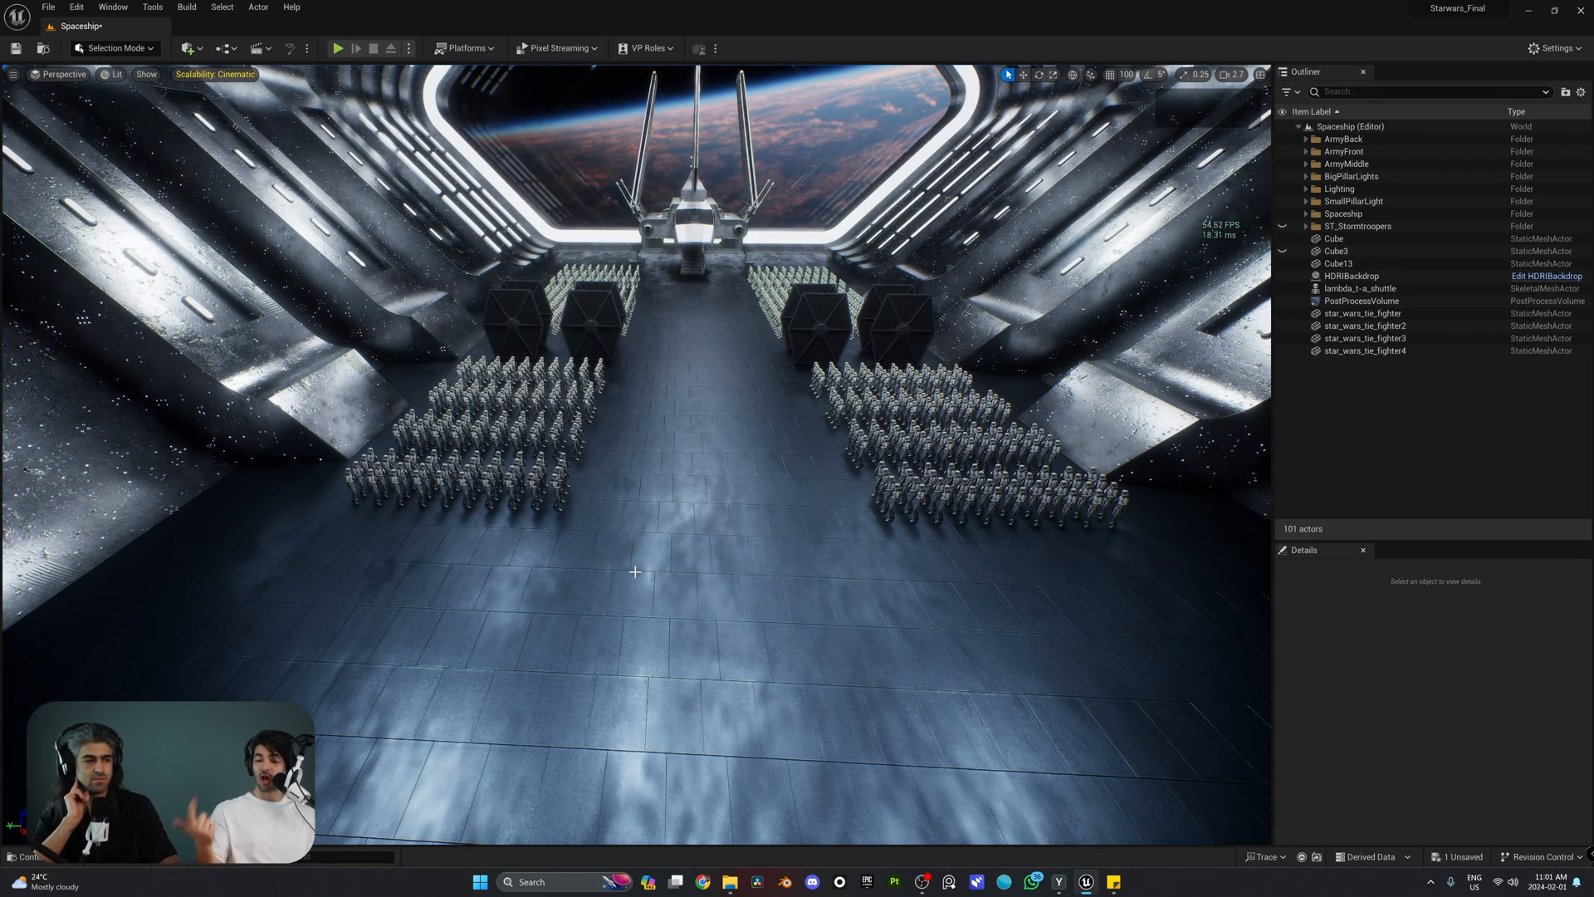
{"action": "mouse_move", "coordinate": [457, 437]}
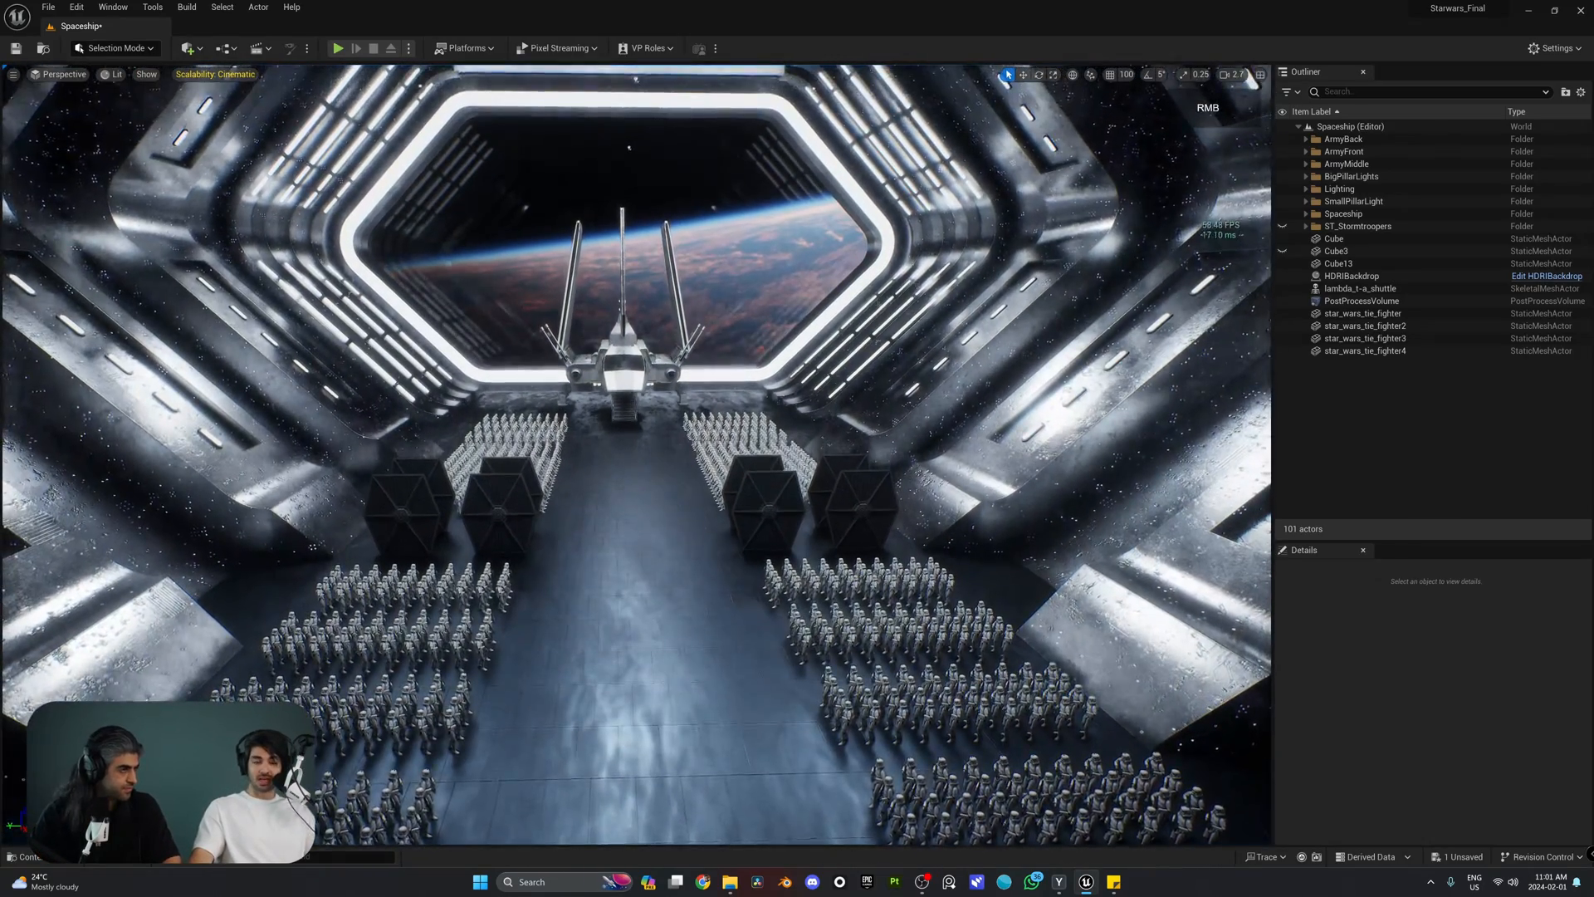
Launch Quixel Bridge from the Add menu and open the Decals category from Home
{"action": "left_click", "coordinate": [186, 48]}
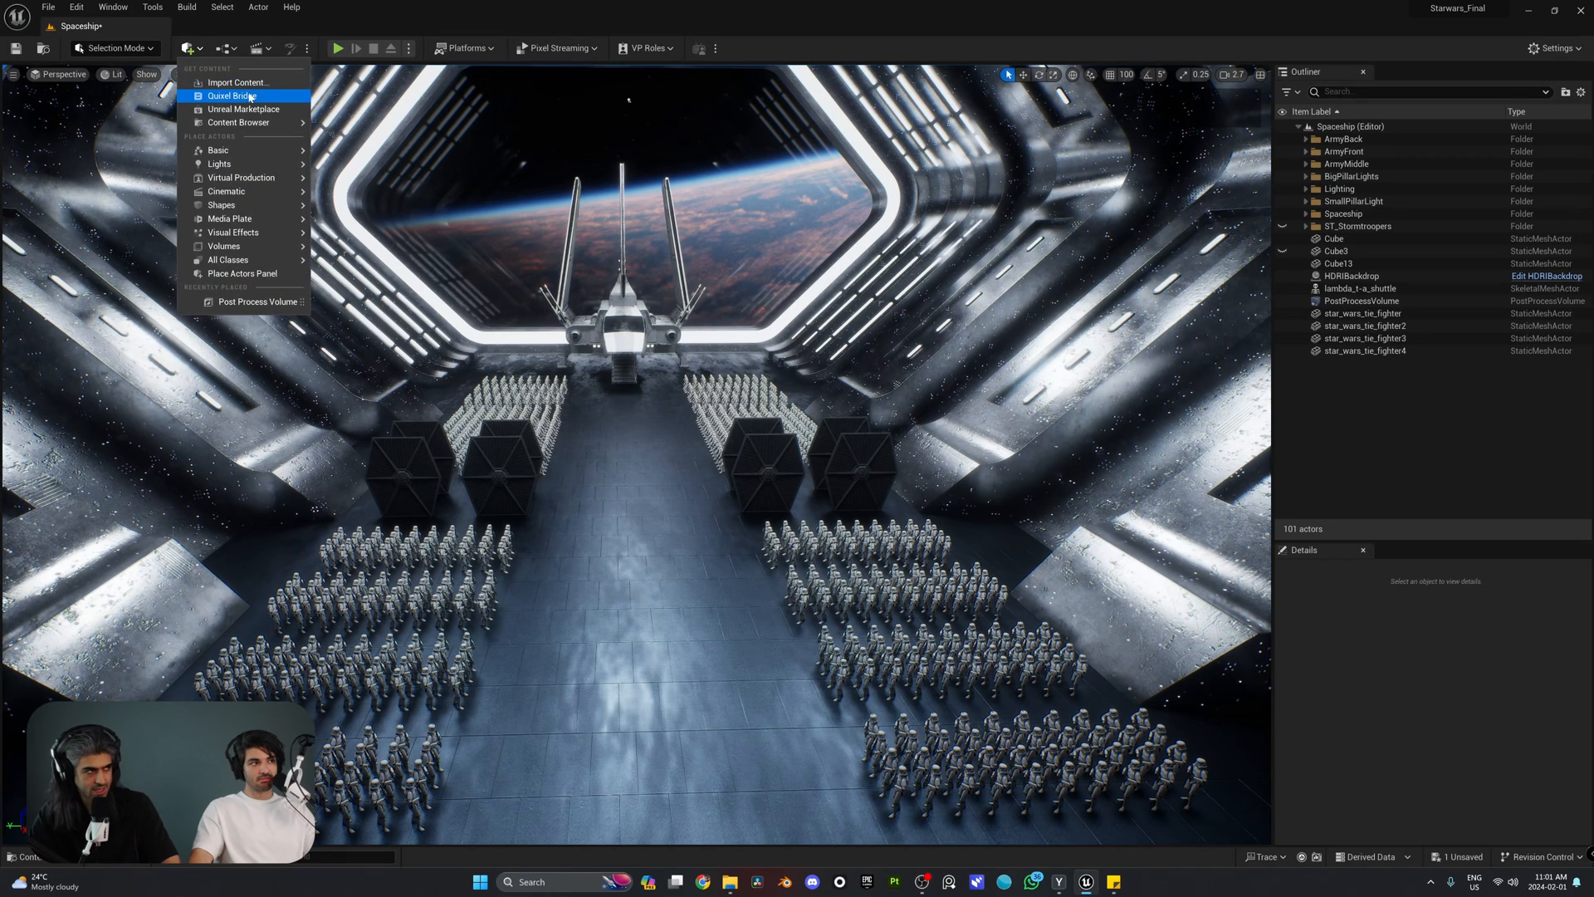
{"action": "left_click", "coordinate": [231, 95]}
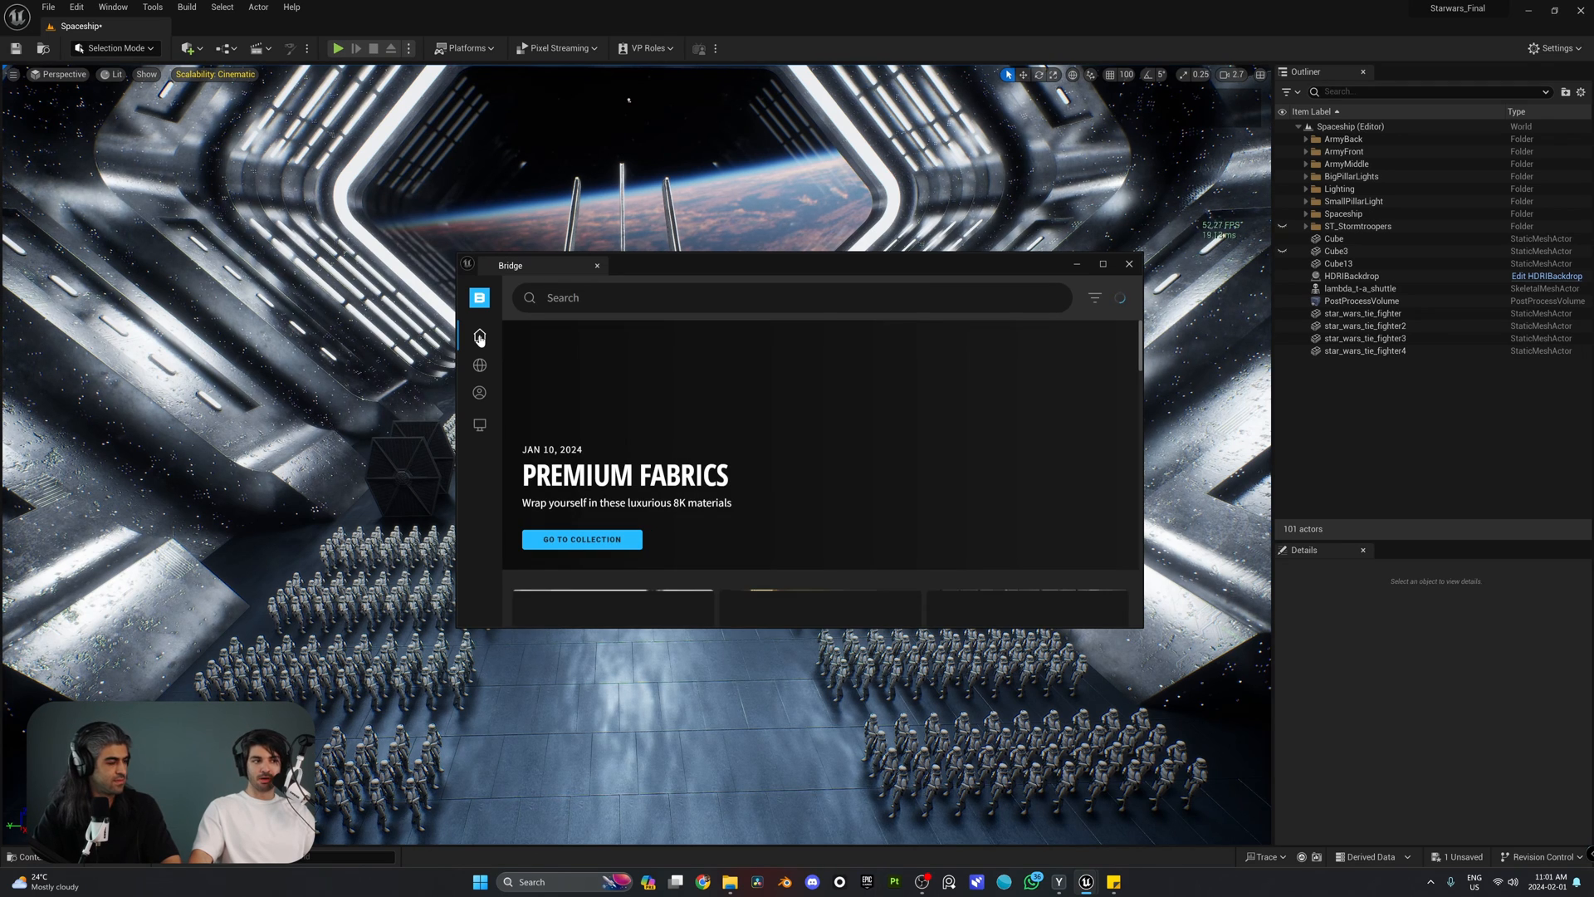
{"action": "left_click", "coordinate": [478, 335]}
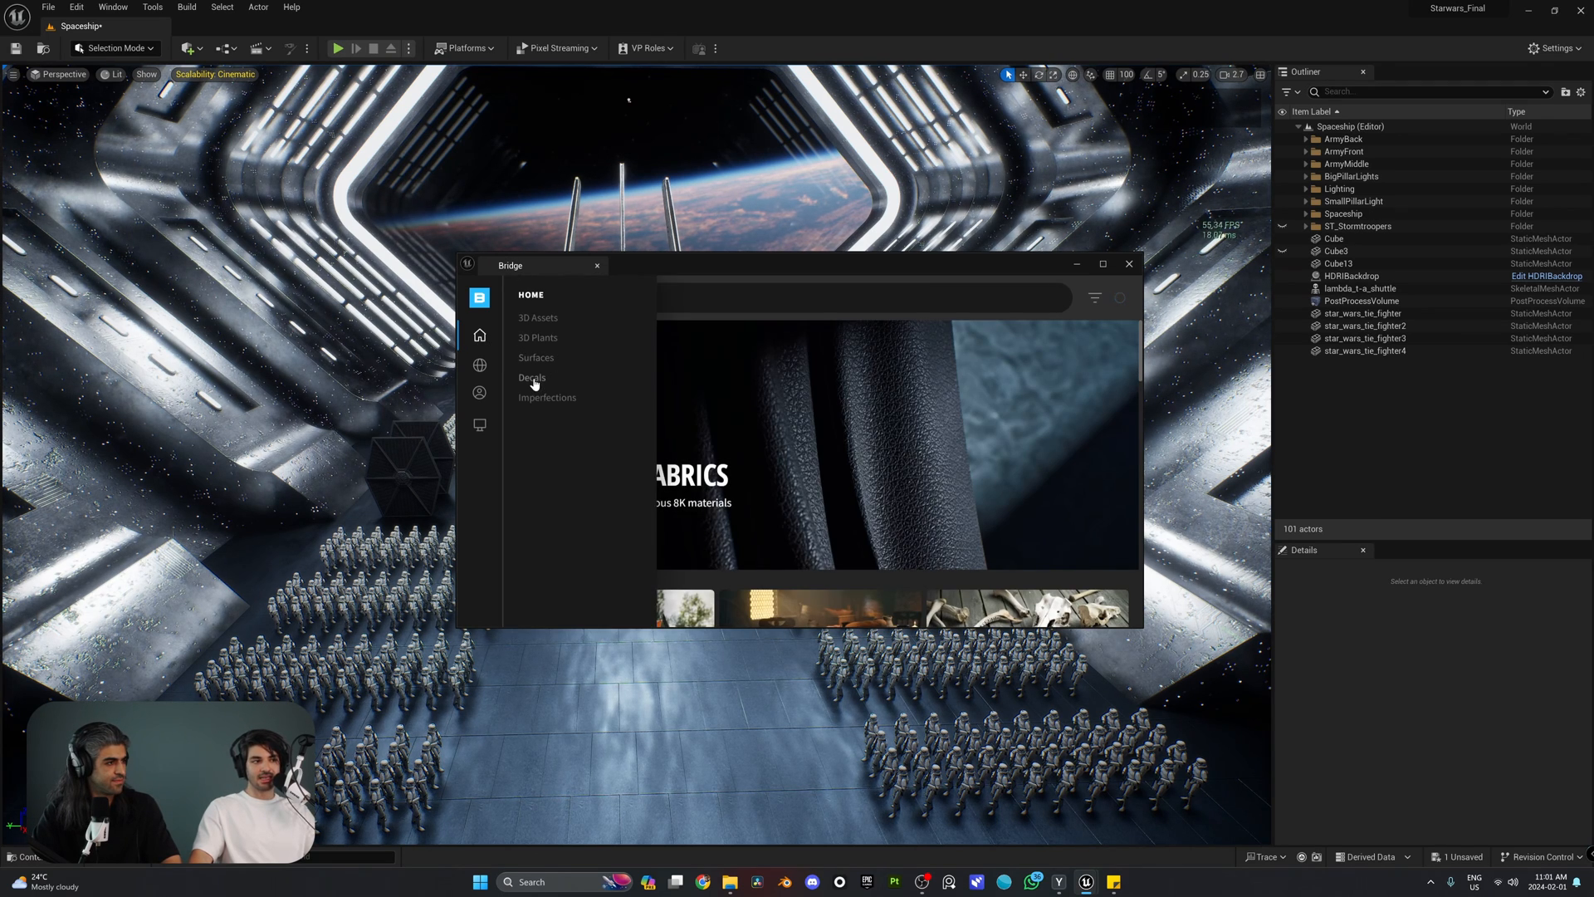
{"action": "left_click", "coordinate": [532, 378]}
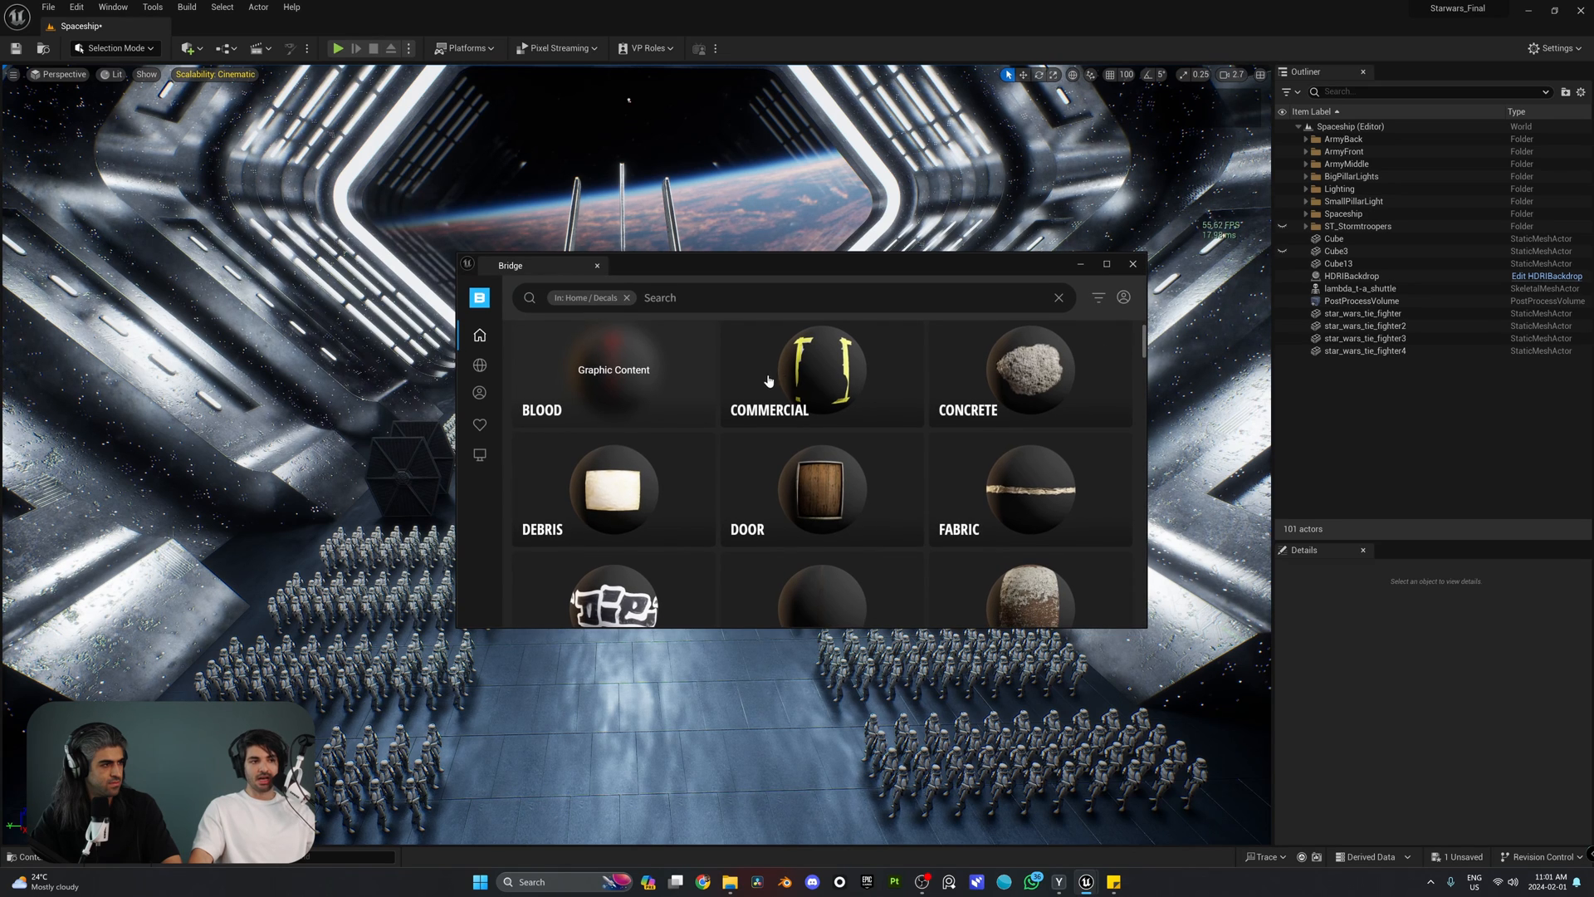
Scroll through the Decals category grid in Quixel Bridge
{"action": "scroll", "scroll_direction": "down", "scroll_amount": 3}
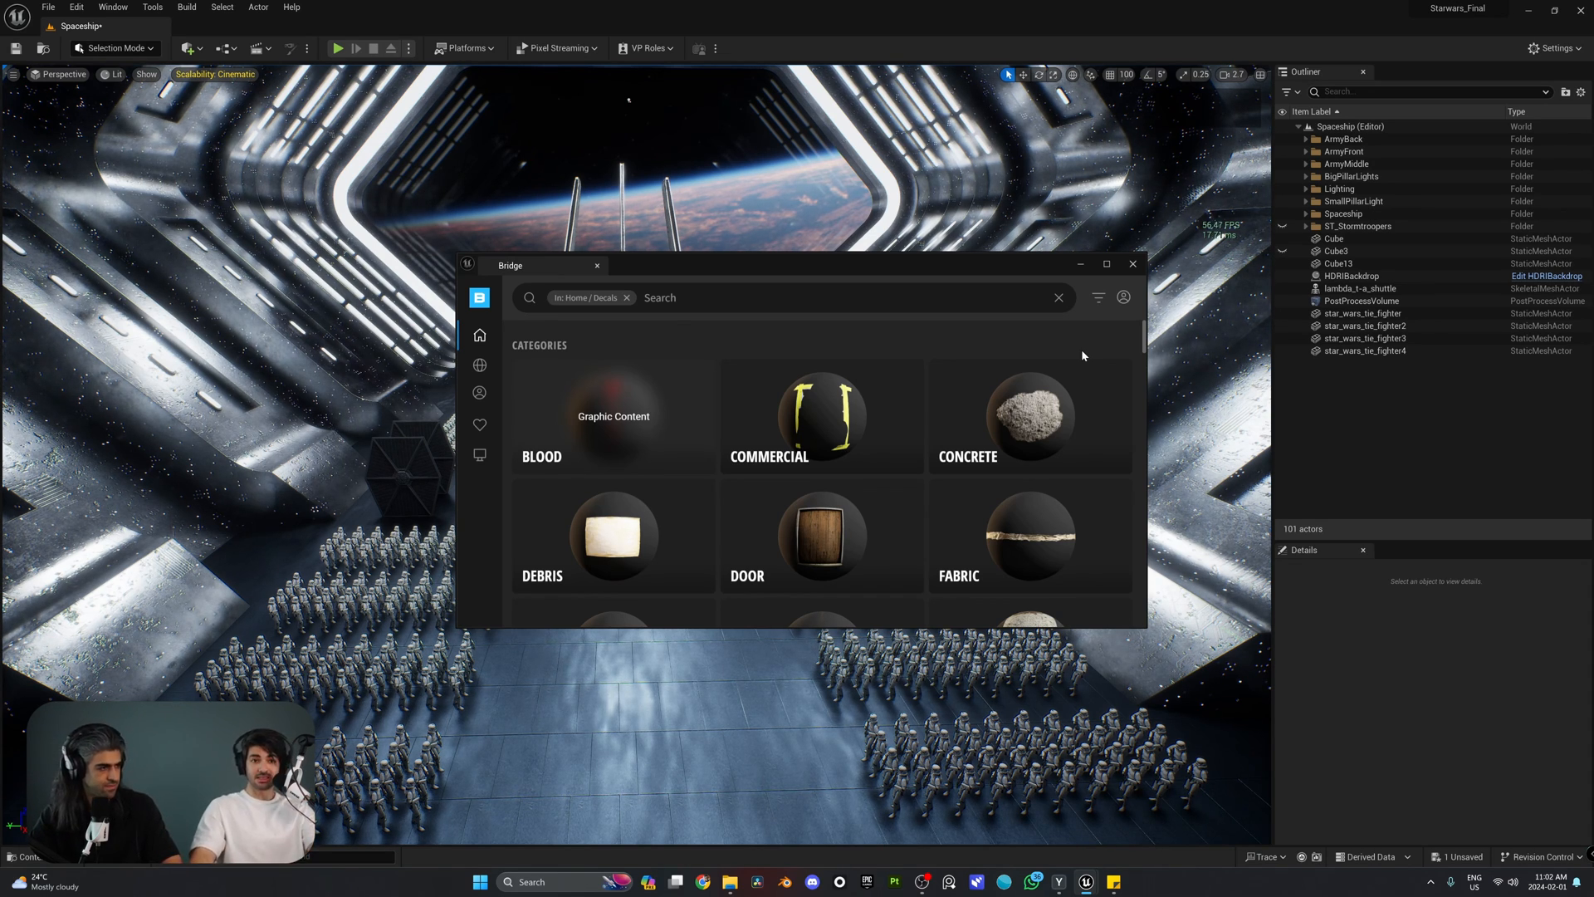
{"action": "scroll", "scroll_direction": "down", "scroll_amount": 3}
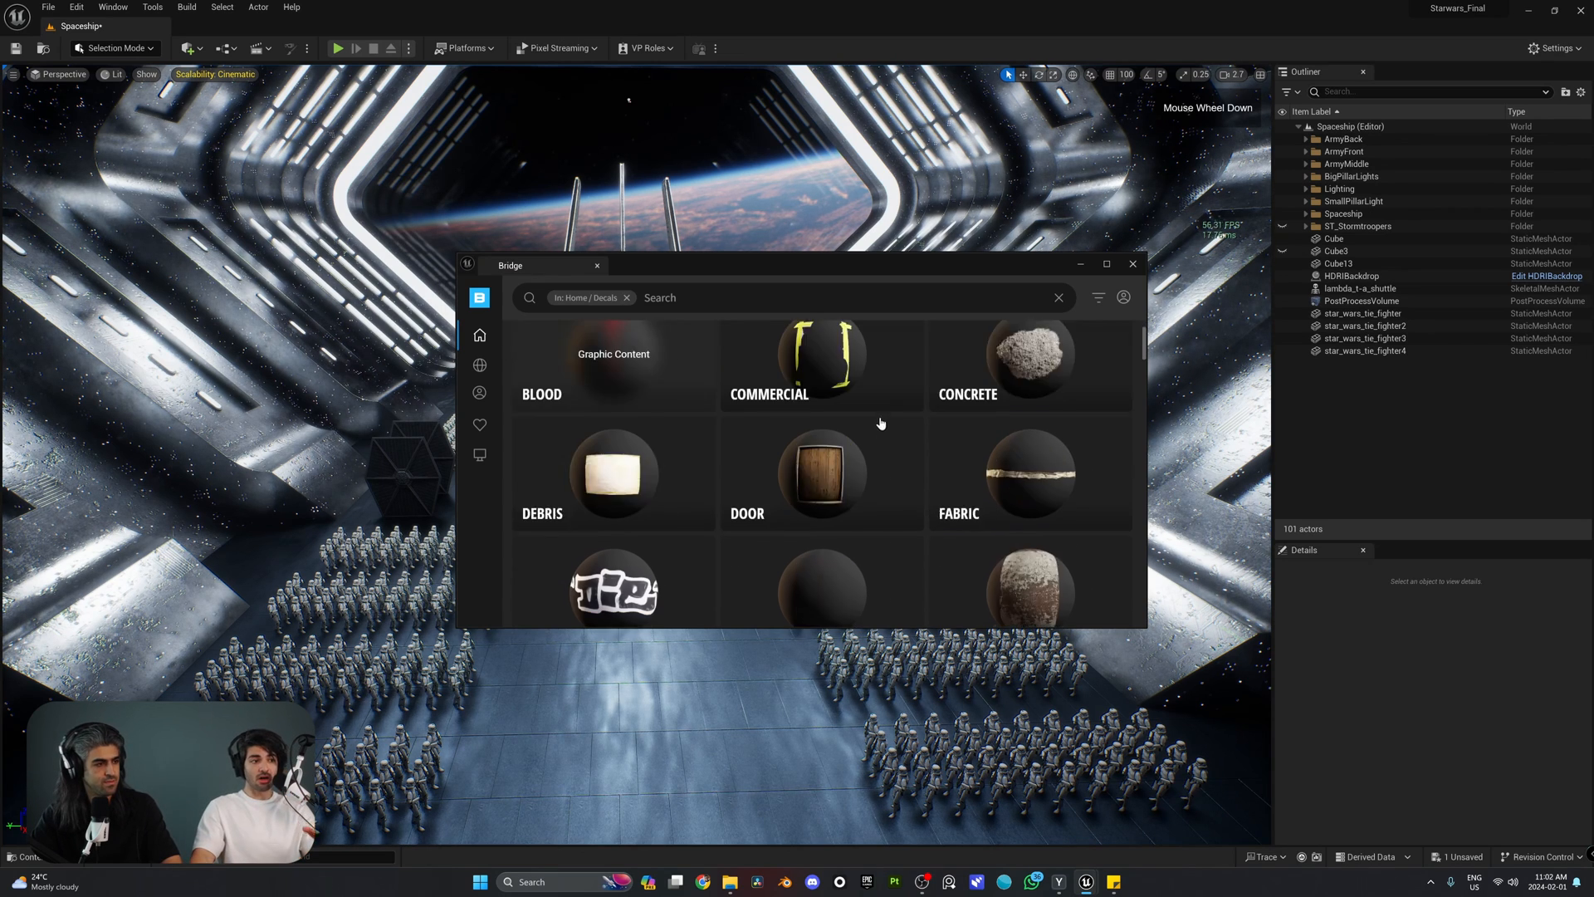
{"action": "scroll", "scroll_direction": "down", "scroll_amount": 3}
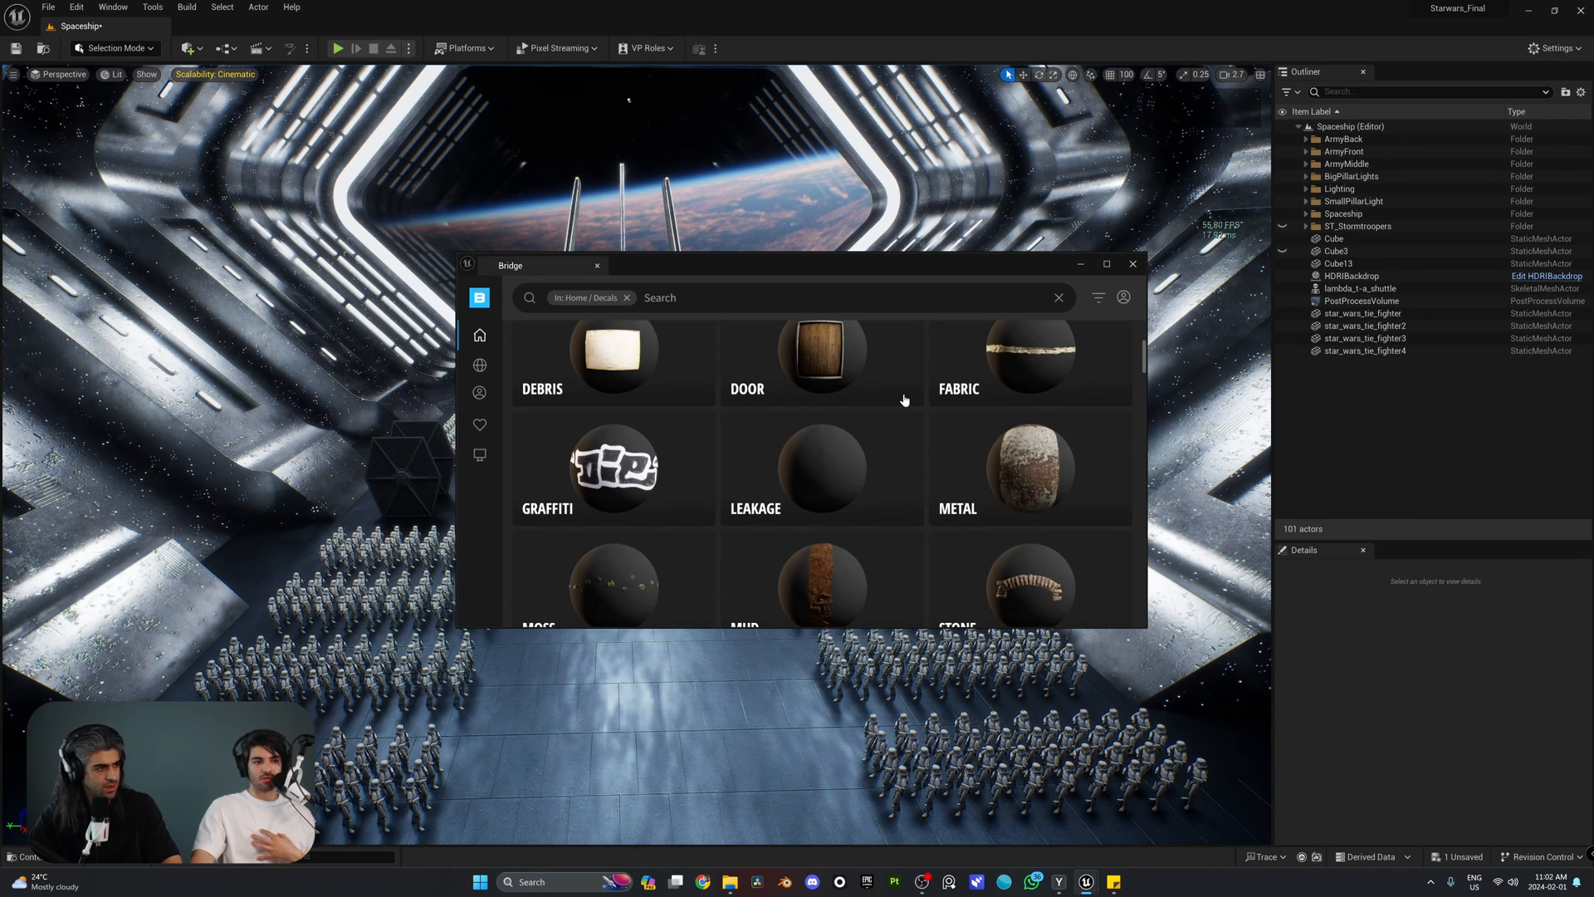
{"action": "scroll", "scroll_direction": "up", "scroll_amount": 3}
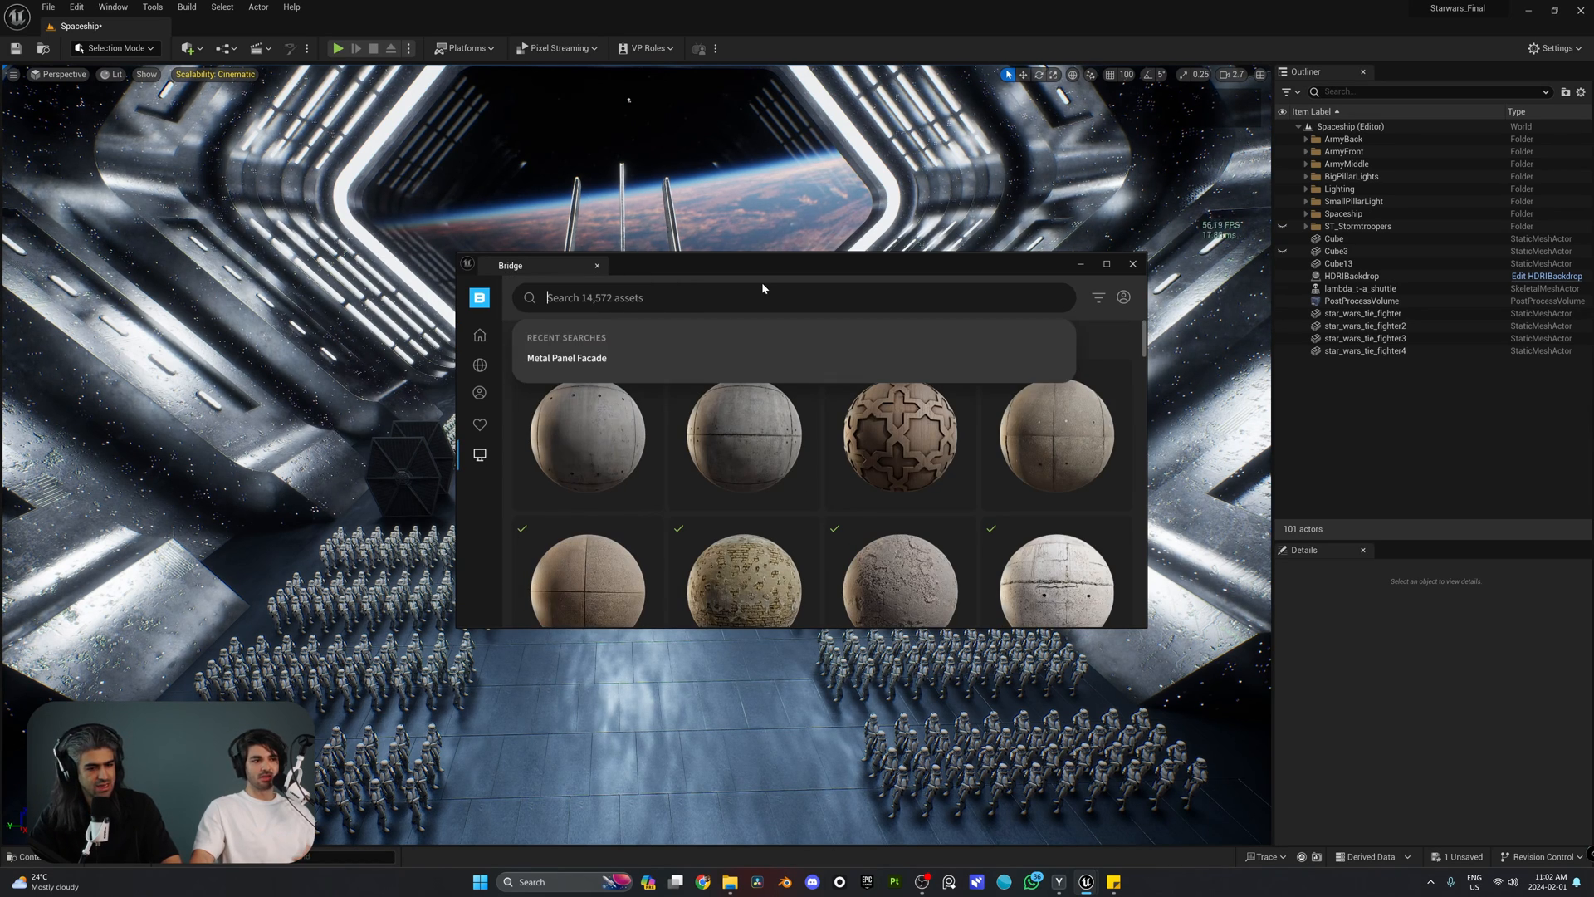
Search downloads for 'yellow road' and pick the Yellow Road Line decal
{"action": "type", "text": "y"}
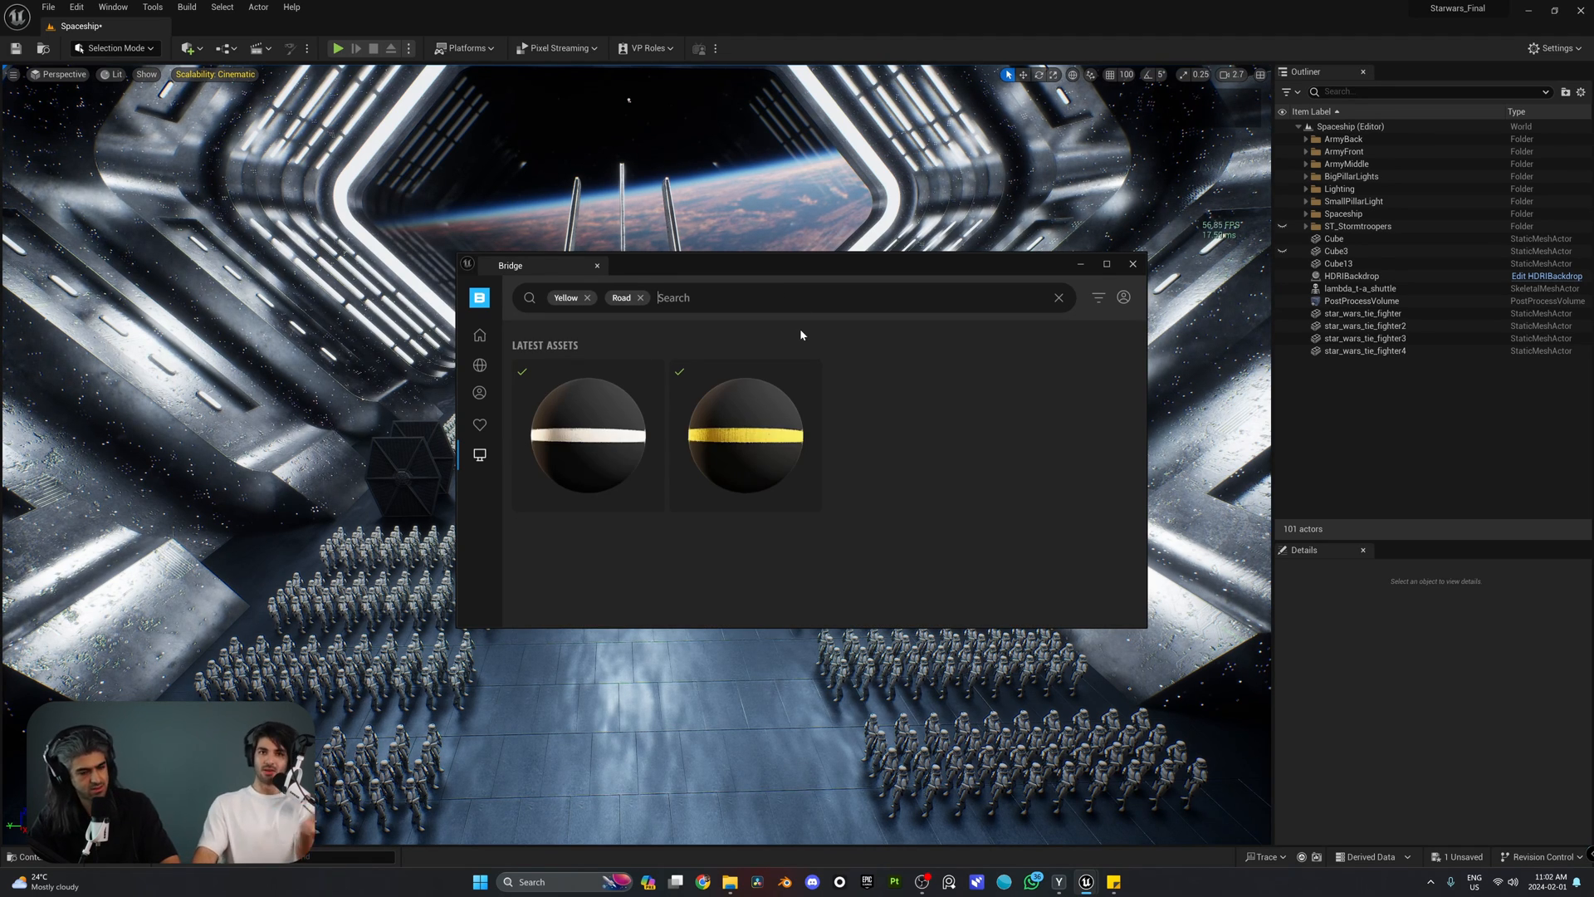
{"action": "mouse_move", "coordinate": [758, 447]}
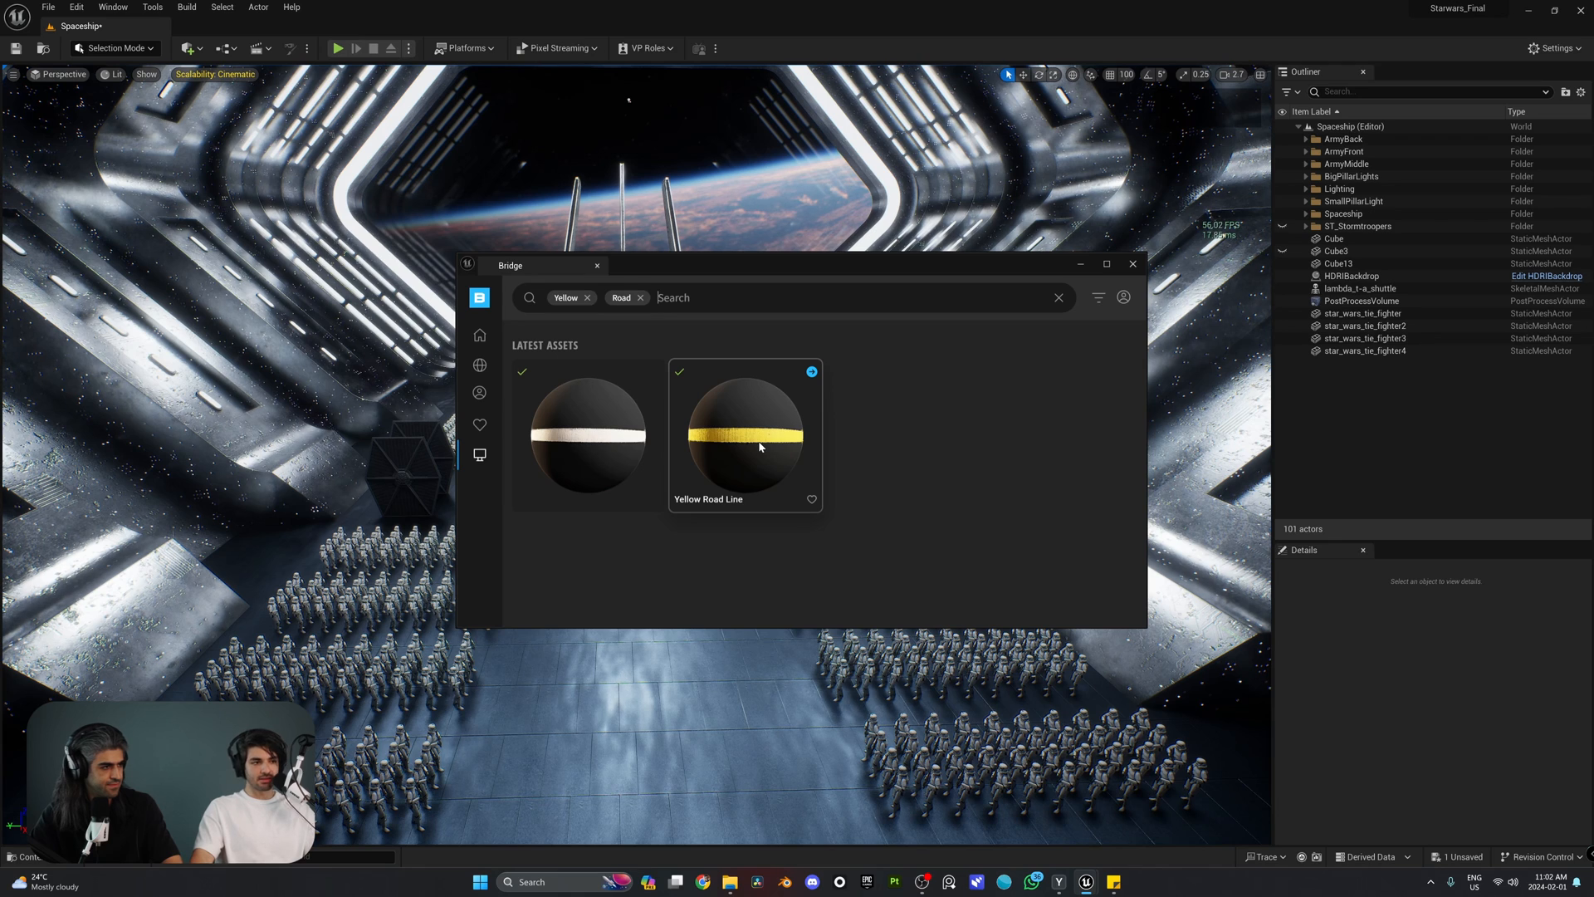
{"action": "left_click", "coordinate": [744, 432]}
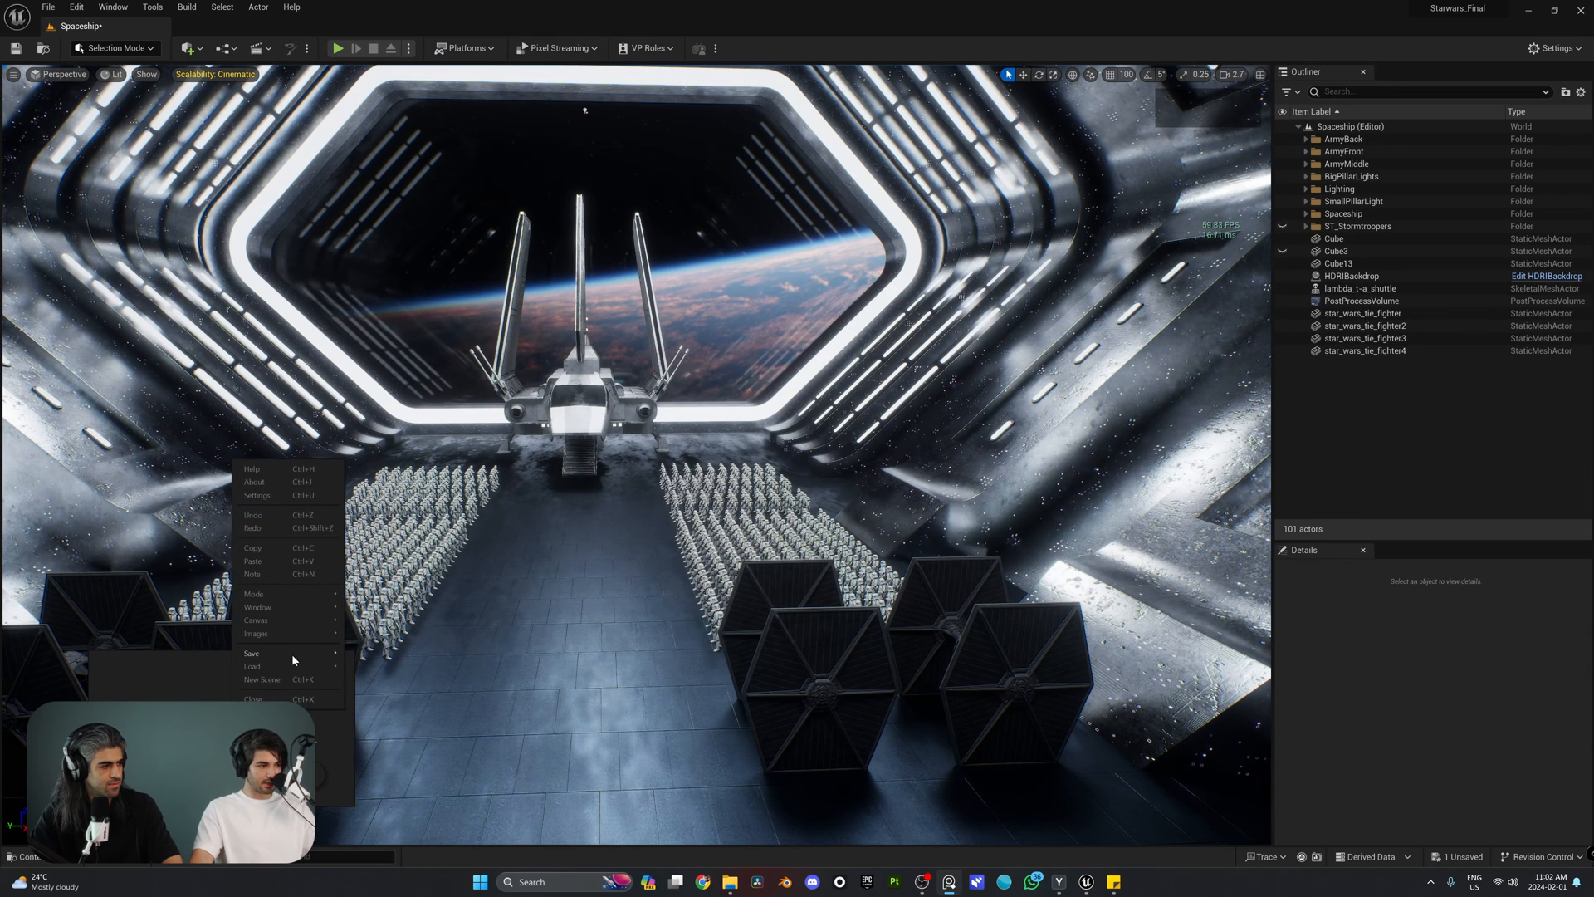
{"action": "mouse_move", "coordinate": [253, 666]}
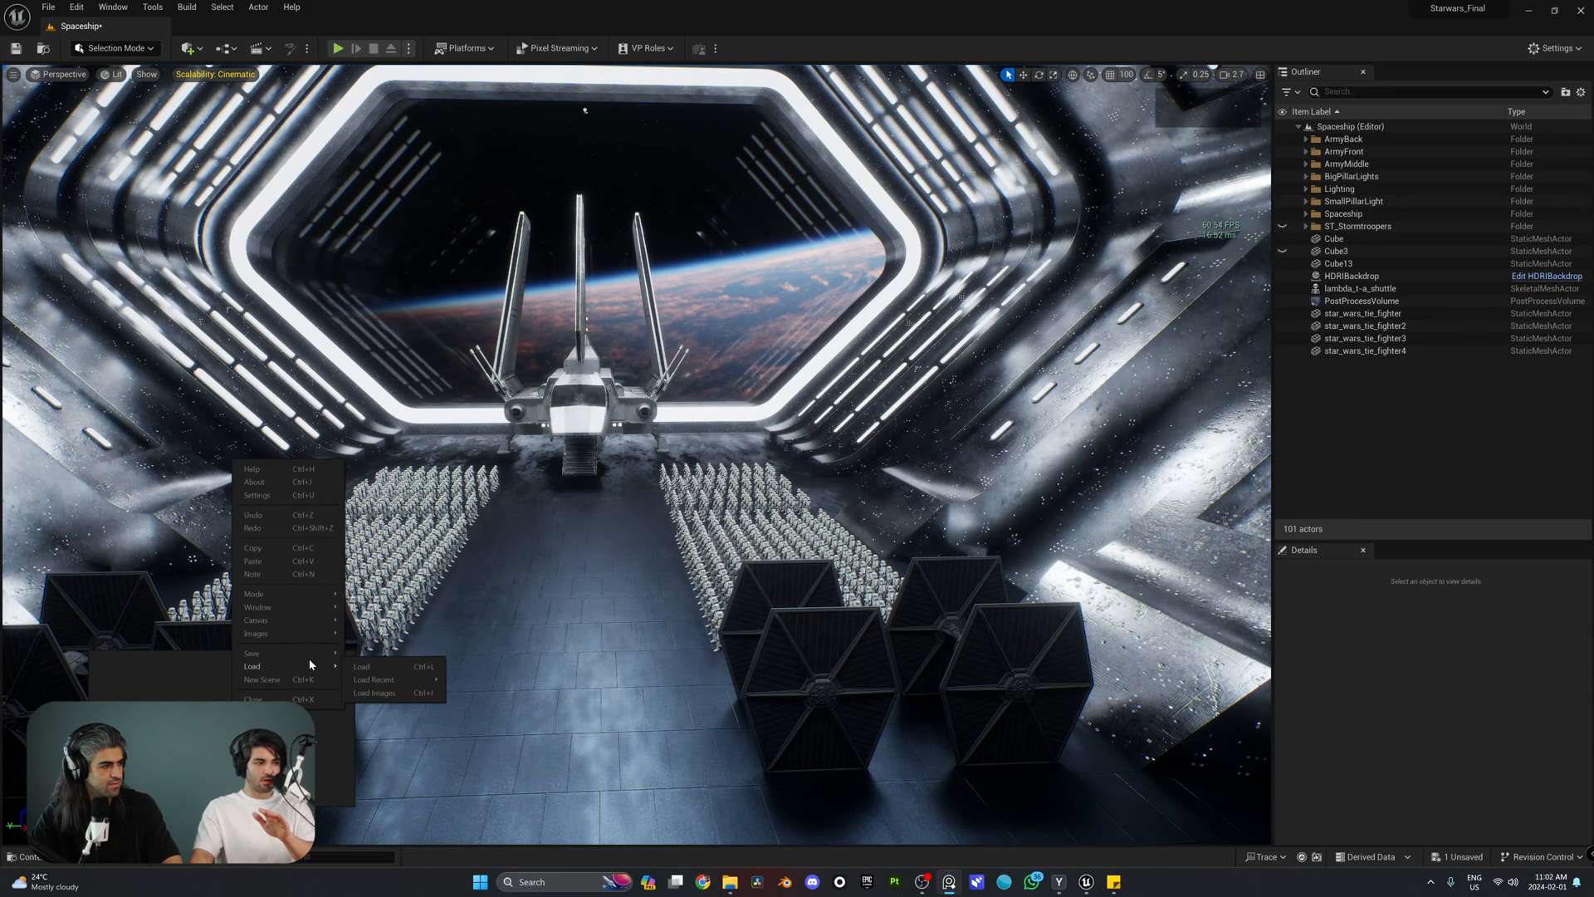
{"action": "mouse_move", "coordinate": [373, 678]}
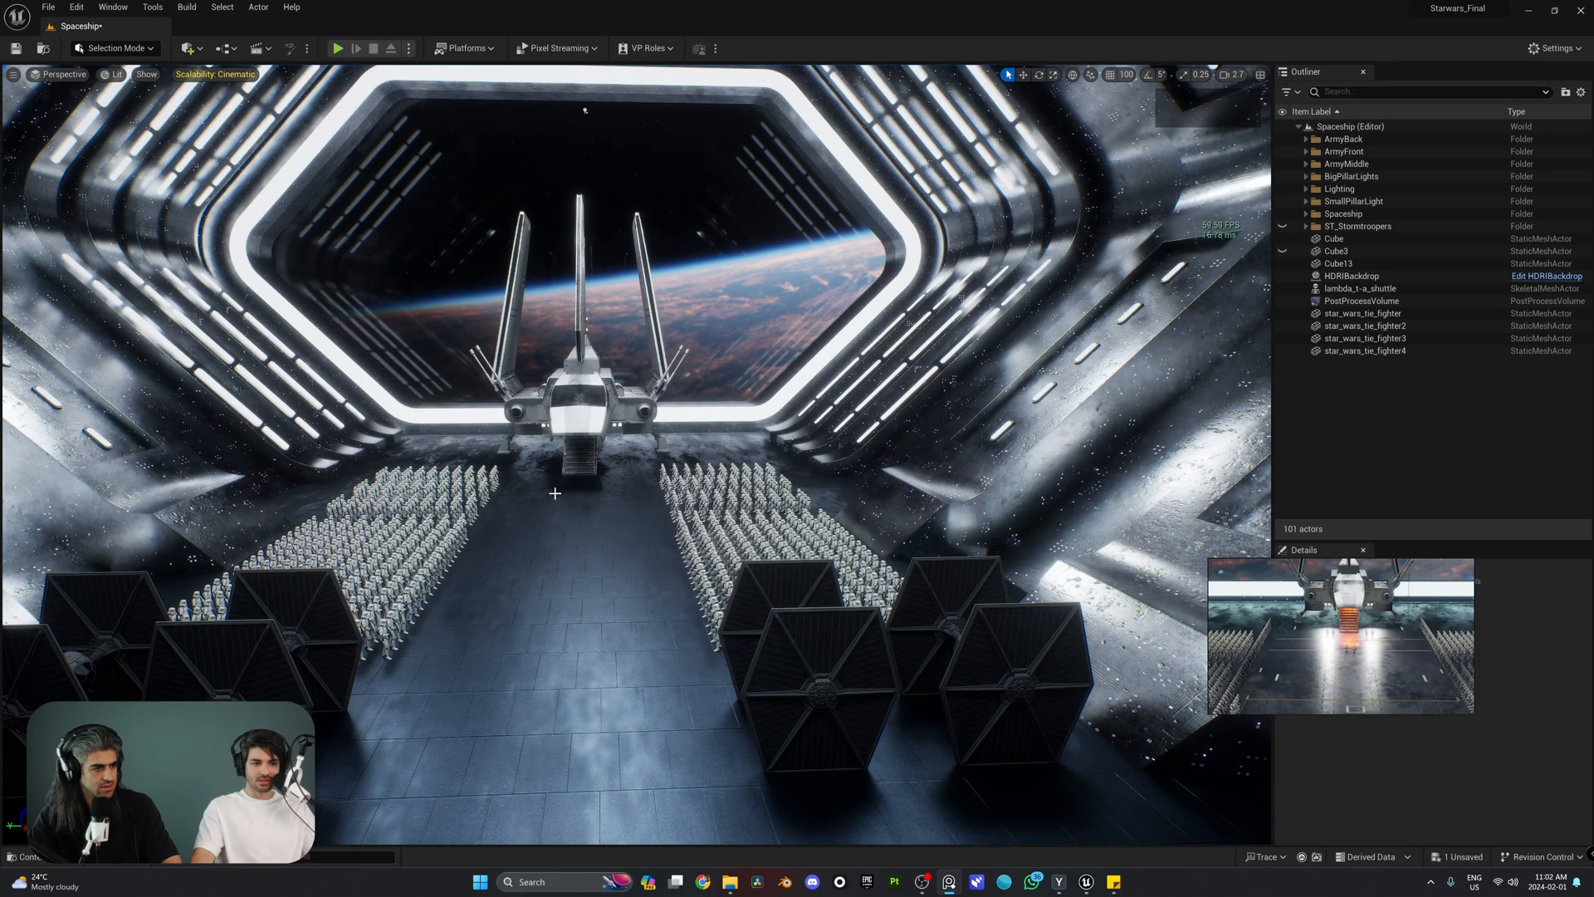
Zoom into the shuttle landing-pad reference image
{"action": "scroll", "scroll_direction": "up", "scroll_amount": 3}
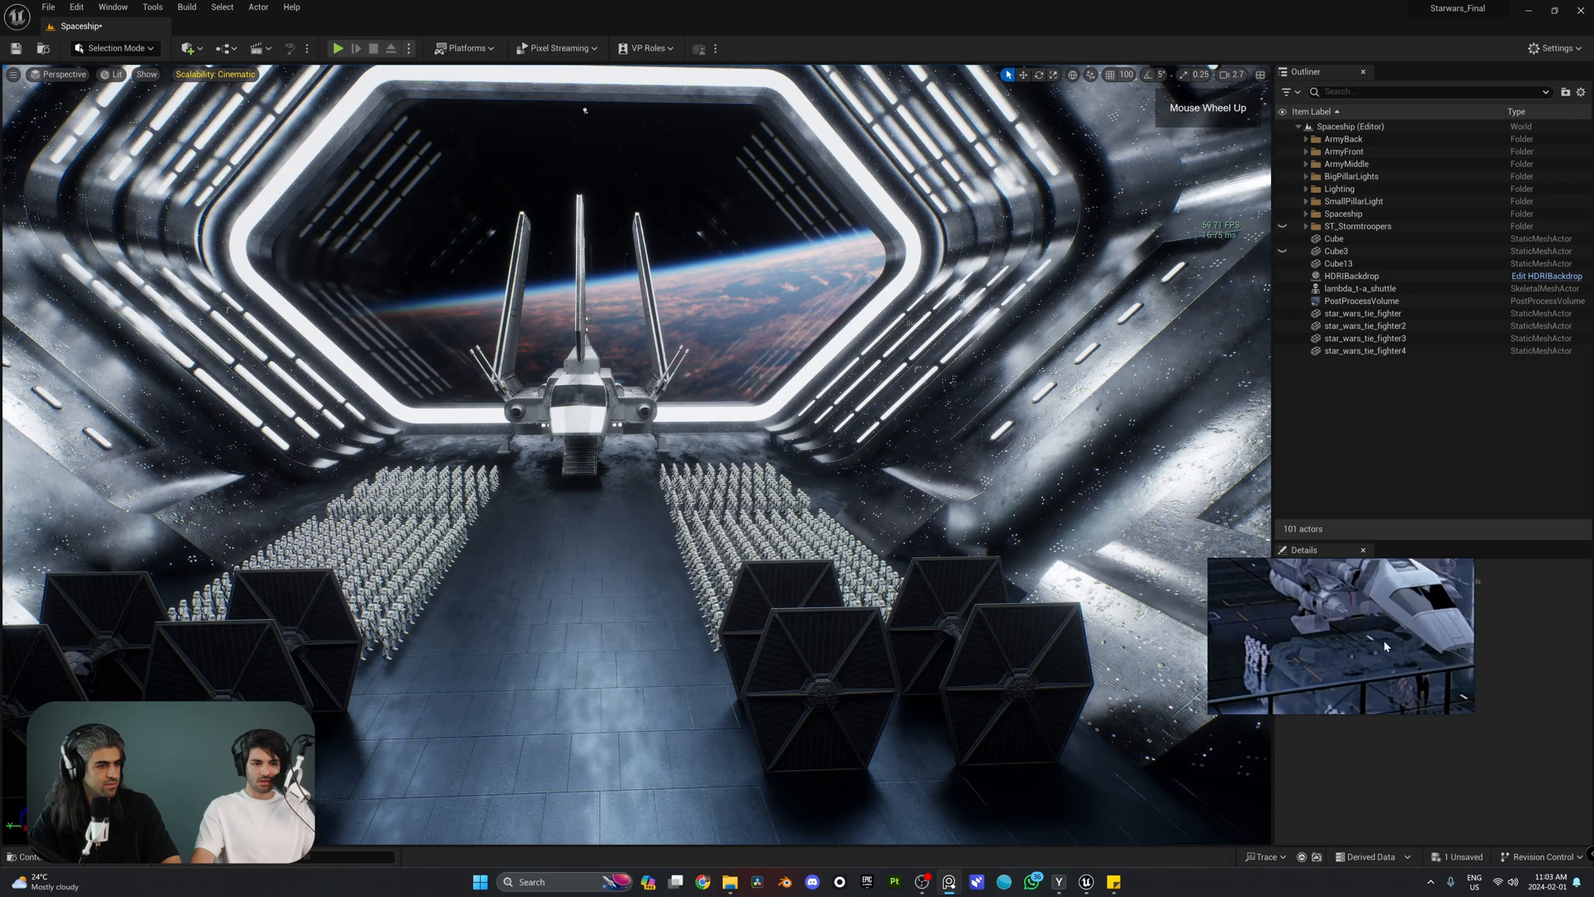
{"action": "scroll", "scroll_direction": "up", "scroll_amount": 3}
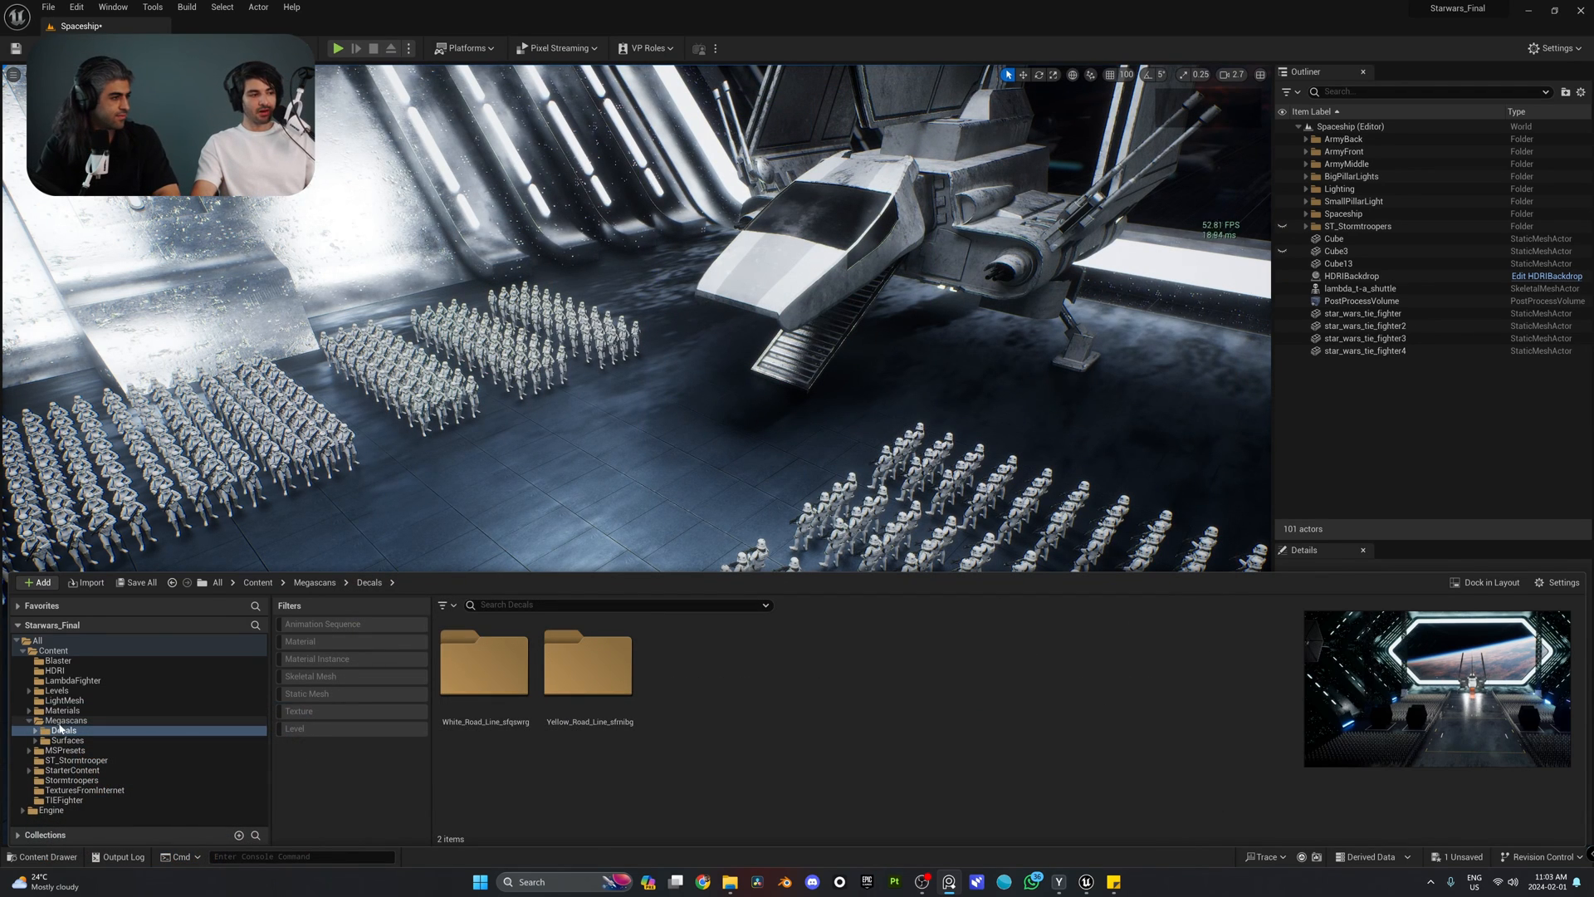
Browse from Megascans into Decals and open the Yellow_Road_Line asset folder
{"action": "left_click", "coordinate": [65, 724]}
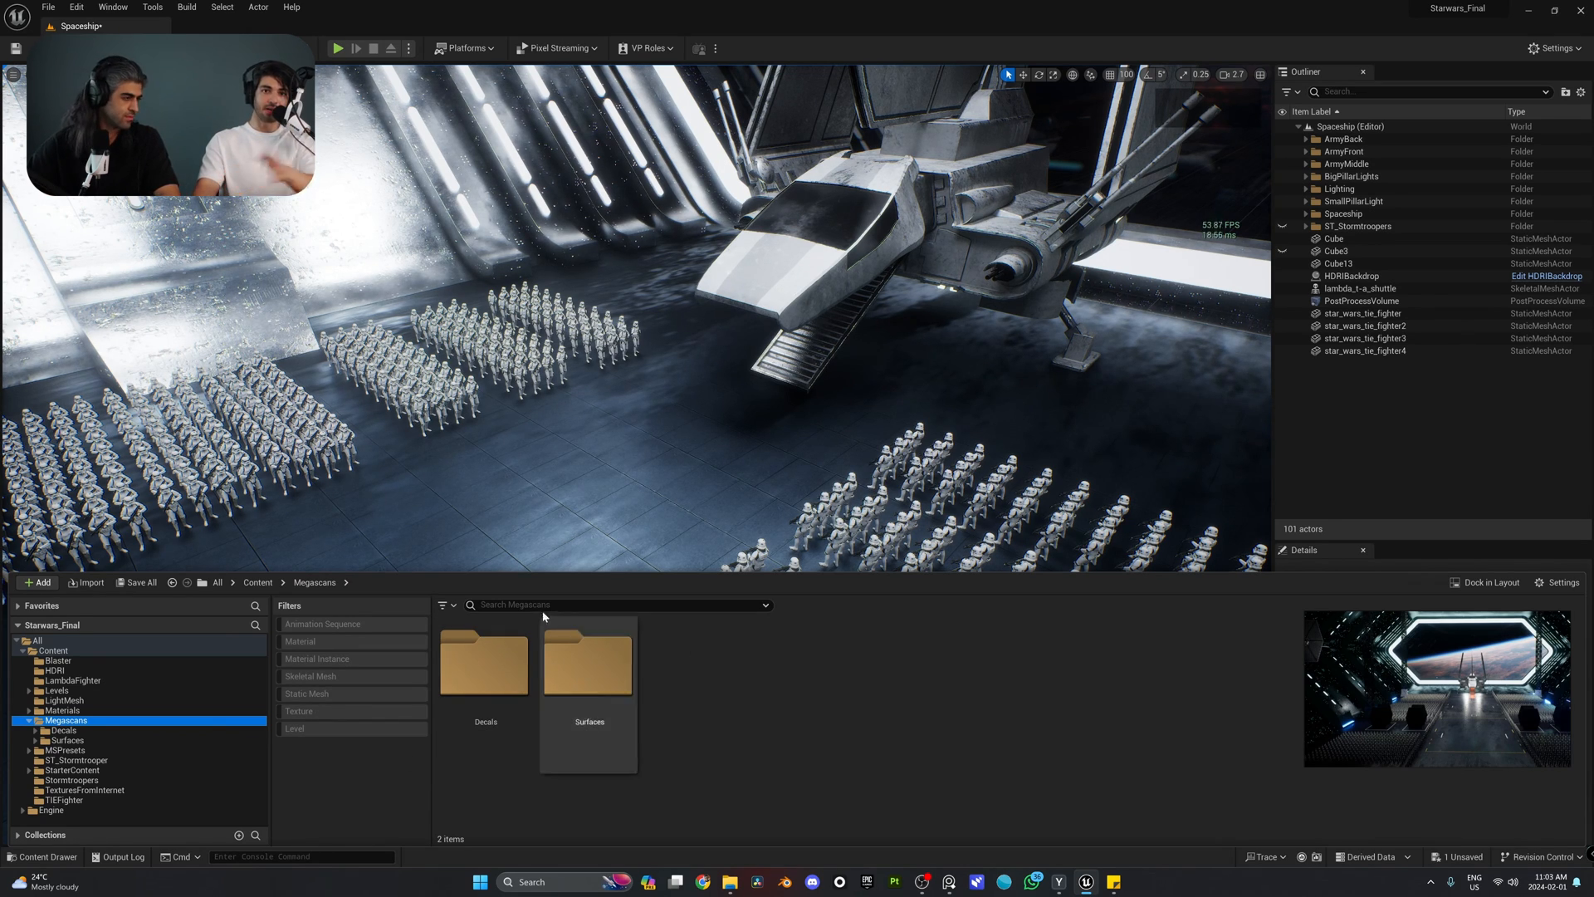
{"action": "double_click", "coordinate": [485, 661]}
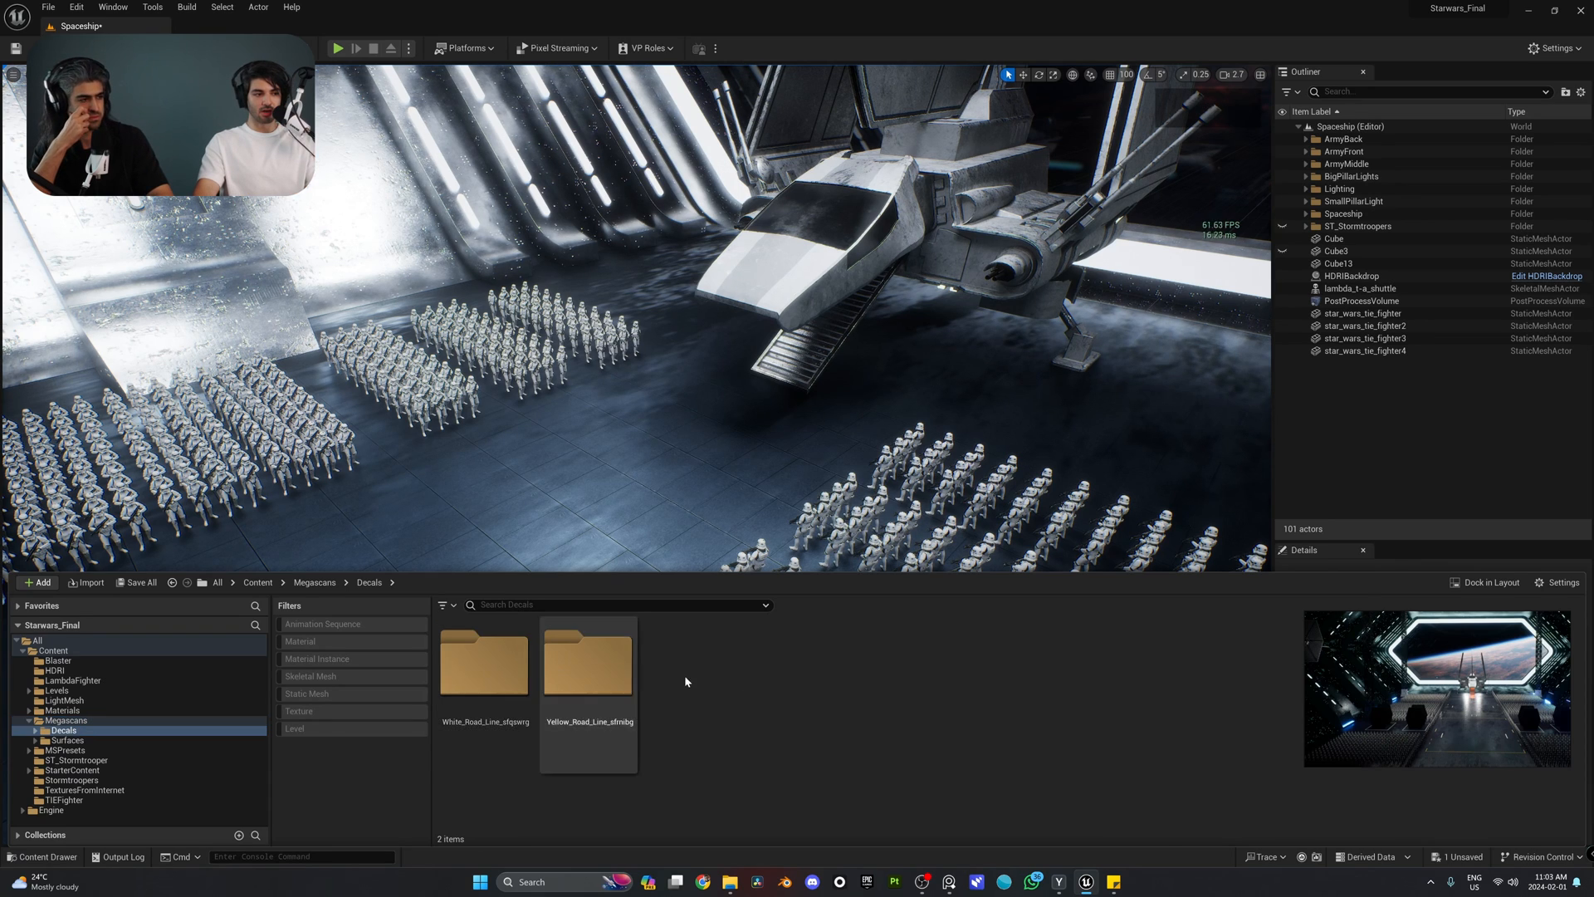
{"action": "double_click", "coordinate": [588, 661]}
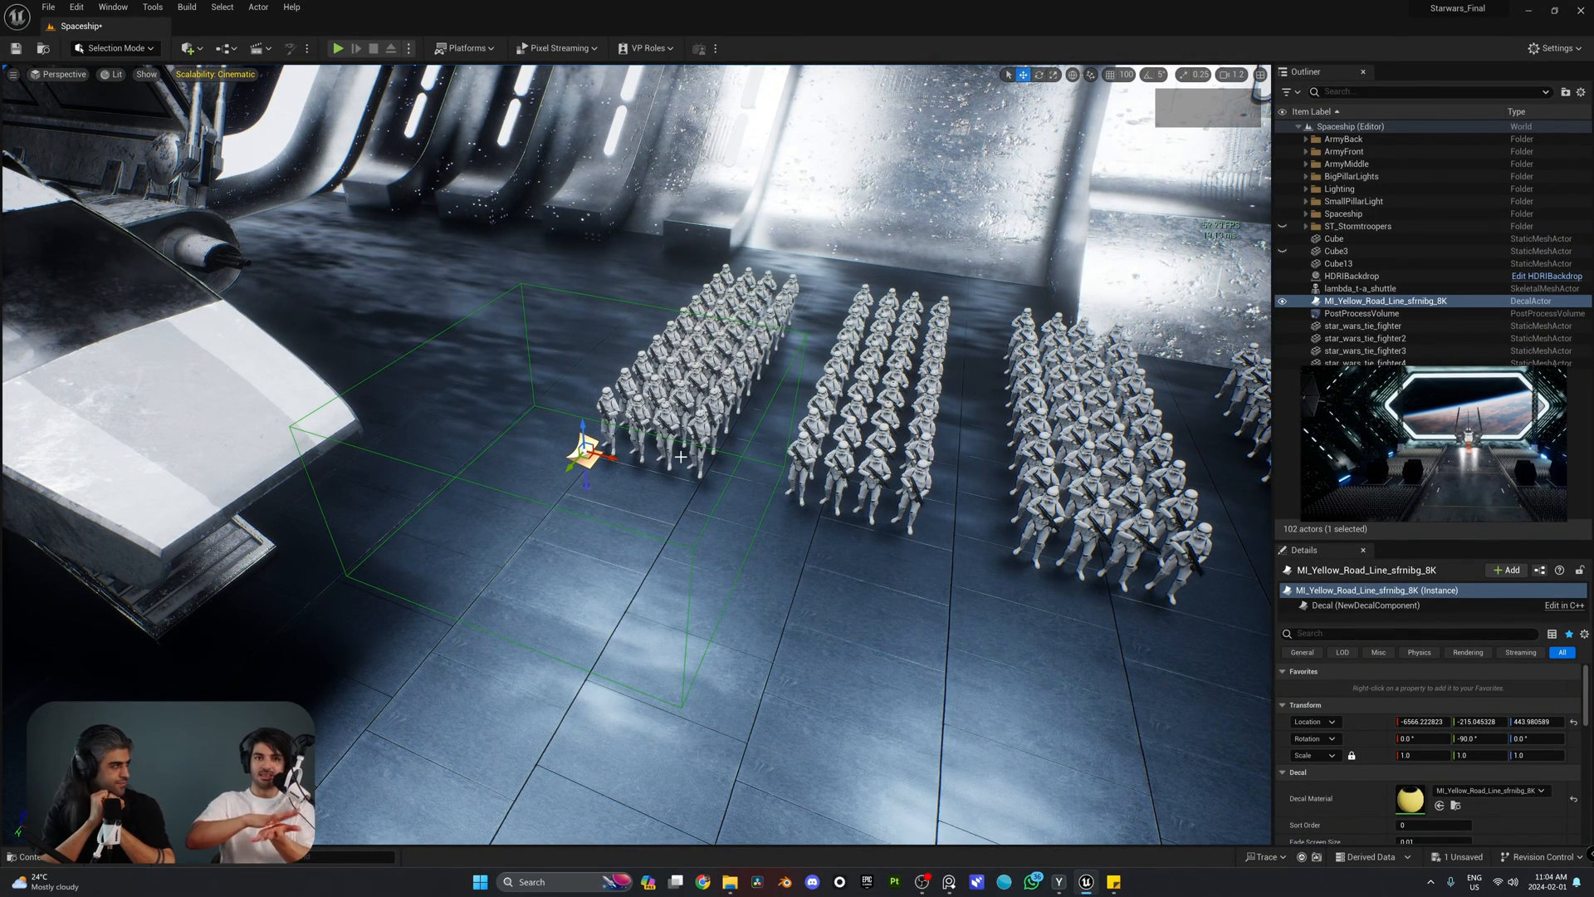
Drop the yellow decal to floor height, slim it to a strip, rotate 90° and reposition it
{"action": "left_click", "coordinate": [1038, 74]}
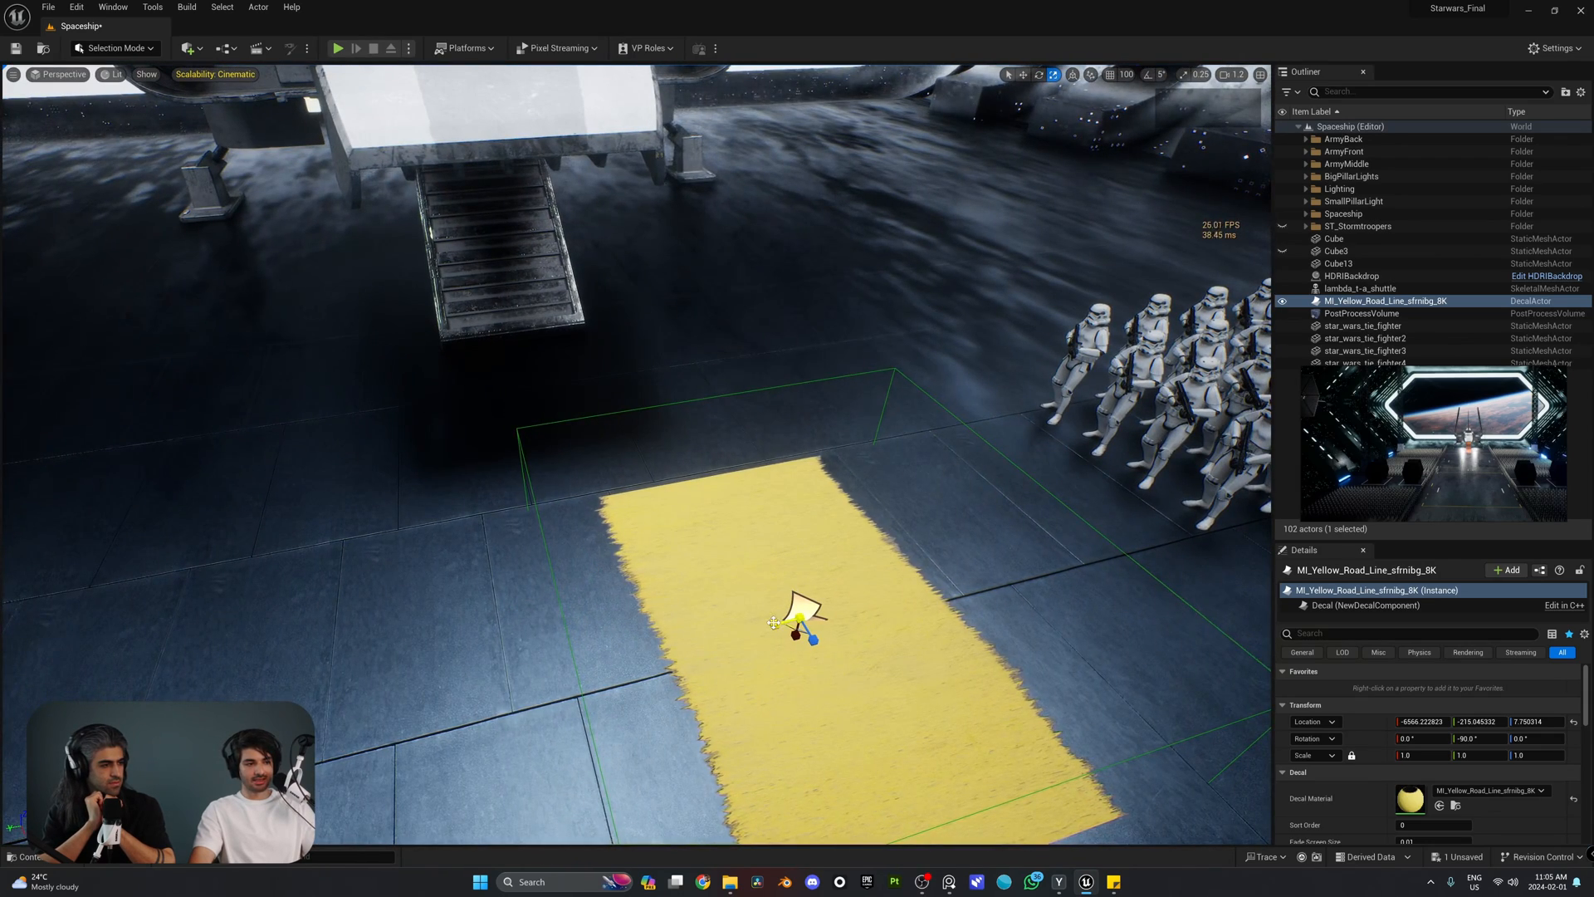
{"action": "scroll", "scroll_direction": "down", "scroll_amount": 3}
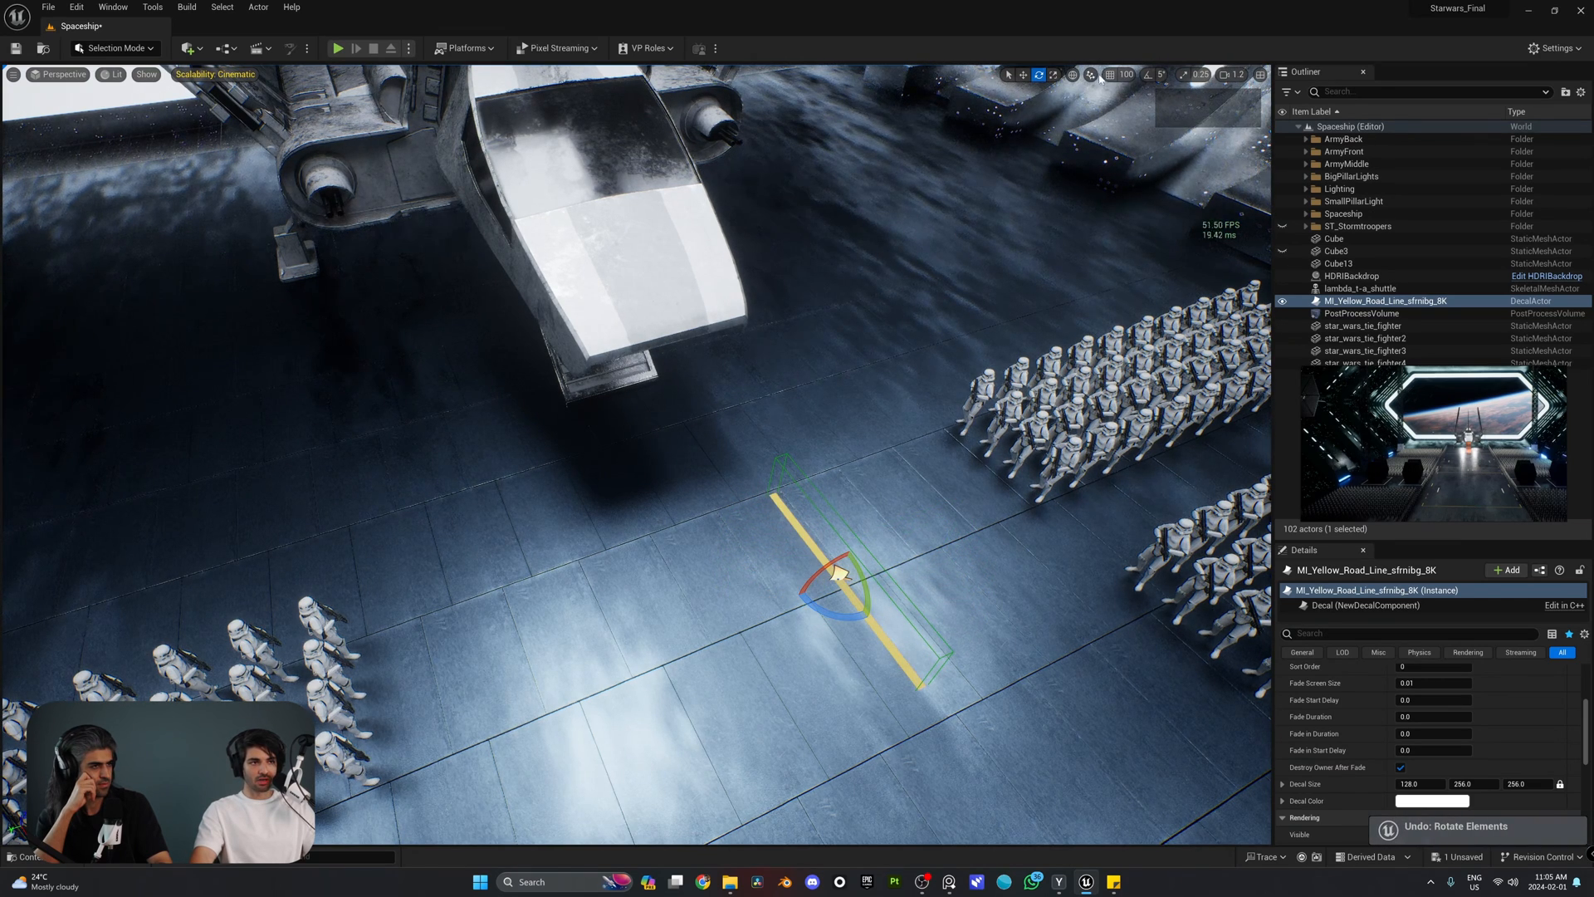
{"action": "left_click_drag", "start_coordinate": [843, 558], "coordinate": [848, 594]}
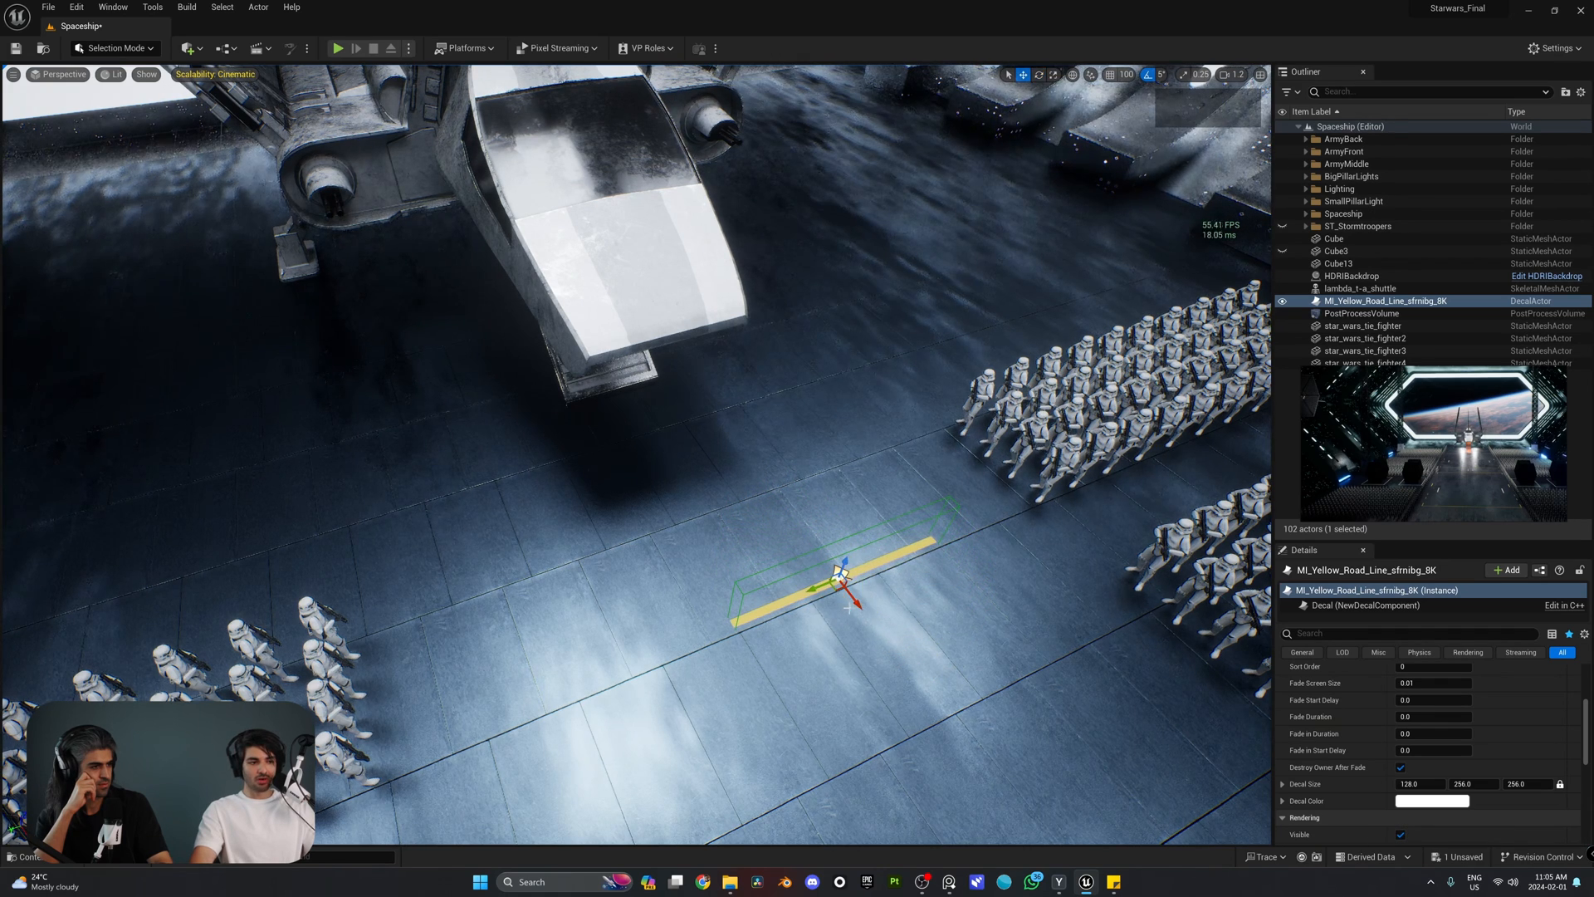
{"action": "left_click_drag", "start_coordinate": [844, 585], "coordinate": [721, 462]}
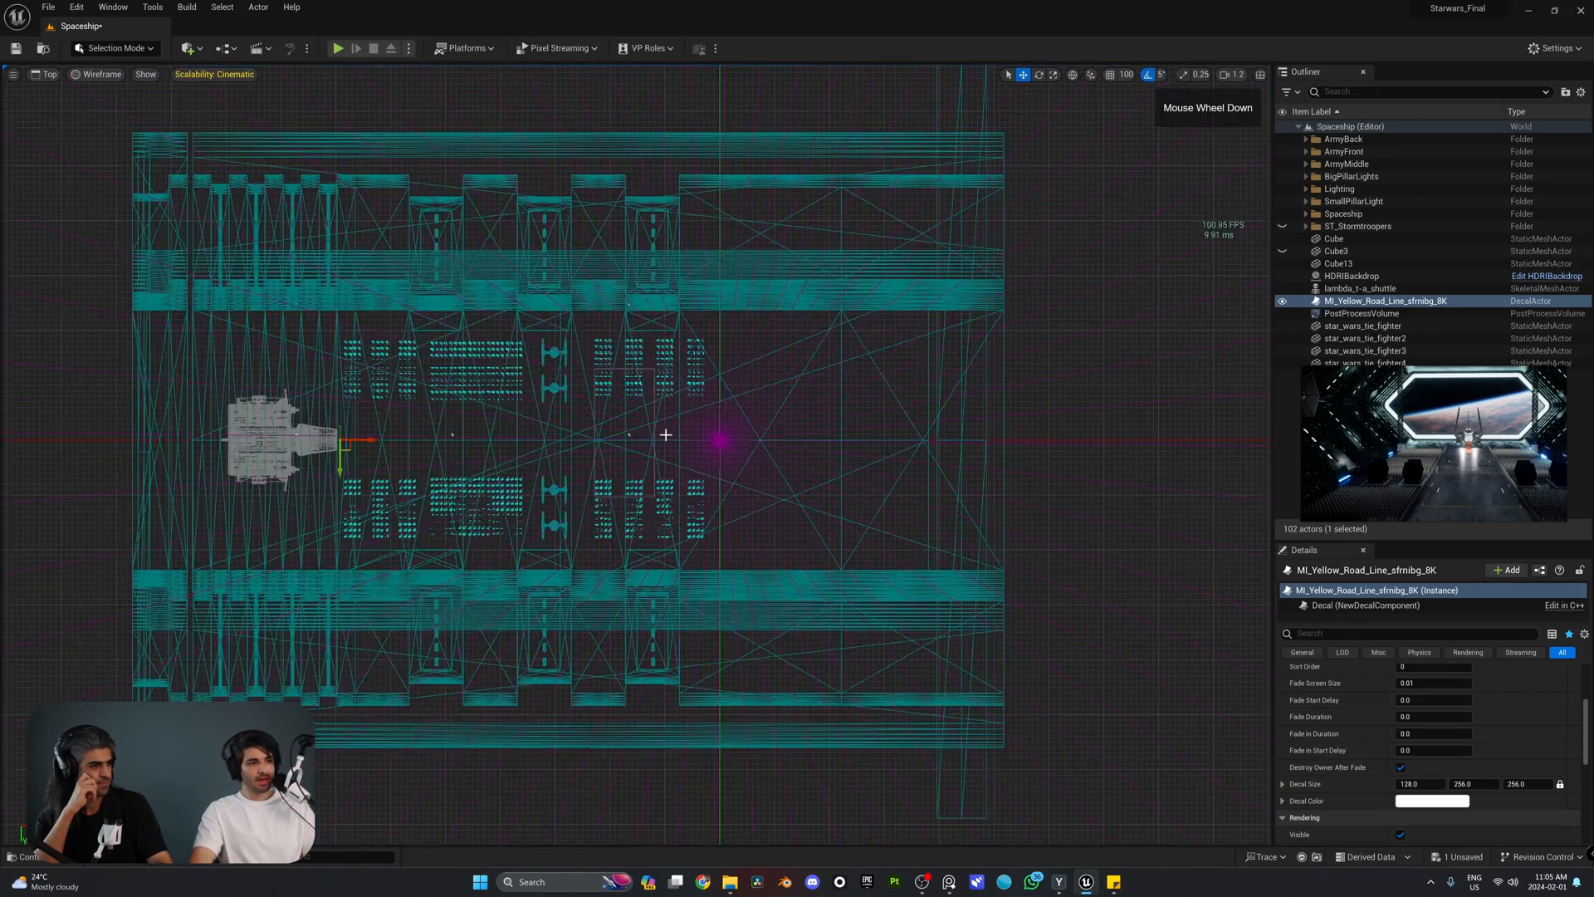
In the Top view, zoom toward the shuttle and select the MI_Yellow_Road_Line decal ahead of its nose
{"action": "scroll", "scroll_direction": "down", "scroll_amount": 3}
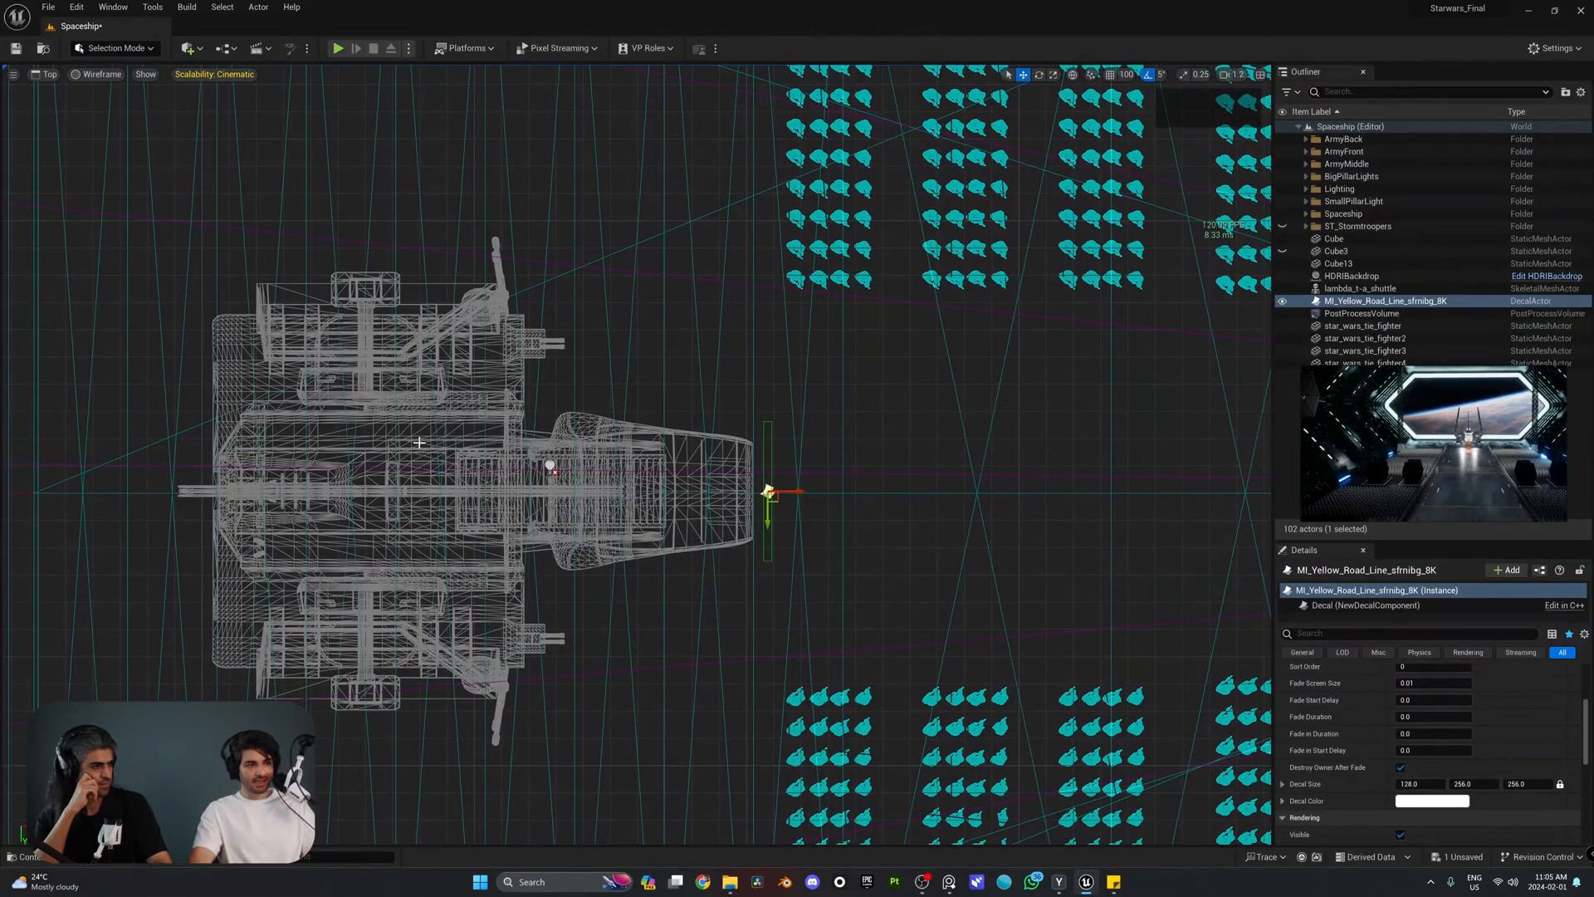
{"action": "left_click", "coordinate": [1359, 289]}
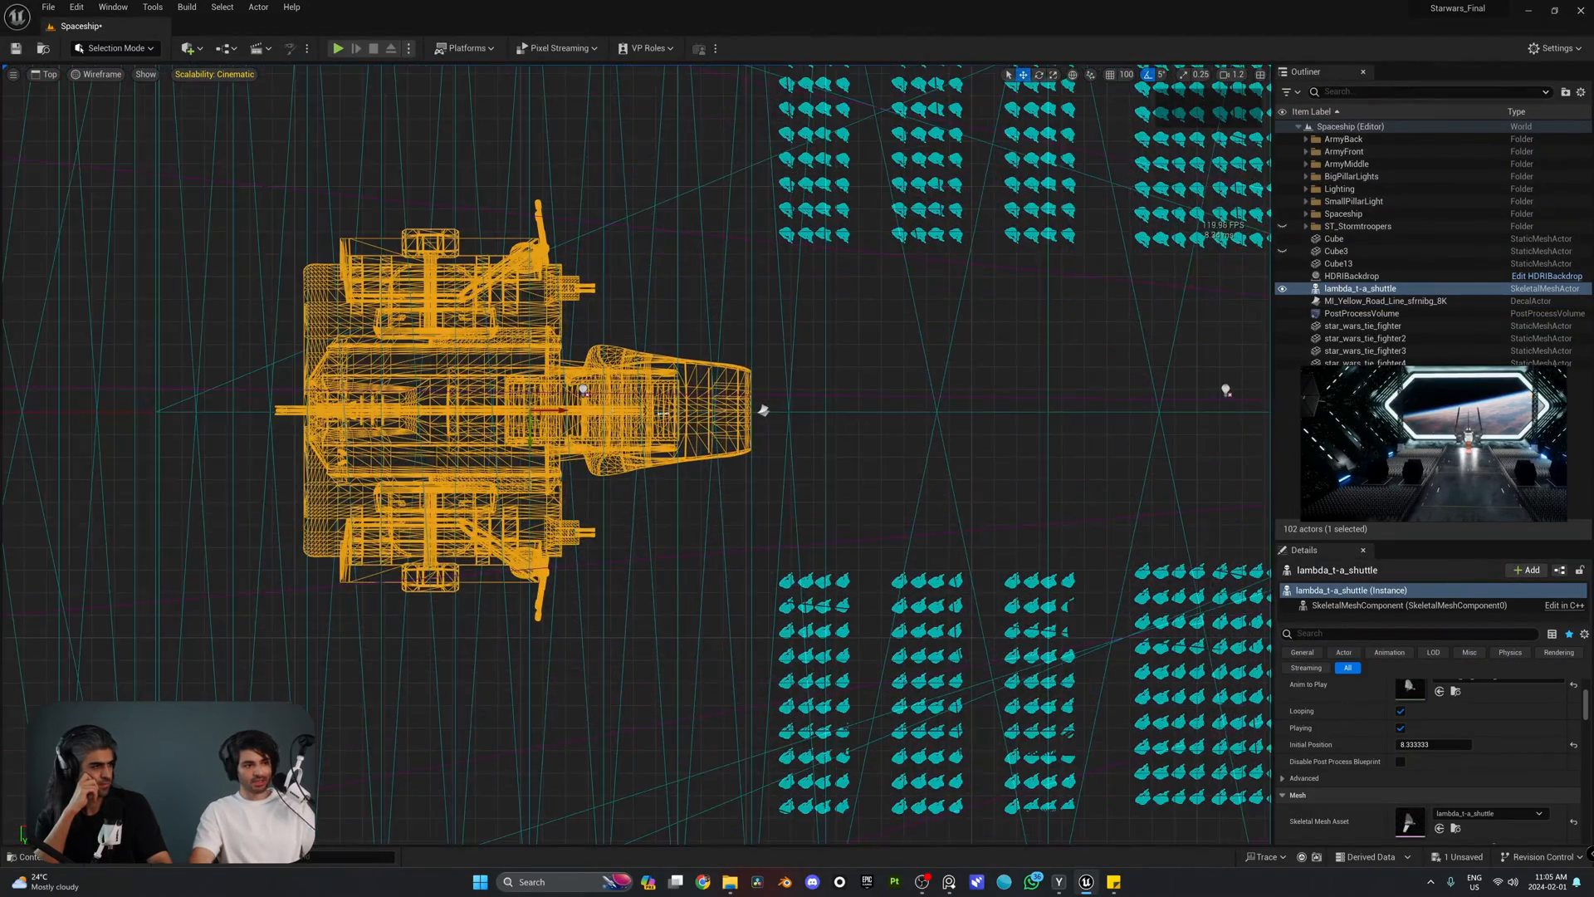
{"action": "scroll", "scroll_direction": "down", "scroll_amount": 3}
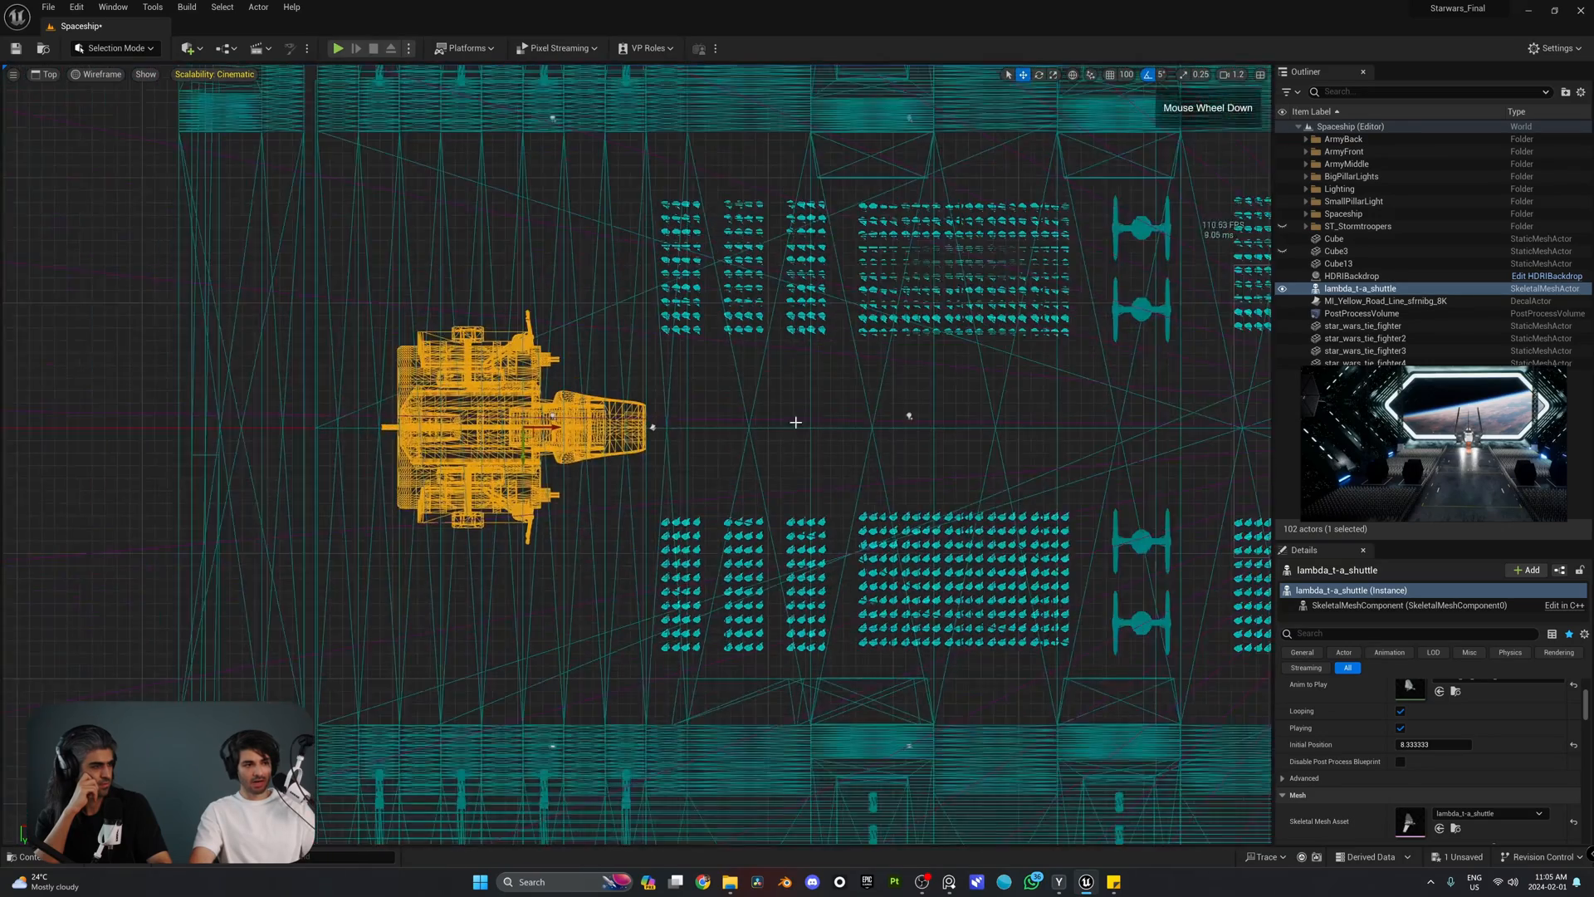
{"action": "scroll", "scroll_direction": "up", "scroll_amount": 3}
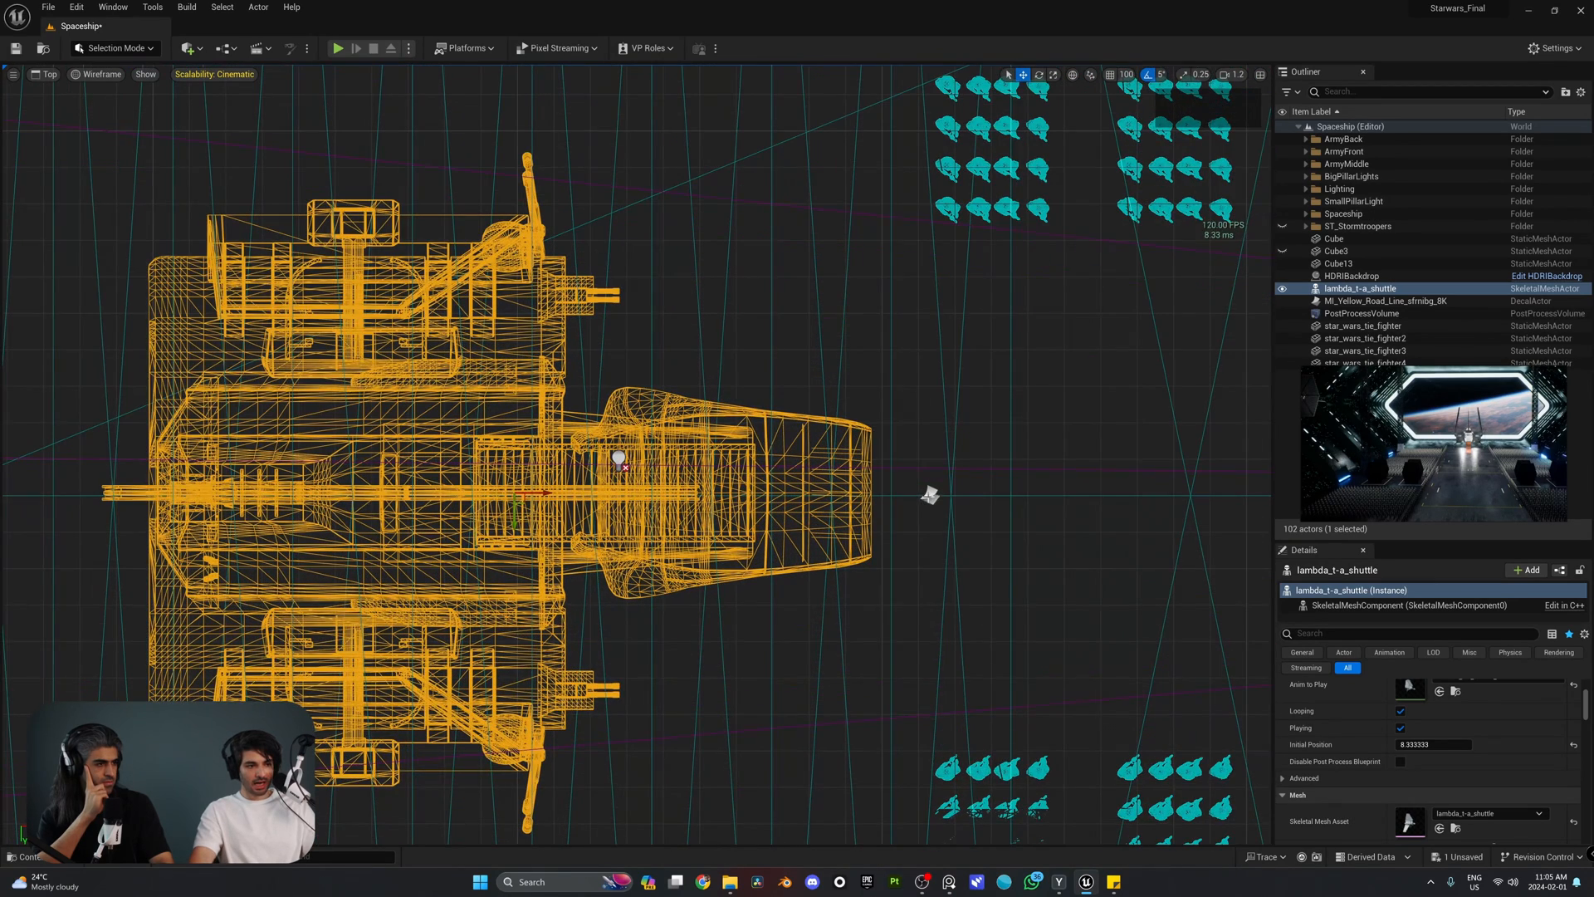
{"action": "left_click", "coordinate": [1384, 300]}
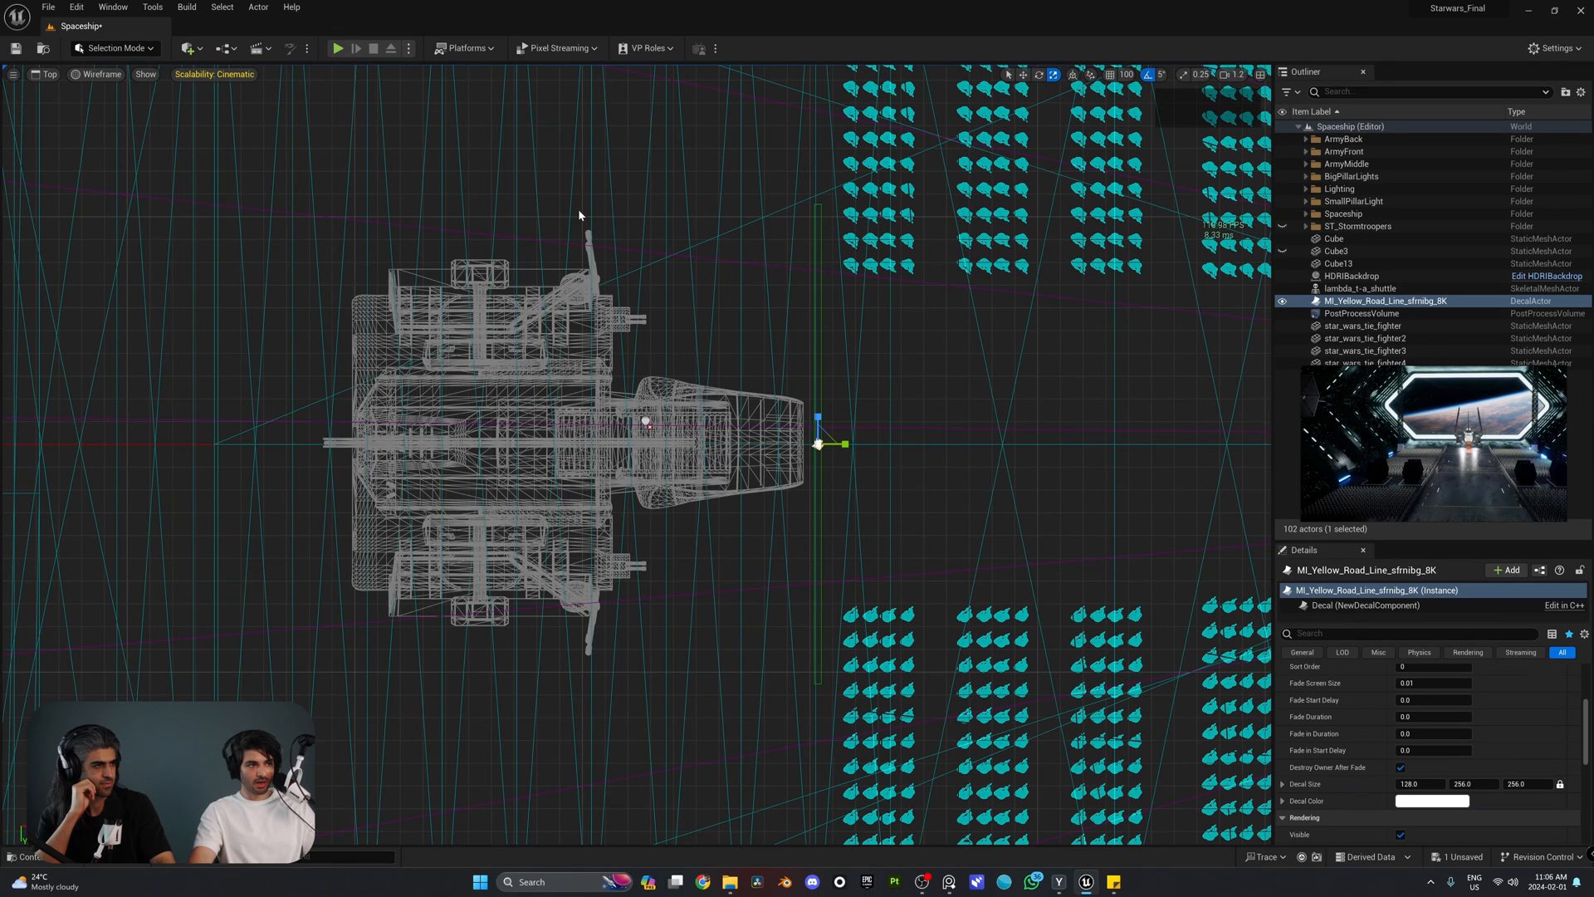
{"action": "mouse_move", "coordinate": [839, 497]}
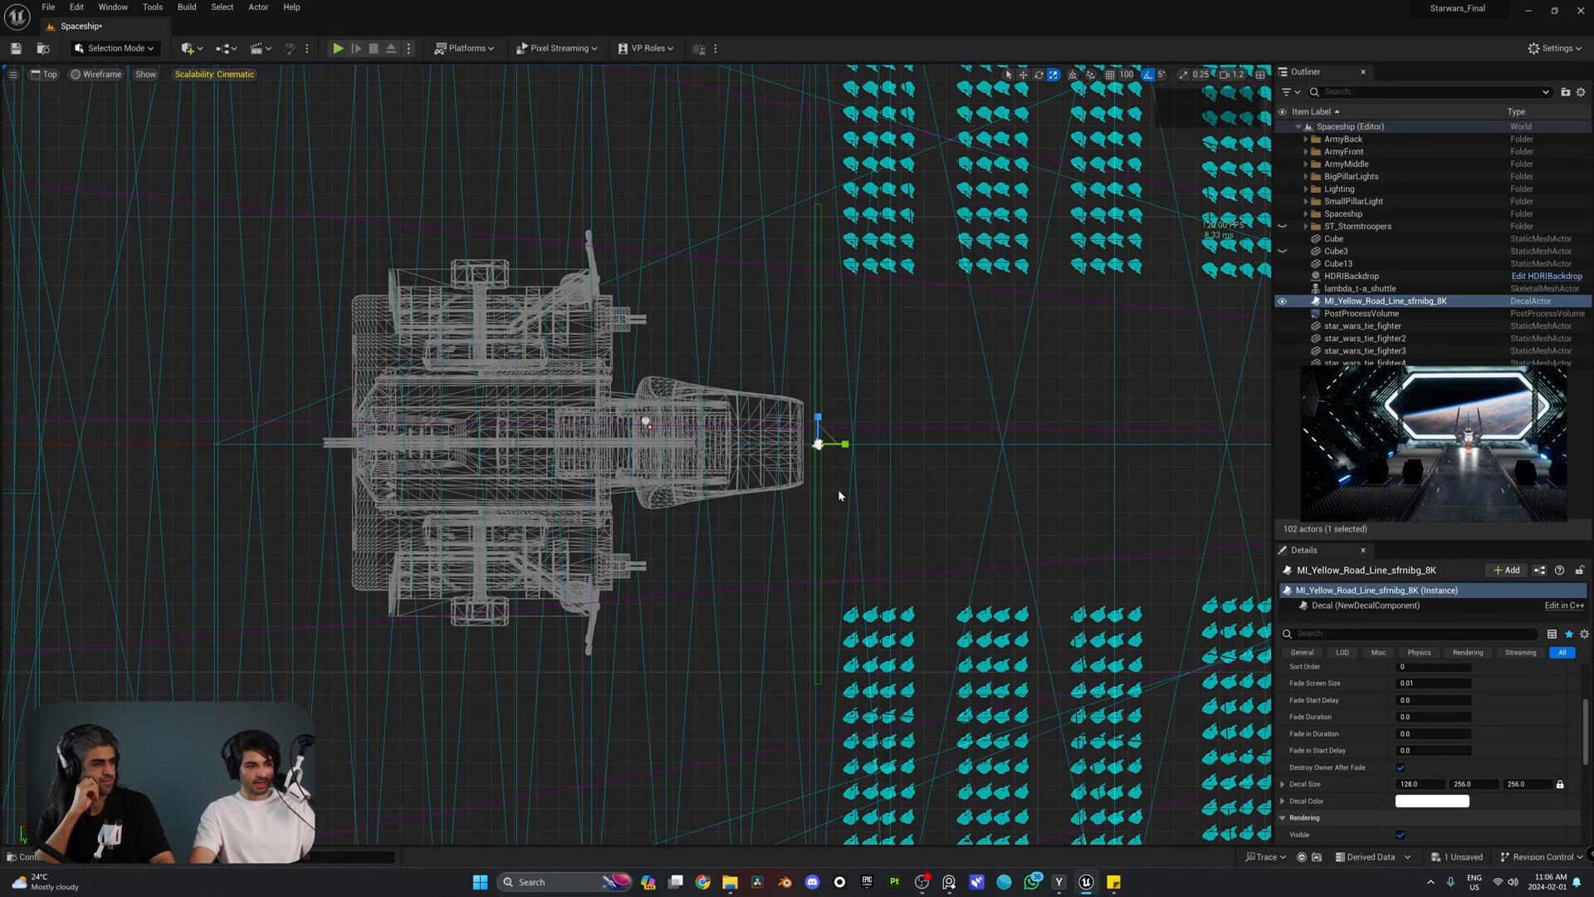
{"action": "left_click", "coordinate": [48, 73]}
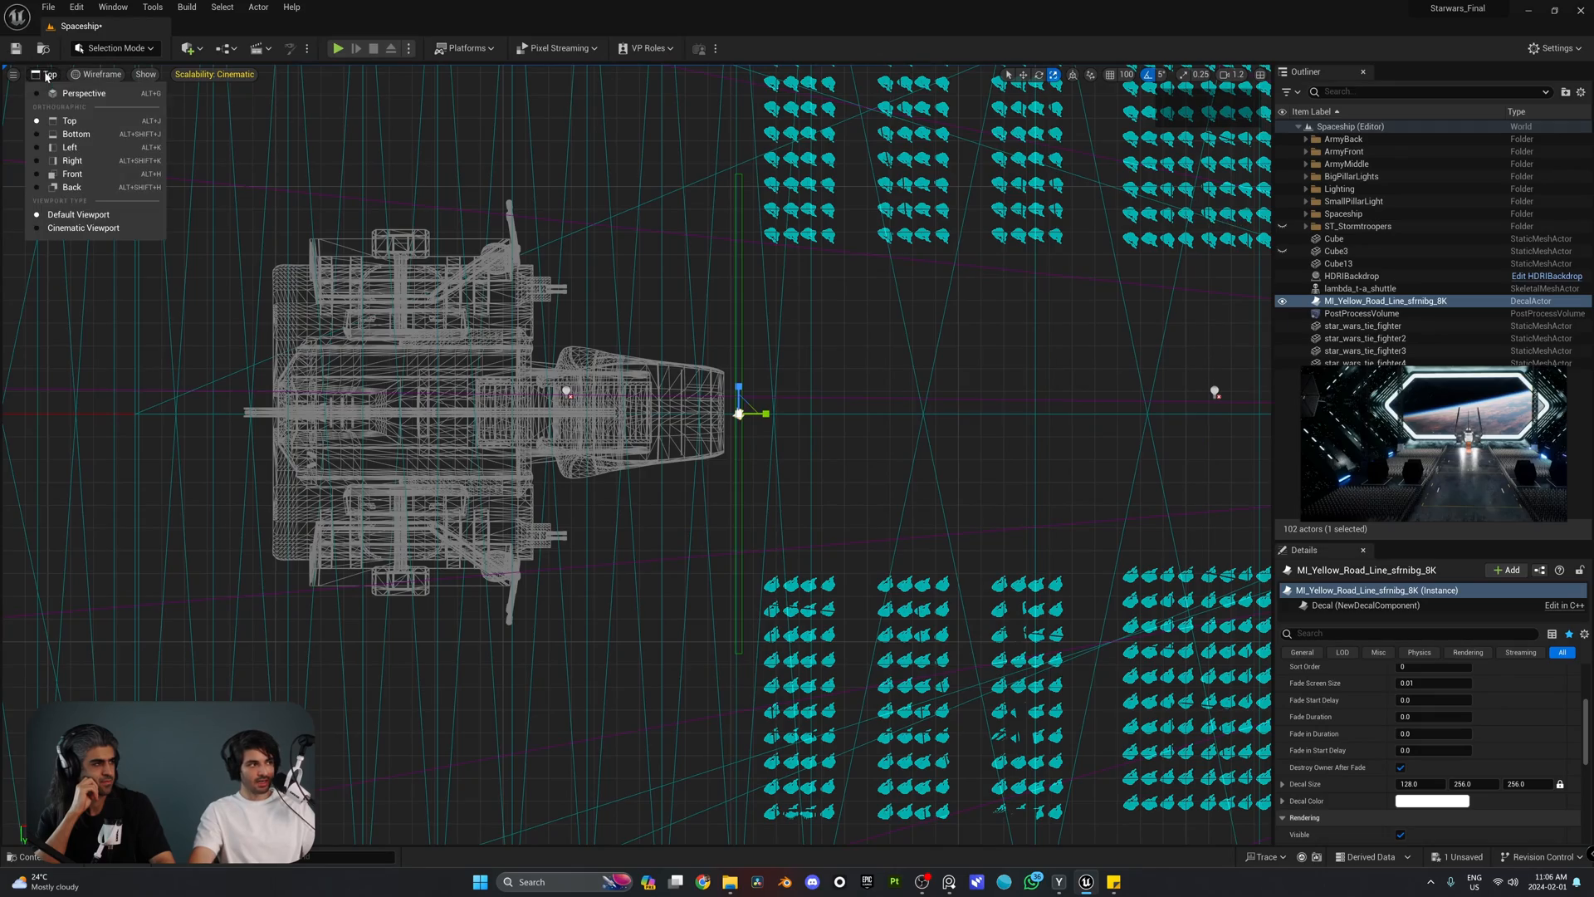
Switch to Perspective view and select all five yellow line pieces
{"action": "left_click", "coordinate": [83, 93]}
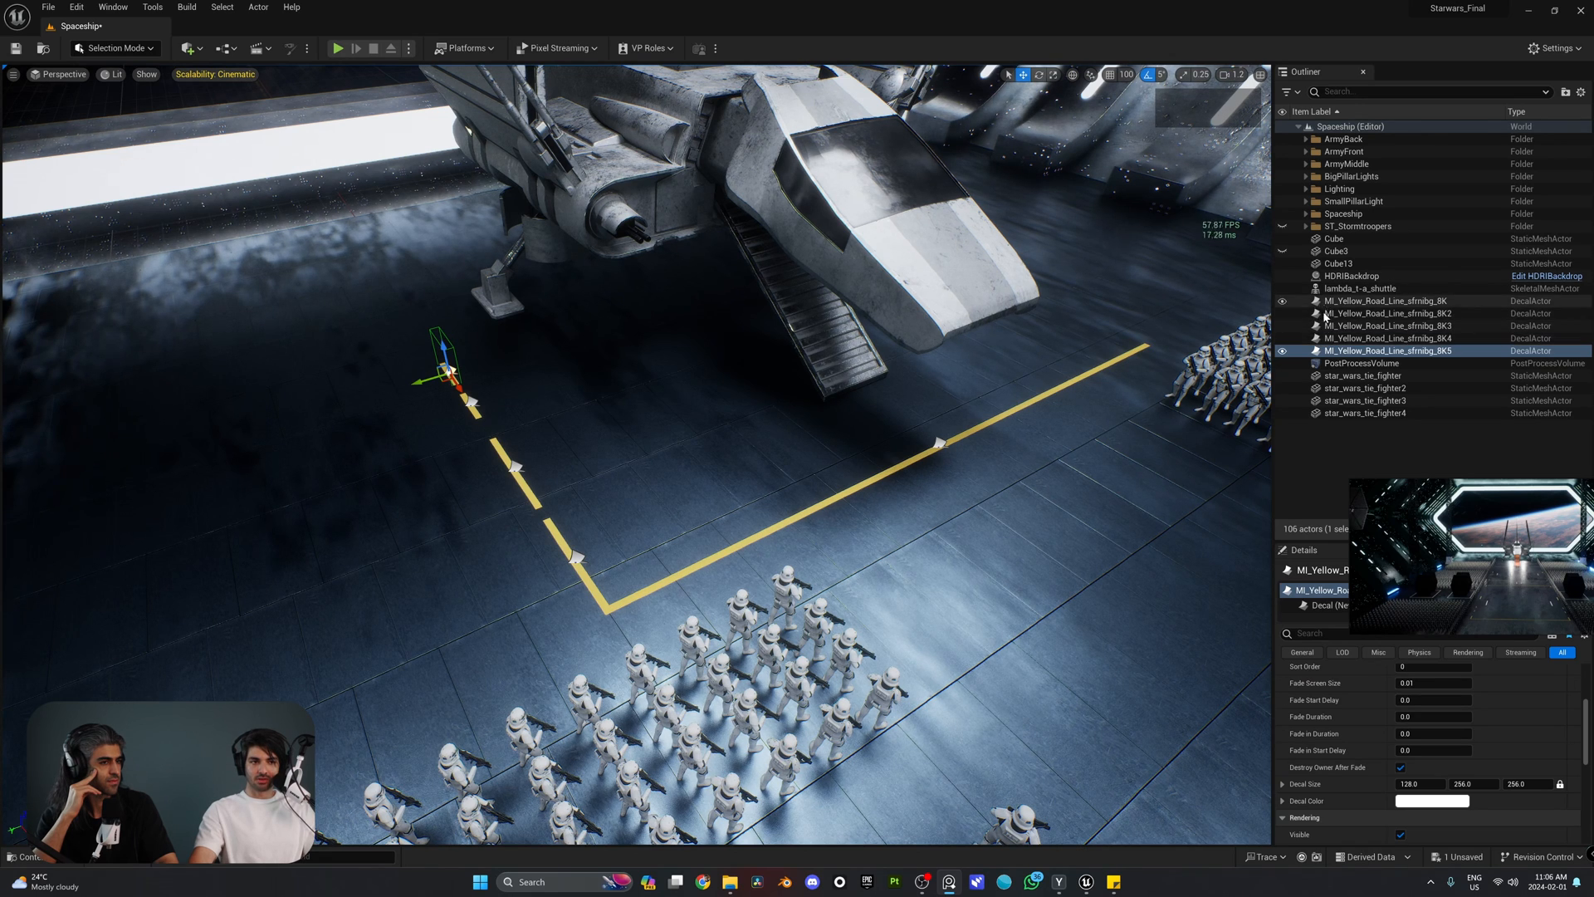
{"action": "left_click", "coordinate": [1385, 299]}
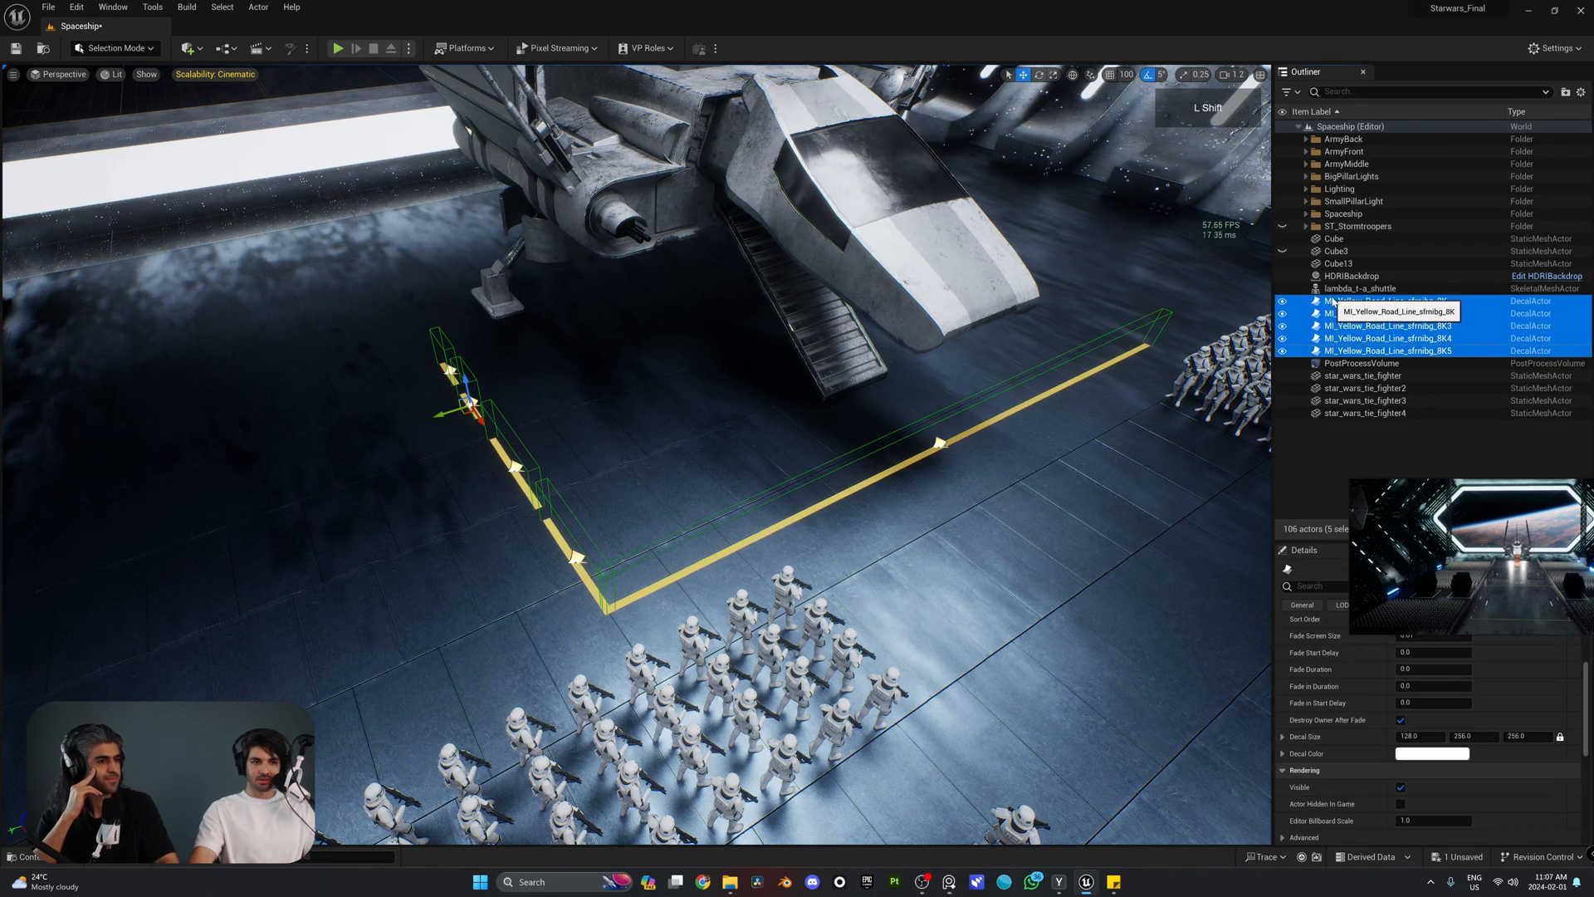
Move the selected yellow decals into a new YellowDecal folder, then select two pieces
{"action": "right_click", "coordinate": [1387, 311]}
{"action": "type", "text": "YellowDecal"}
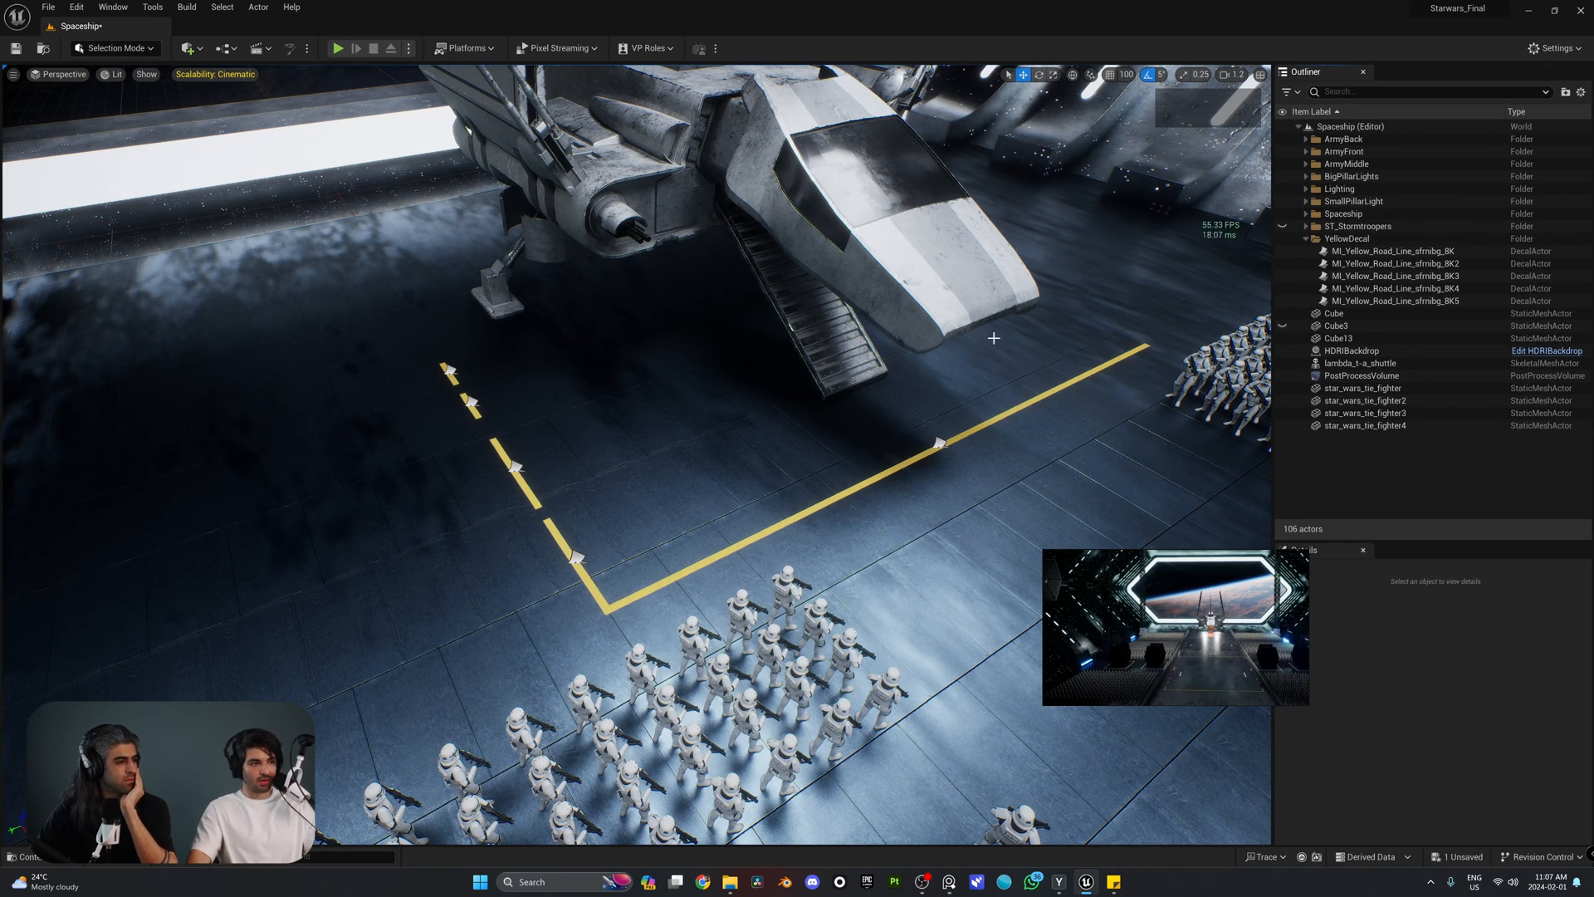
{"action": "left_click", "coordinate": [1393, 276]}
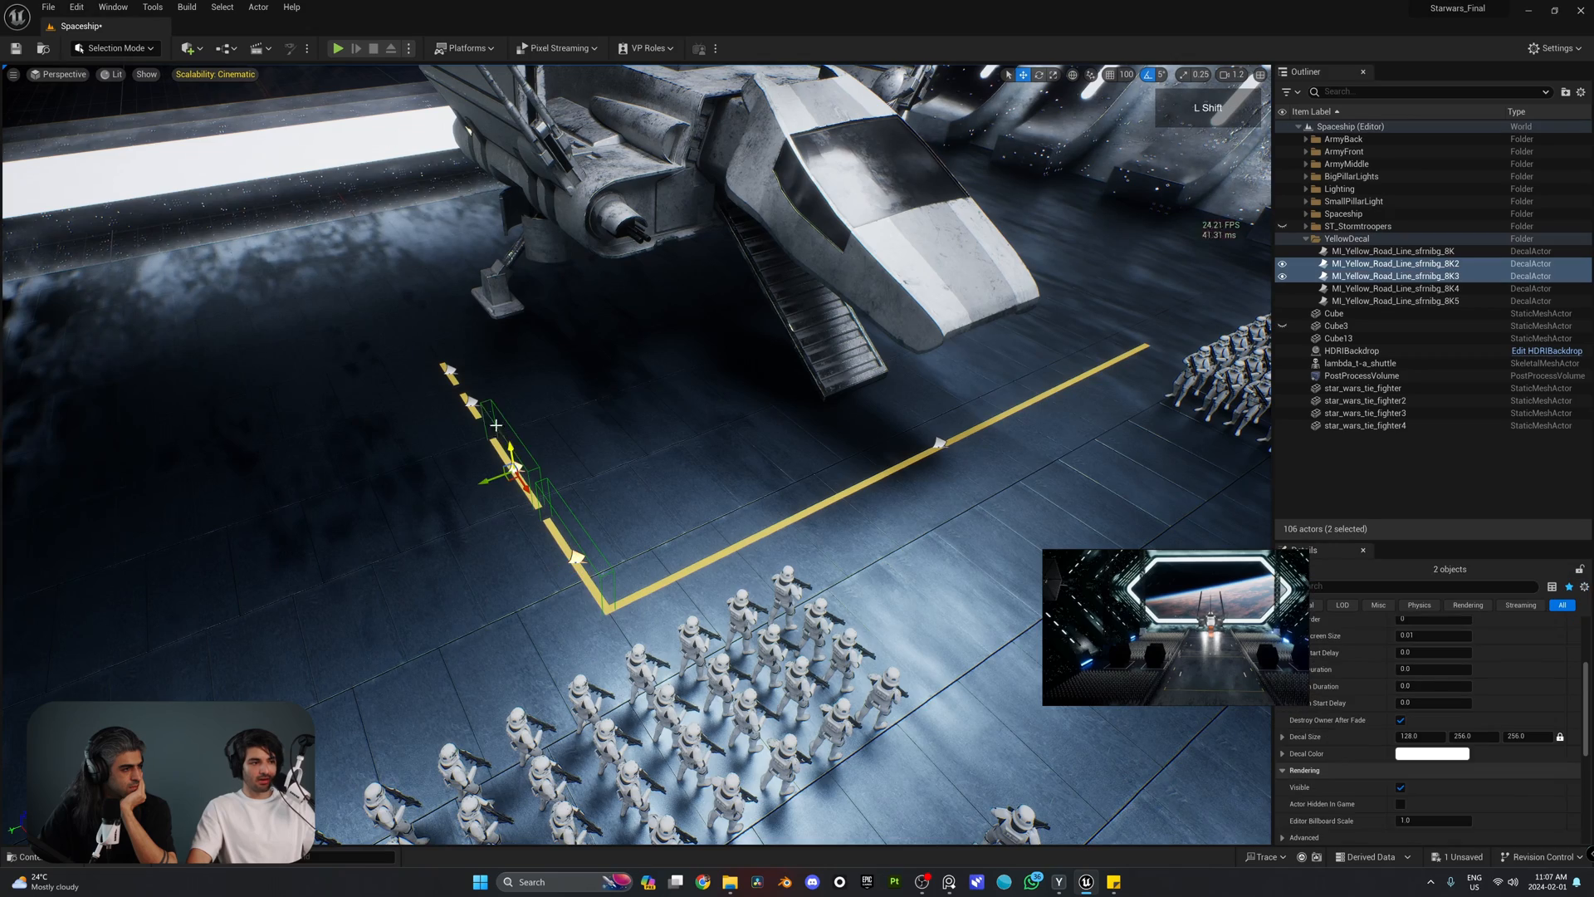
{"action": "left_click", "coordinate": [1393, 300]}
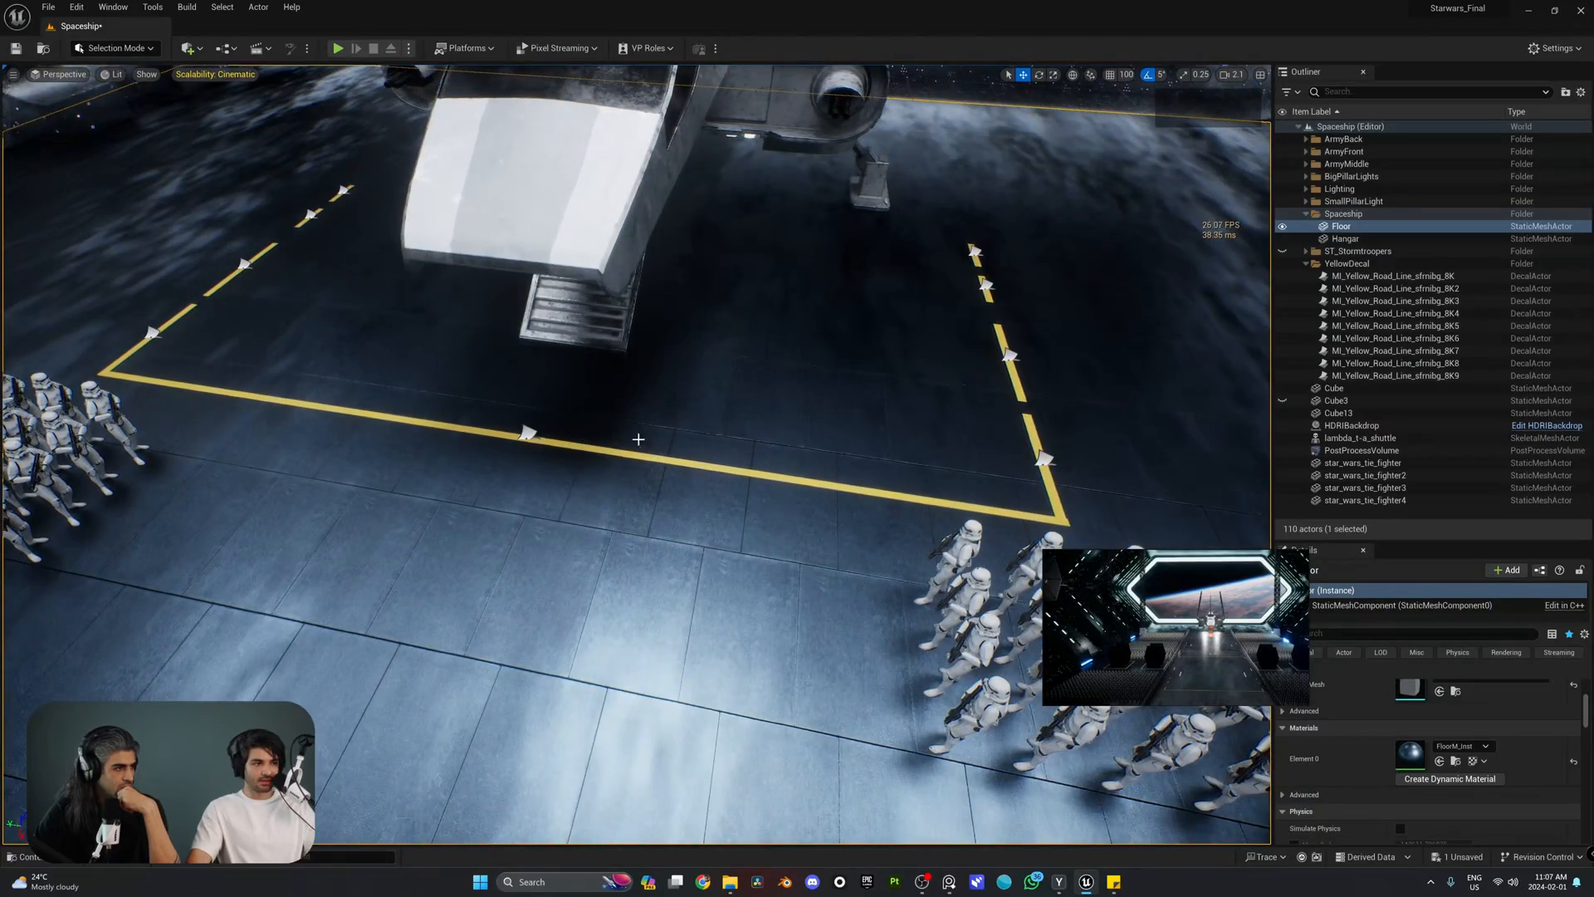
Uncheck Receives Decals on the lambda shuttle so the yellow line skips its ramp
{"action": "left_click", "coordinate": [1394, 276]}
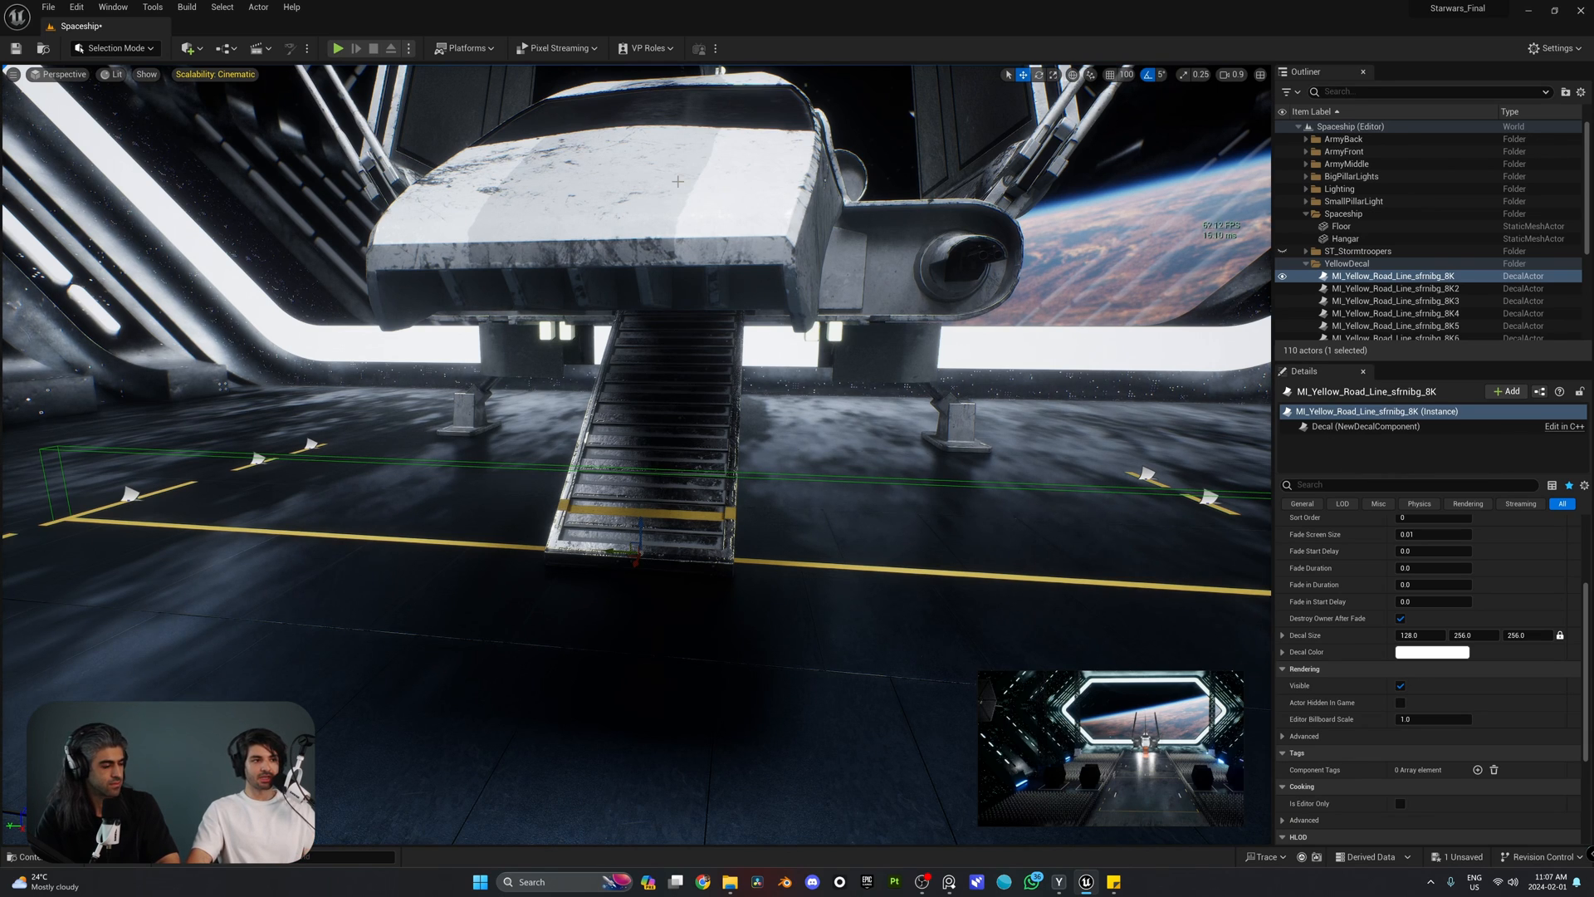
{"action": "left_click", "coordinate": [1362, 270]}
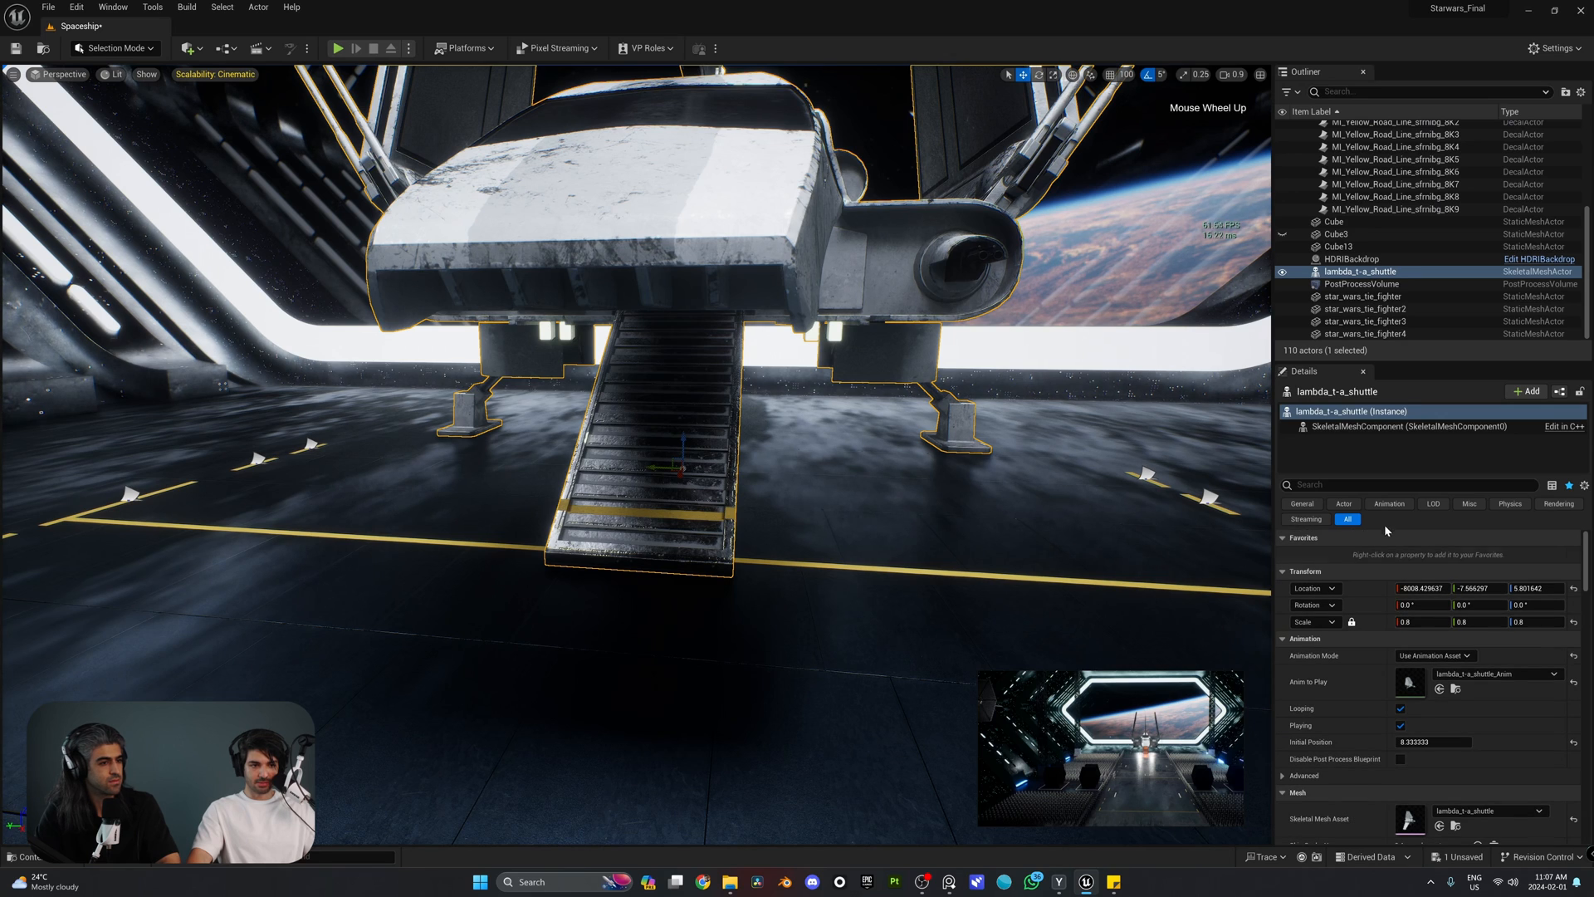
{"action": "scroll", "scroll_direction": "down", "scroll_amount": 3}
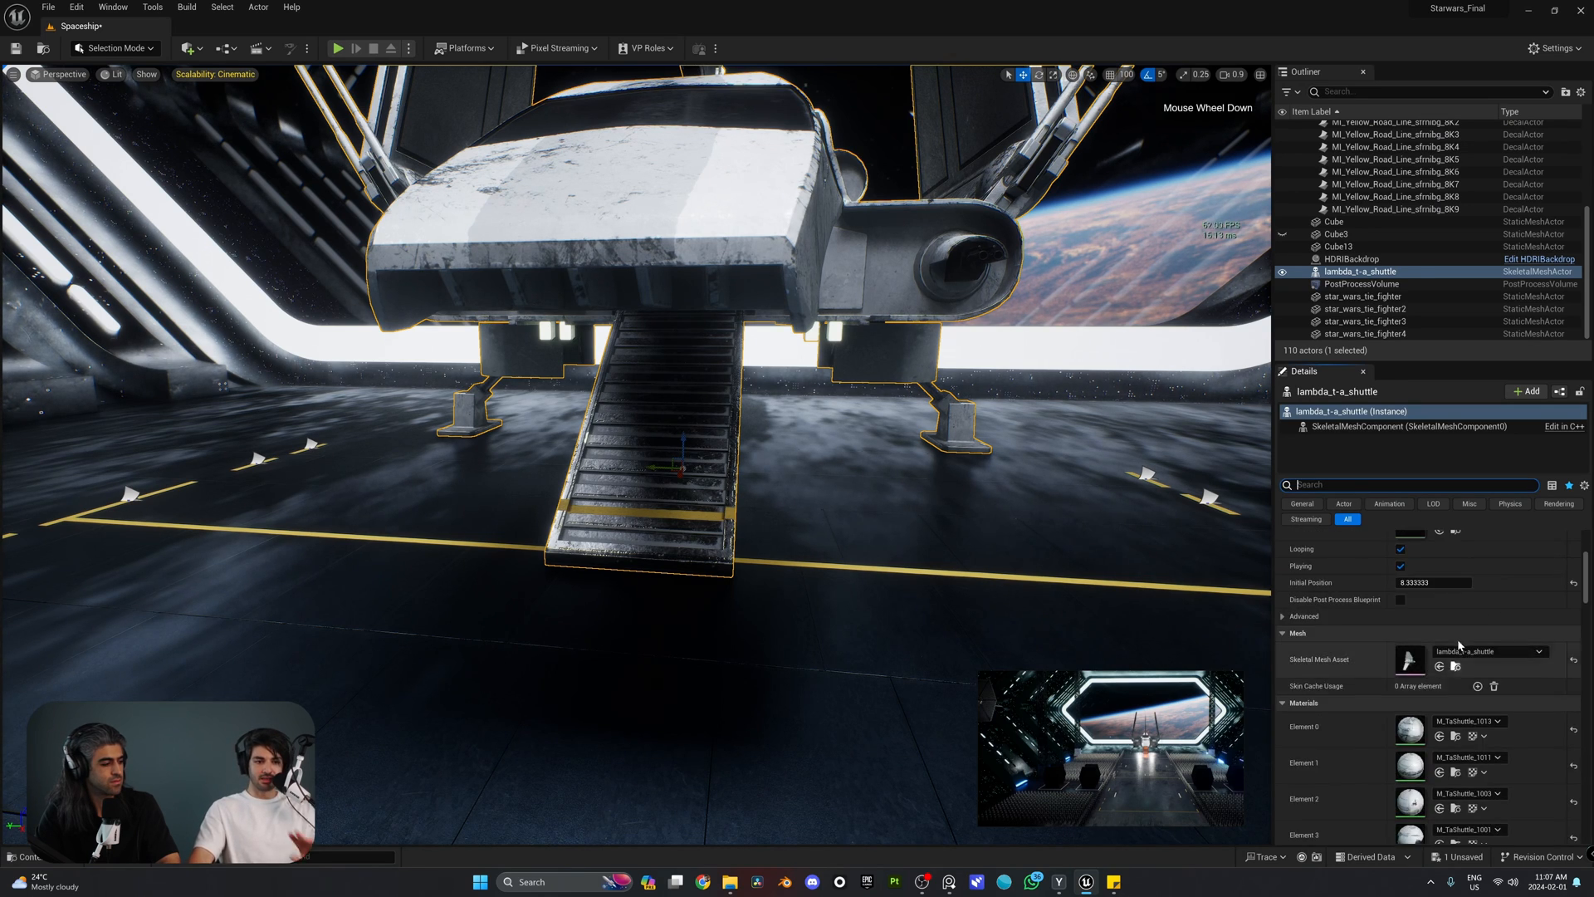
{"action": "type", "text": "receive"}
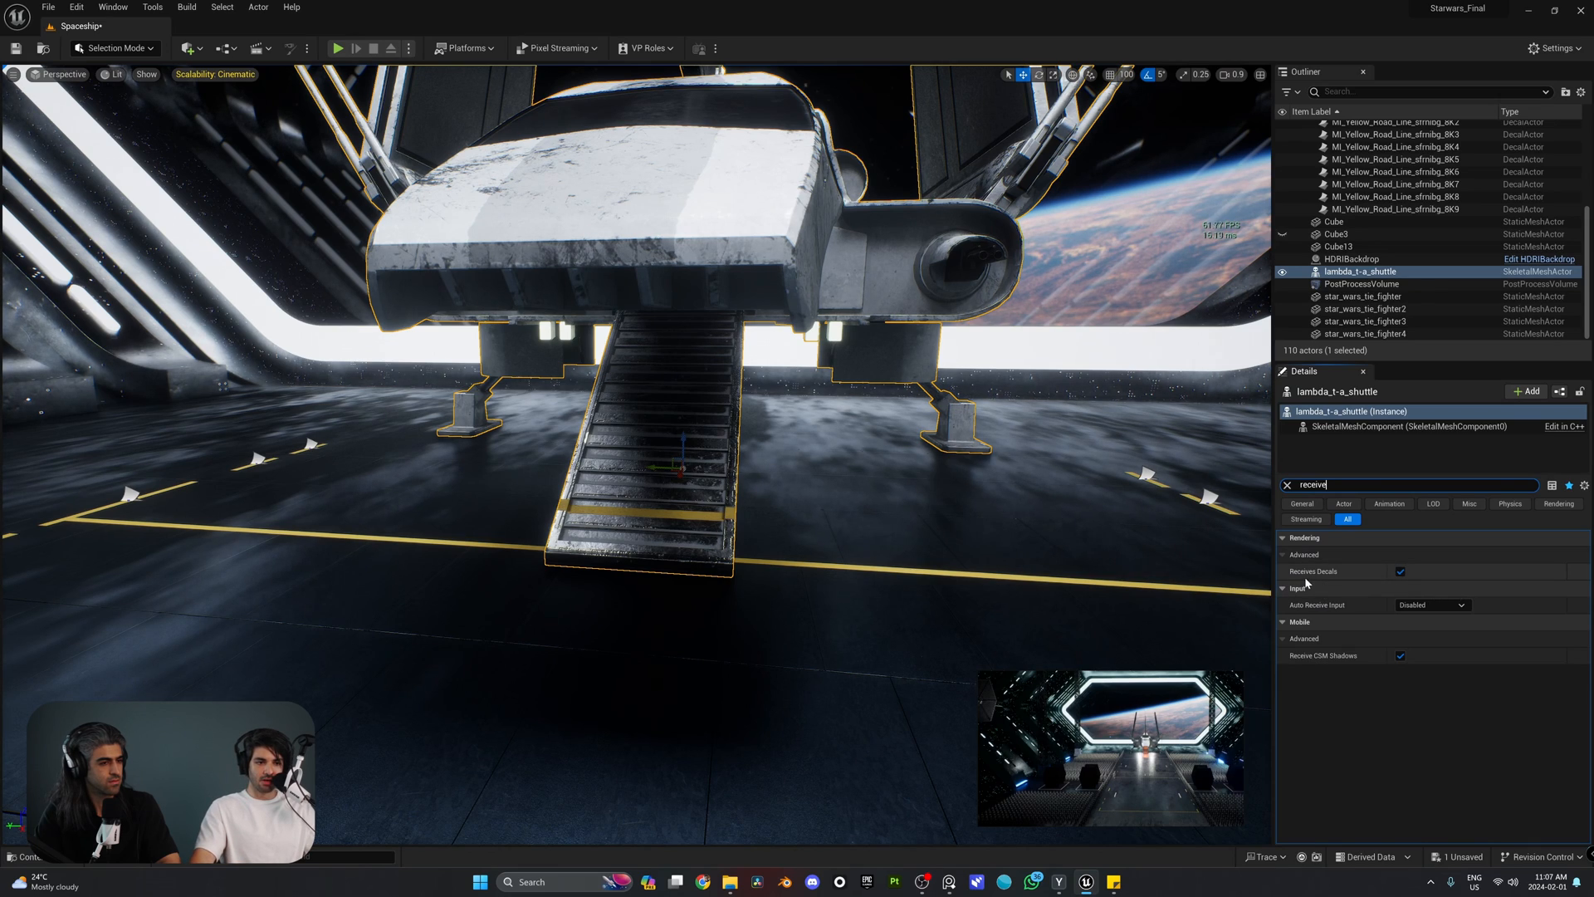
{"action": "left_click", "coordinate": [1400, 570]}
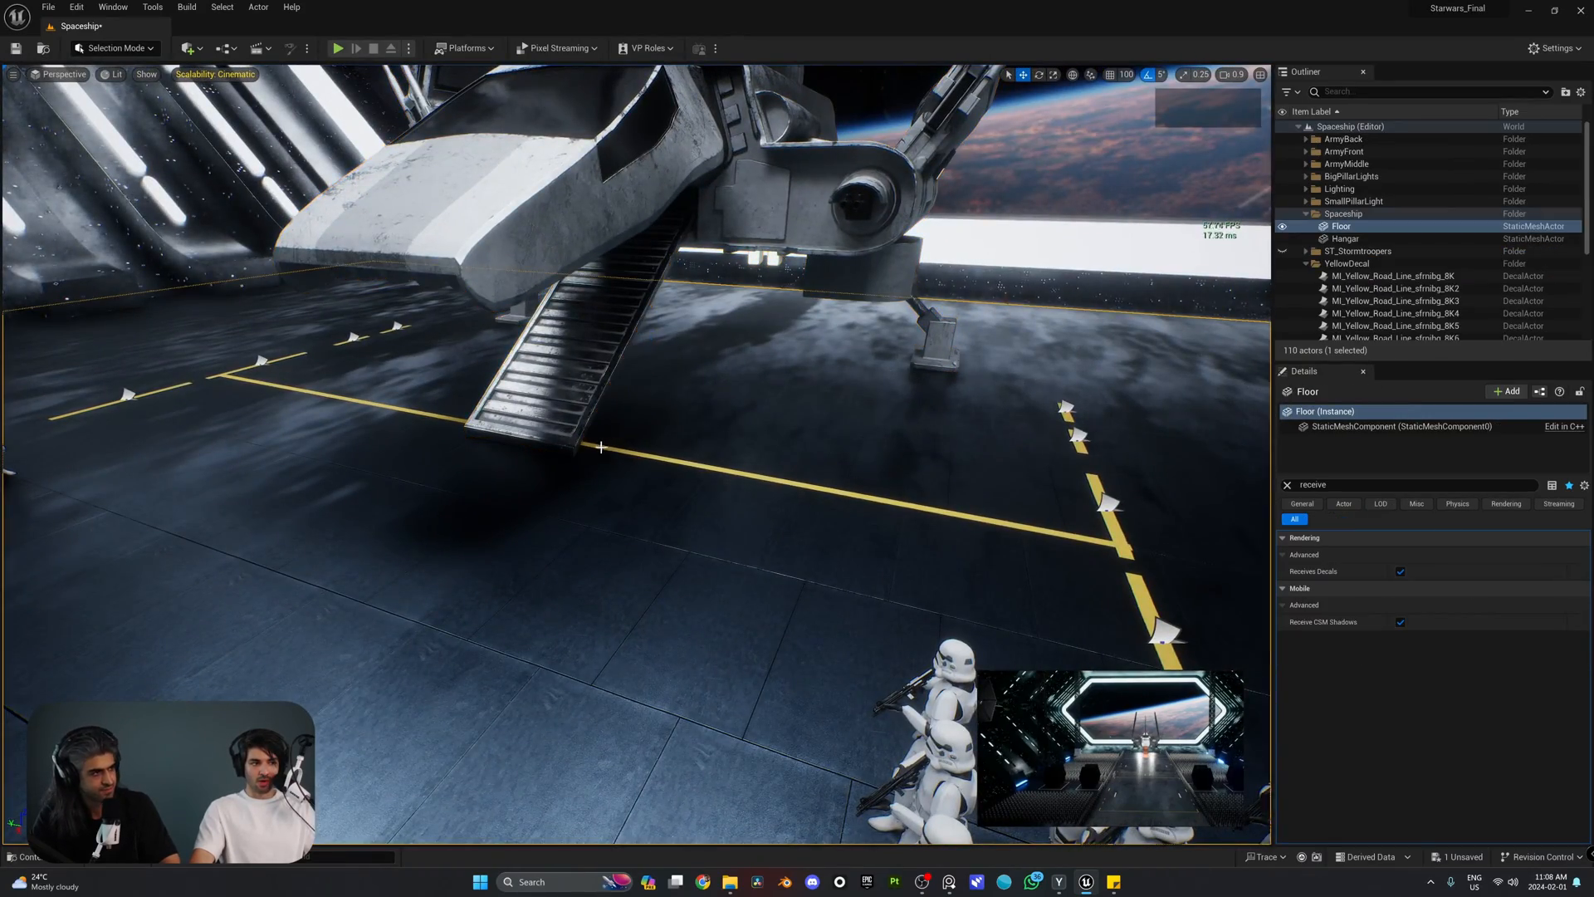
{"action": "left_click_drag", "start_coordinate": [630, 447], "coordinate": [569, 472]}
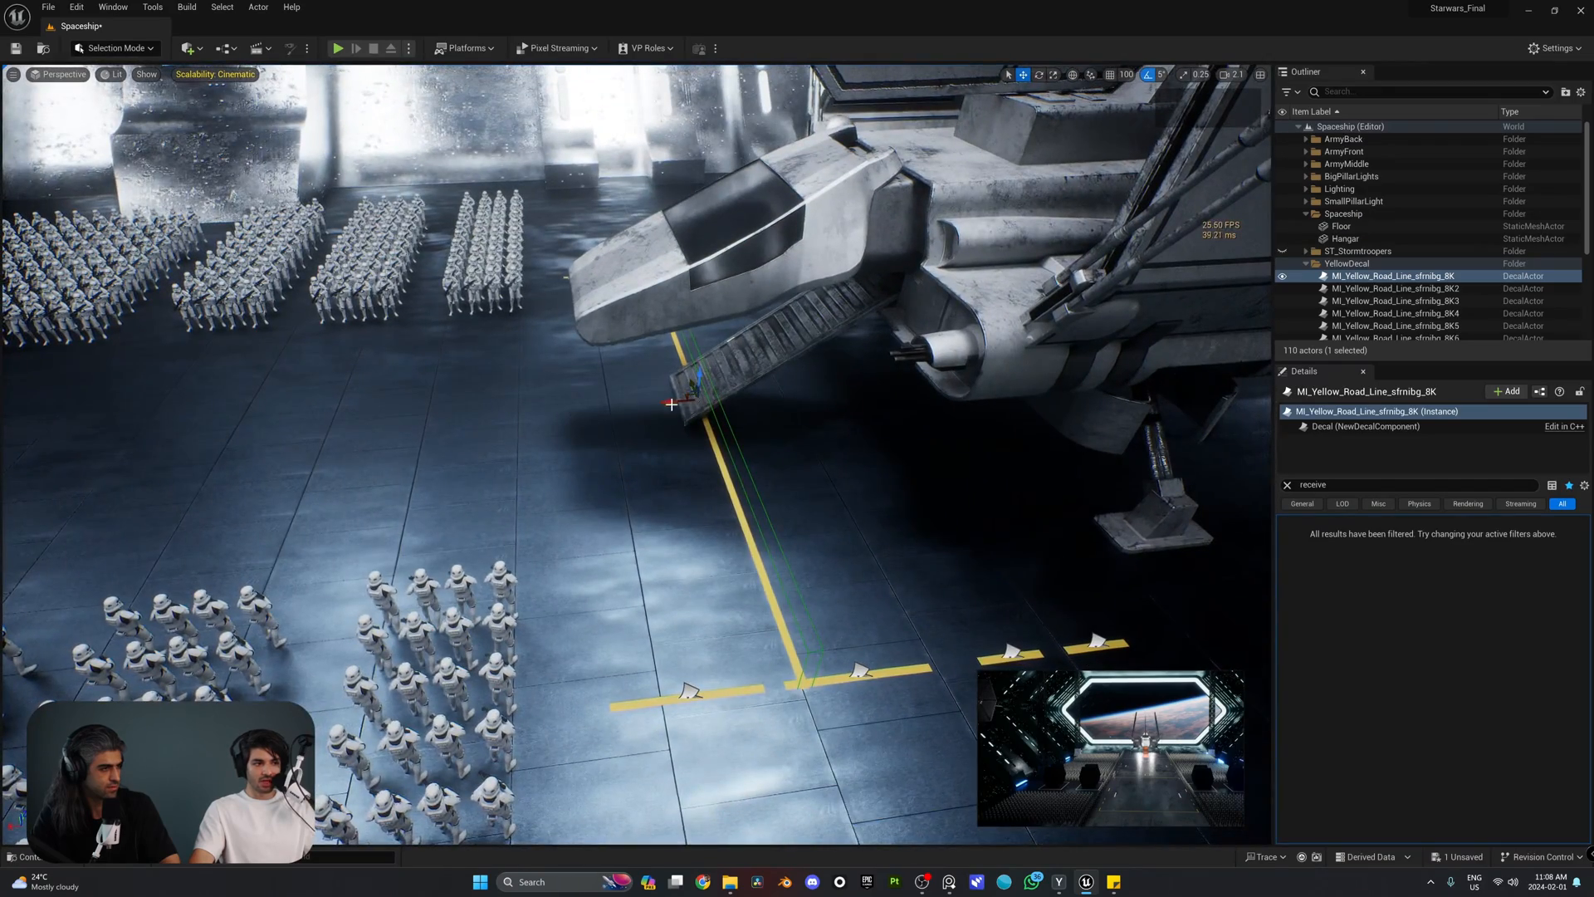
Drag the yellow line decal near the shuttle ramp to its new floor position
{"action": "left_click_drag", "start_coordinate": [671, 404], "coordinate": [564, 406]}
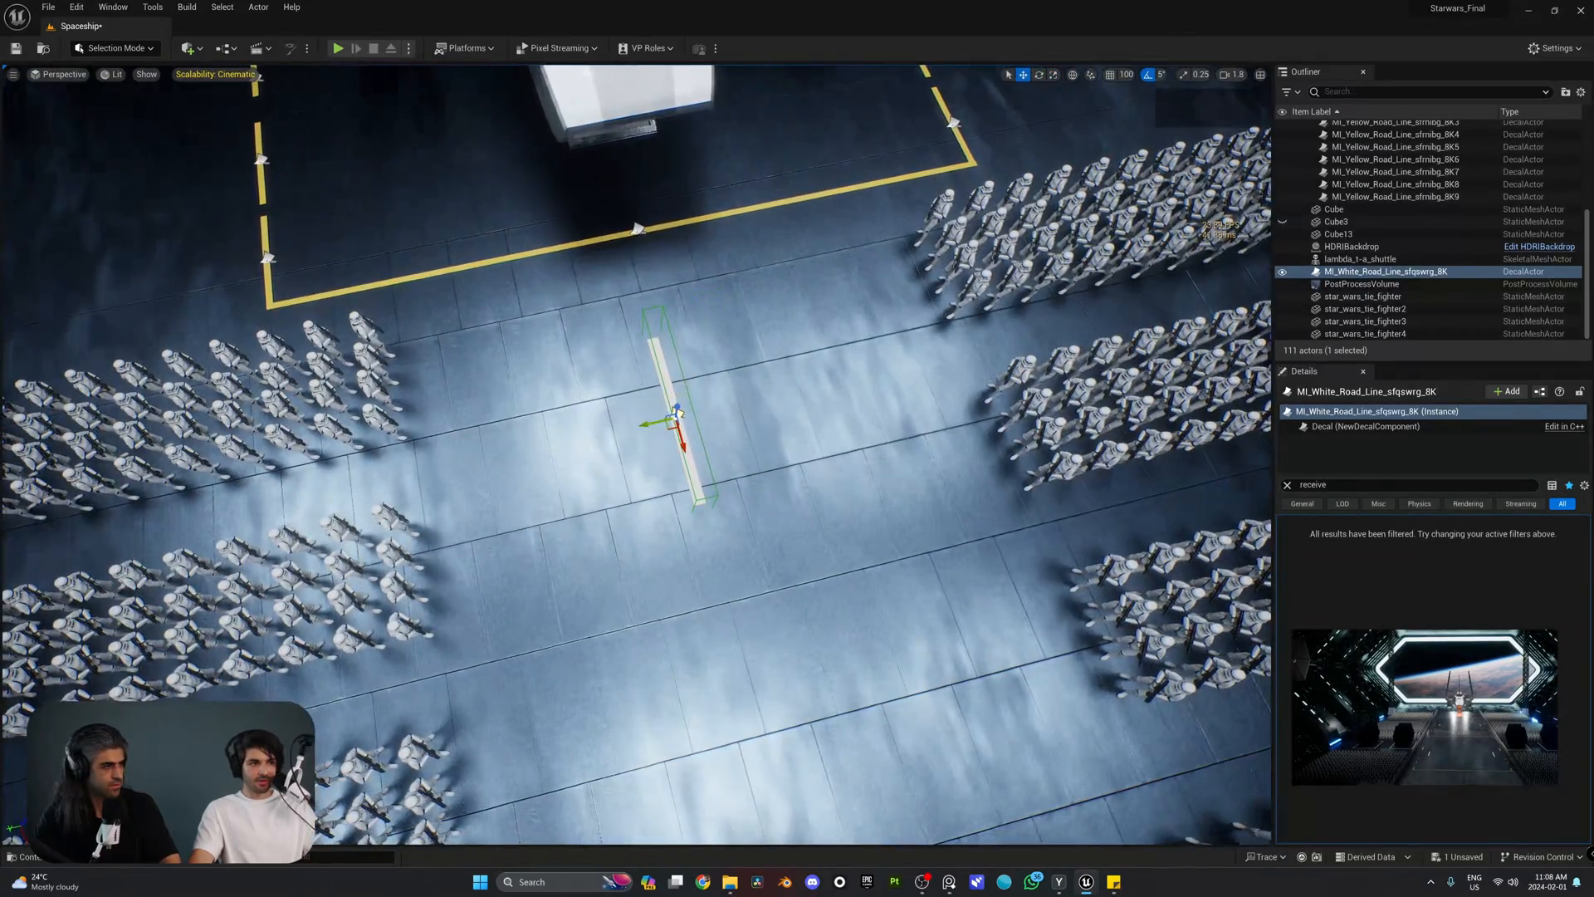
Place four white road-line decals, rotating copies 90°, into a closed square
{"action": "left_click_drag", "start_coordinate": [670, 417], "coordinate": [752, 407]}
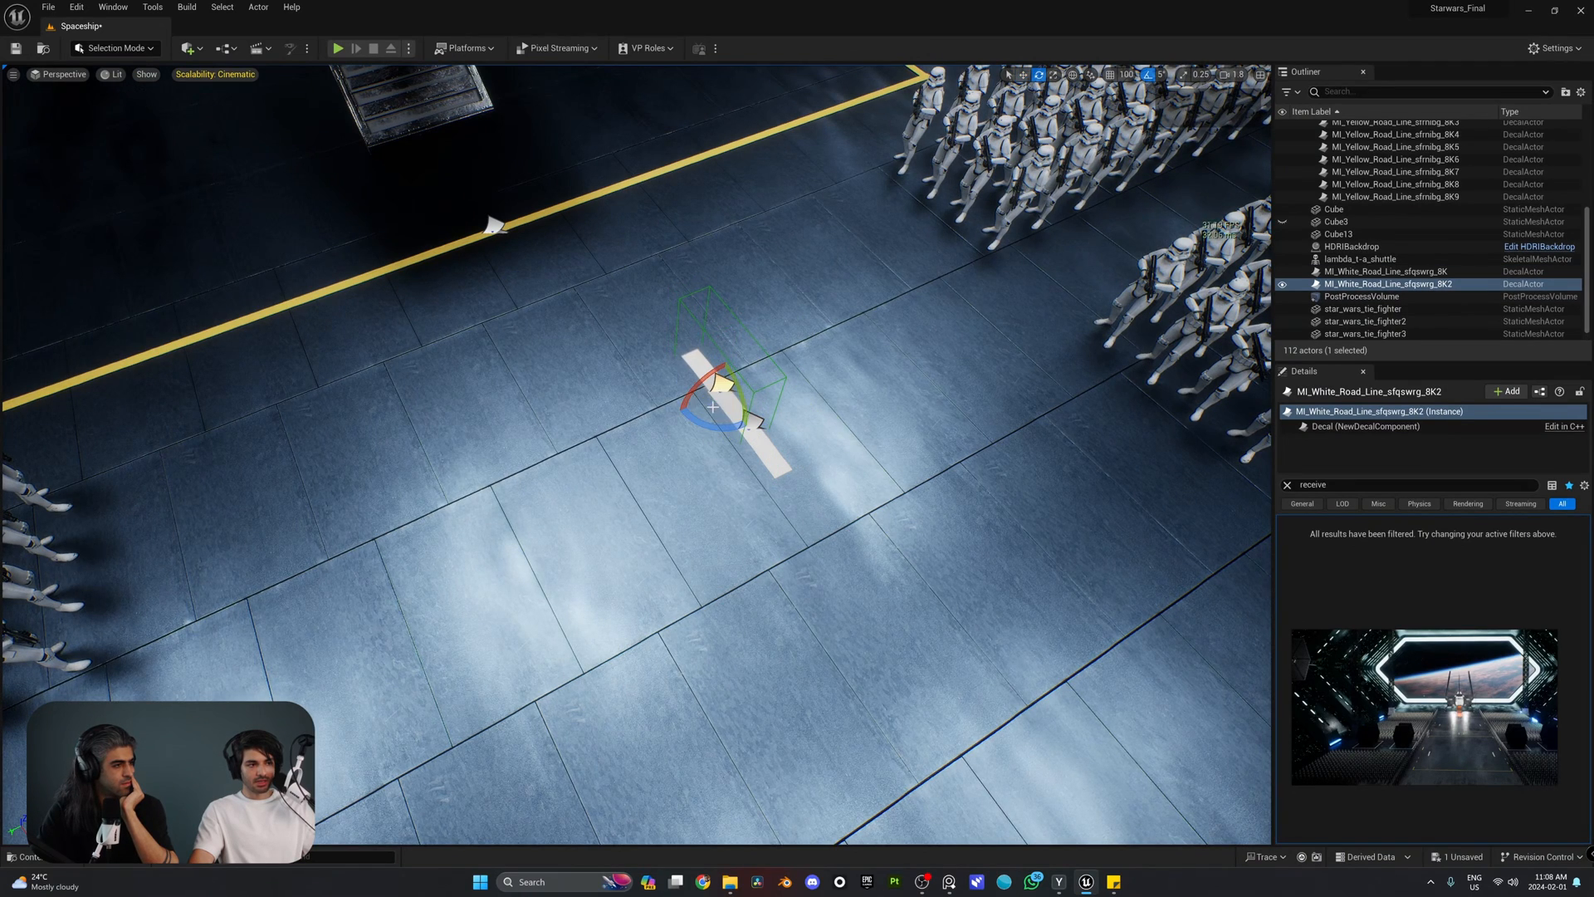
{"action": "left_click_drag", "start_coordinate": [732, 381], "coordinate": [721, 407]}
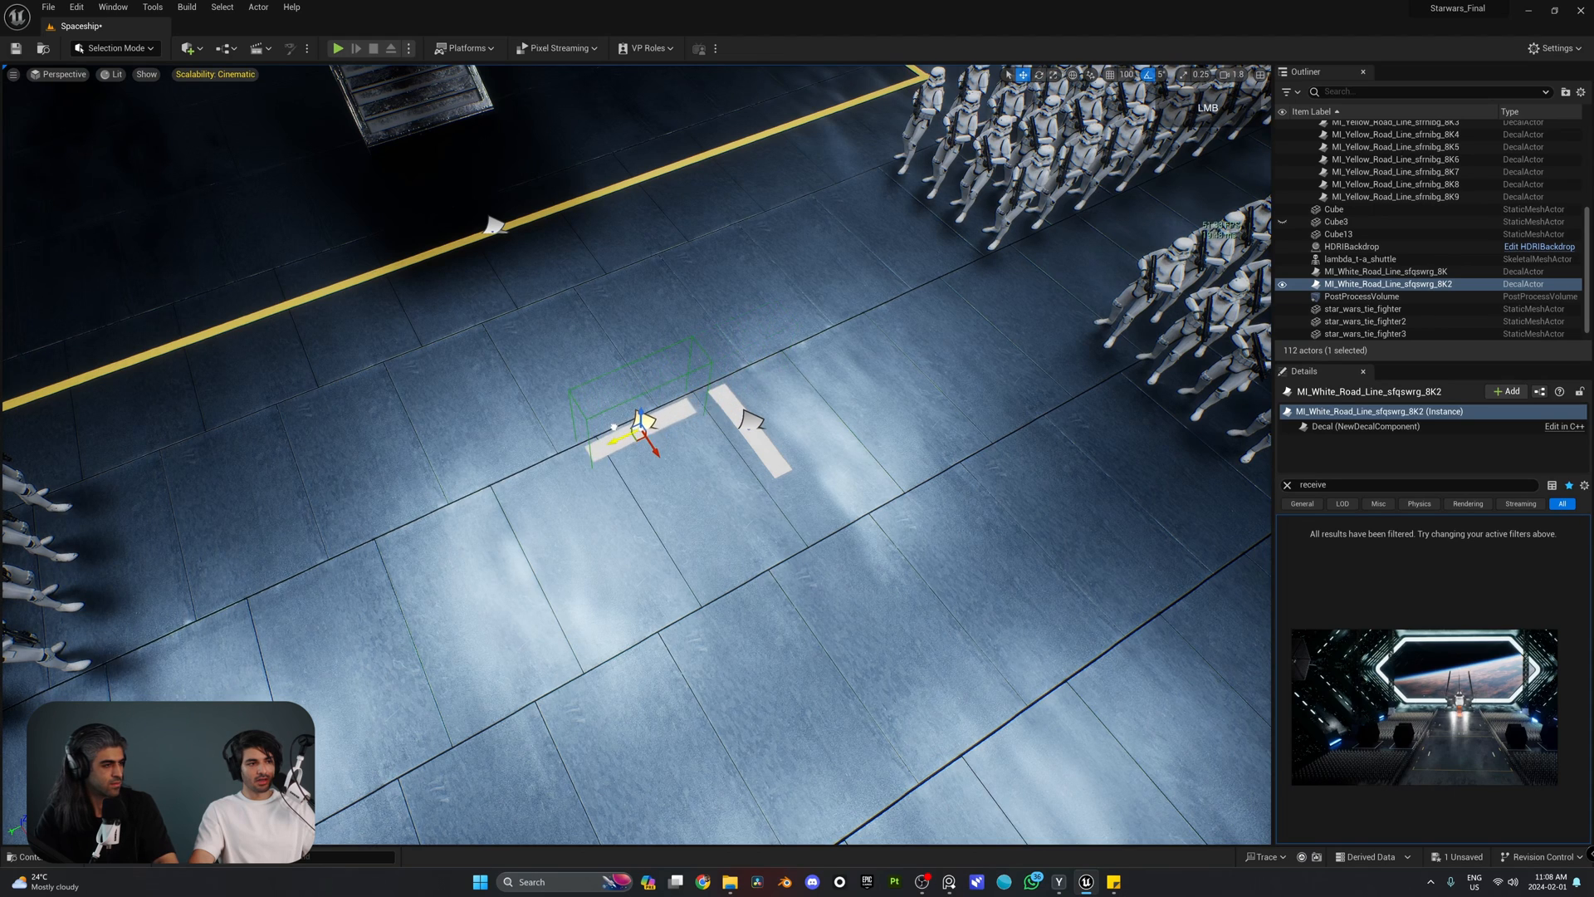
{"action": "left_click_drag", "start_coordinate": [630, 422], "coordinate": [692, 407]}
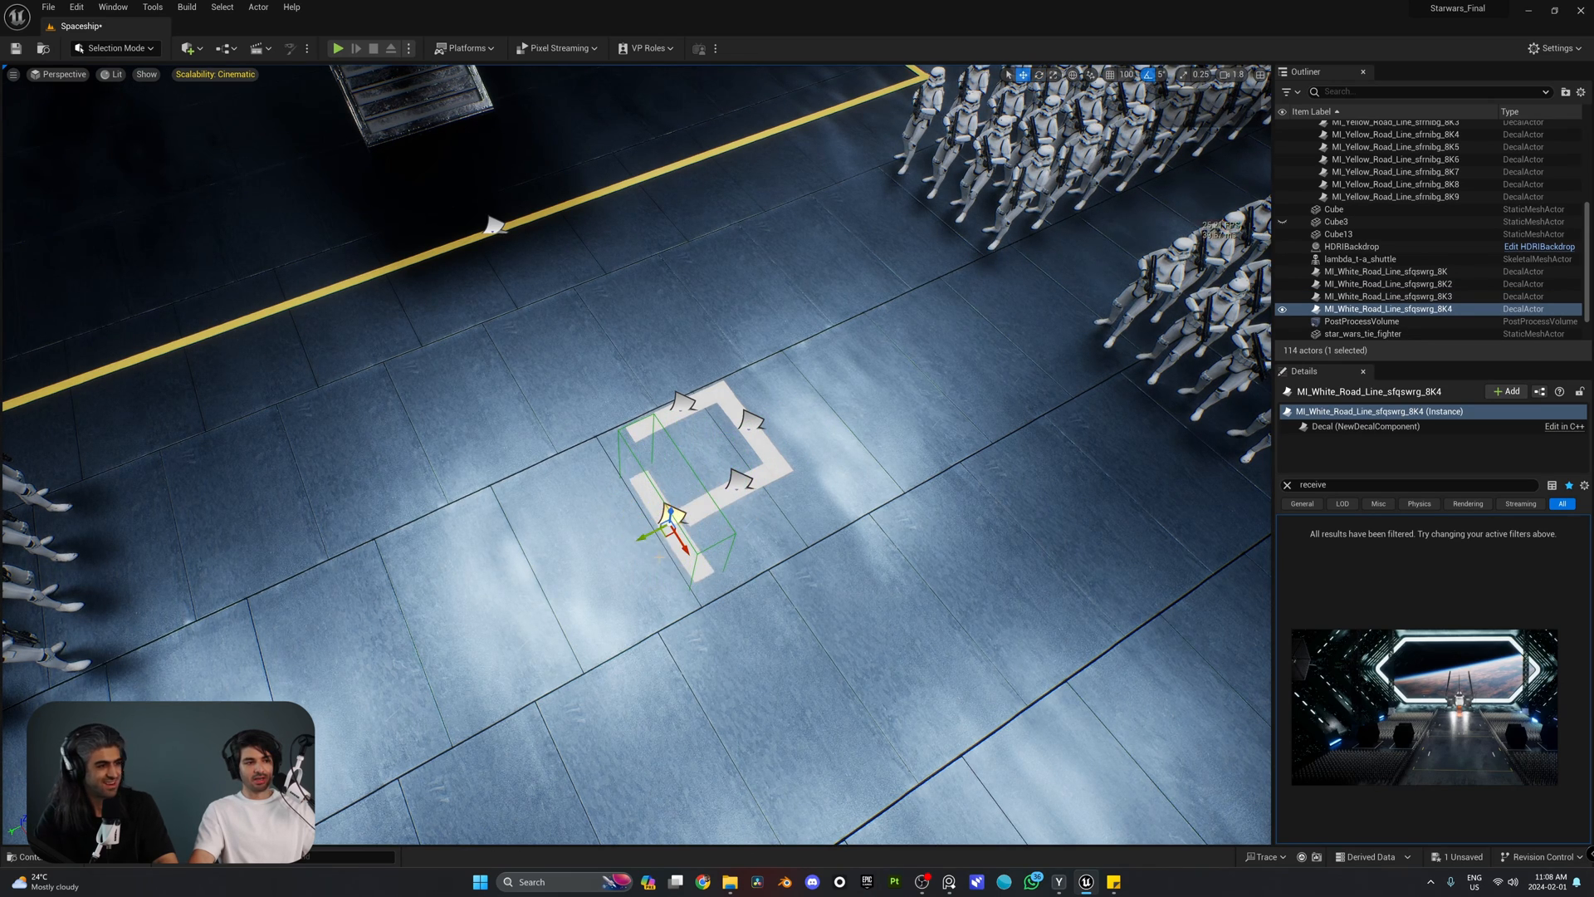
{"action": "left_click_drag", "start_coordinate": [676, 534], "coordinate": [646, 484]}
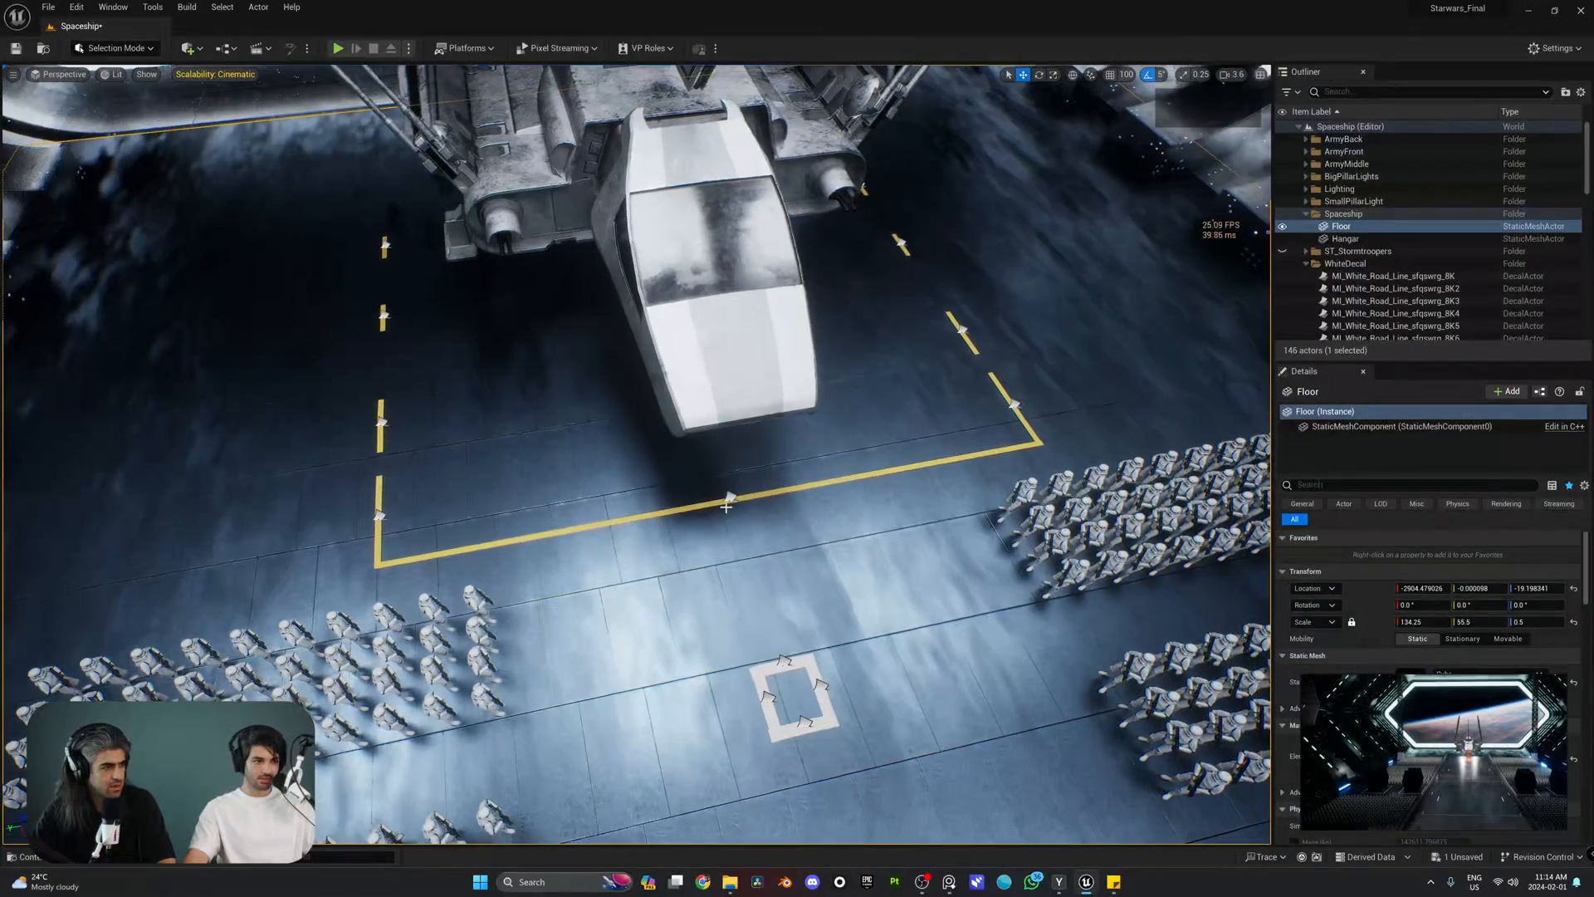
Duplicate the eight white line decals around the next TIE fighters, closing their parking outlines
{"action": "left_click_drag", "start_coordinate": [727, 505], "coordinate": [966, 327]}
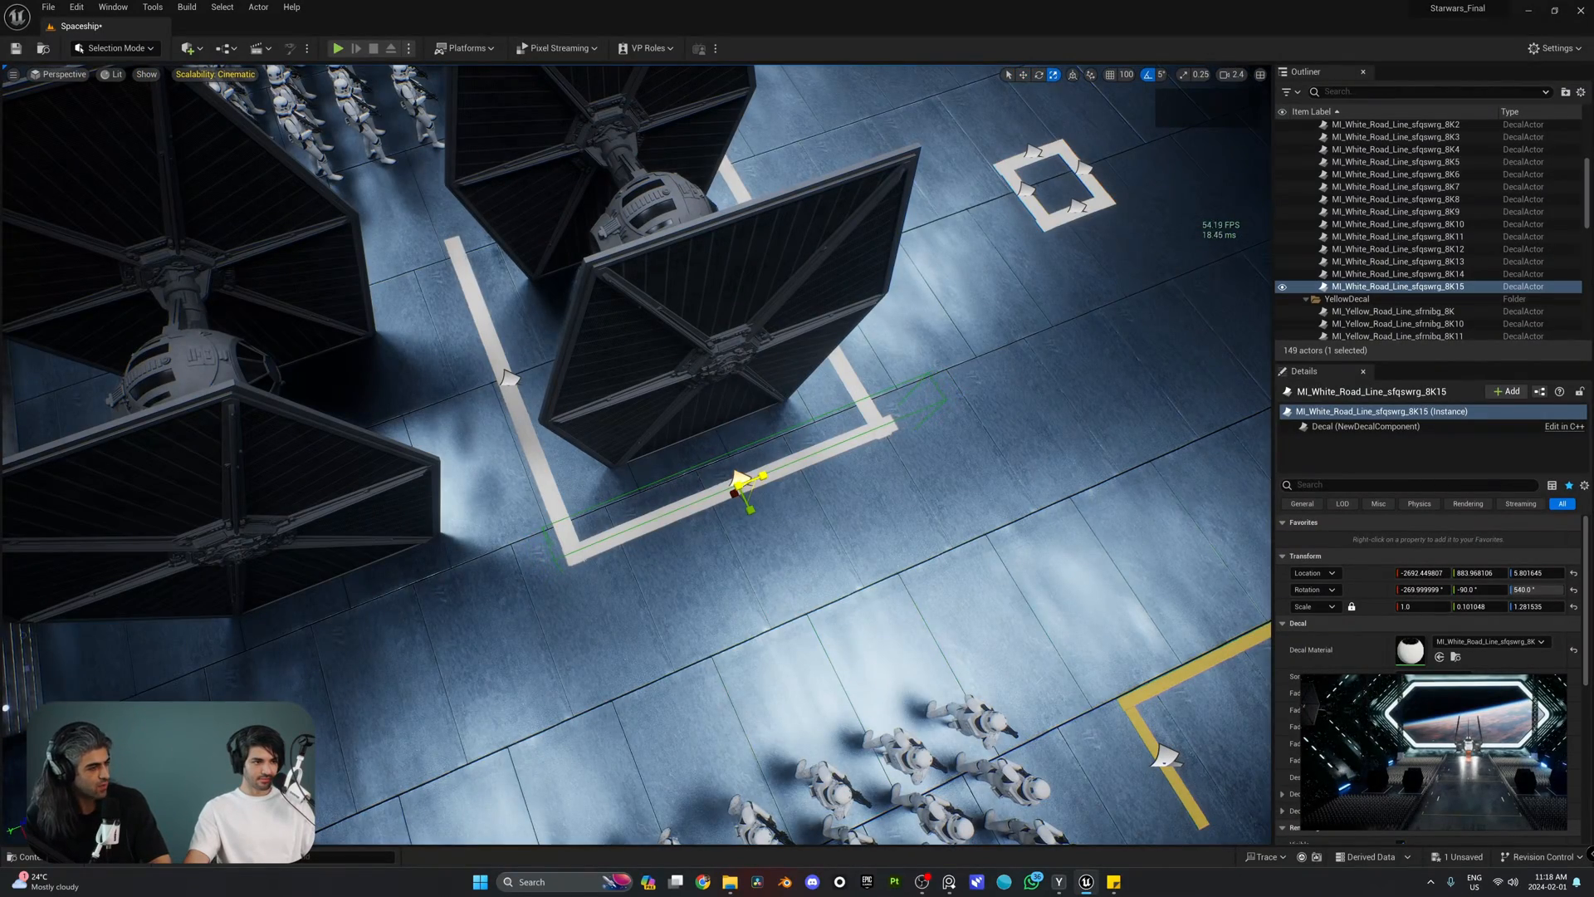
{"action": "left_click_drag", "start_coordinate": [742, 486], "coordinate": [747, 498]}
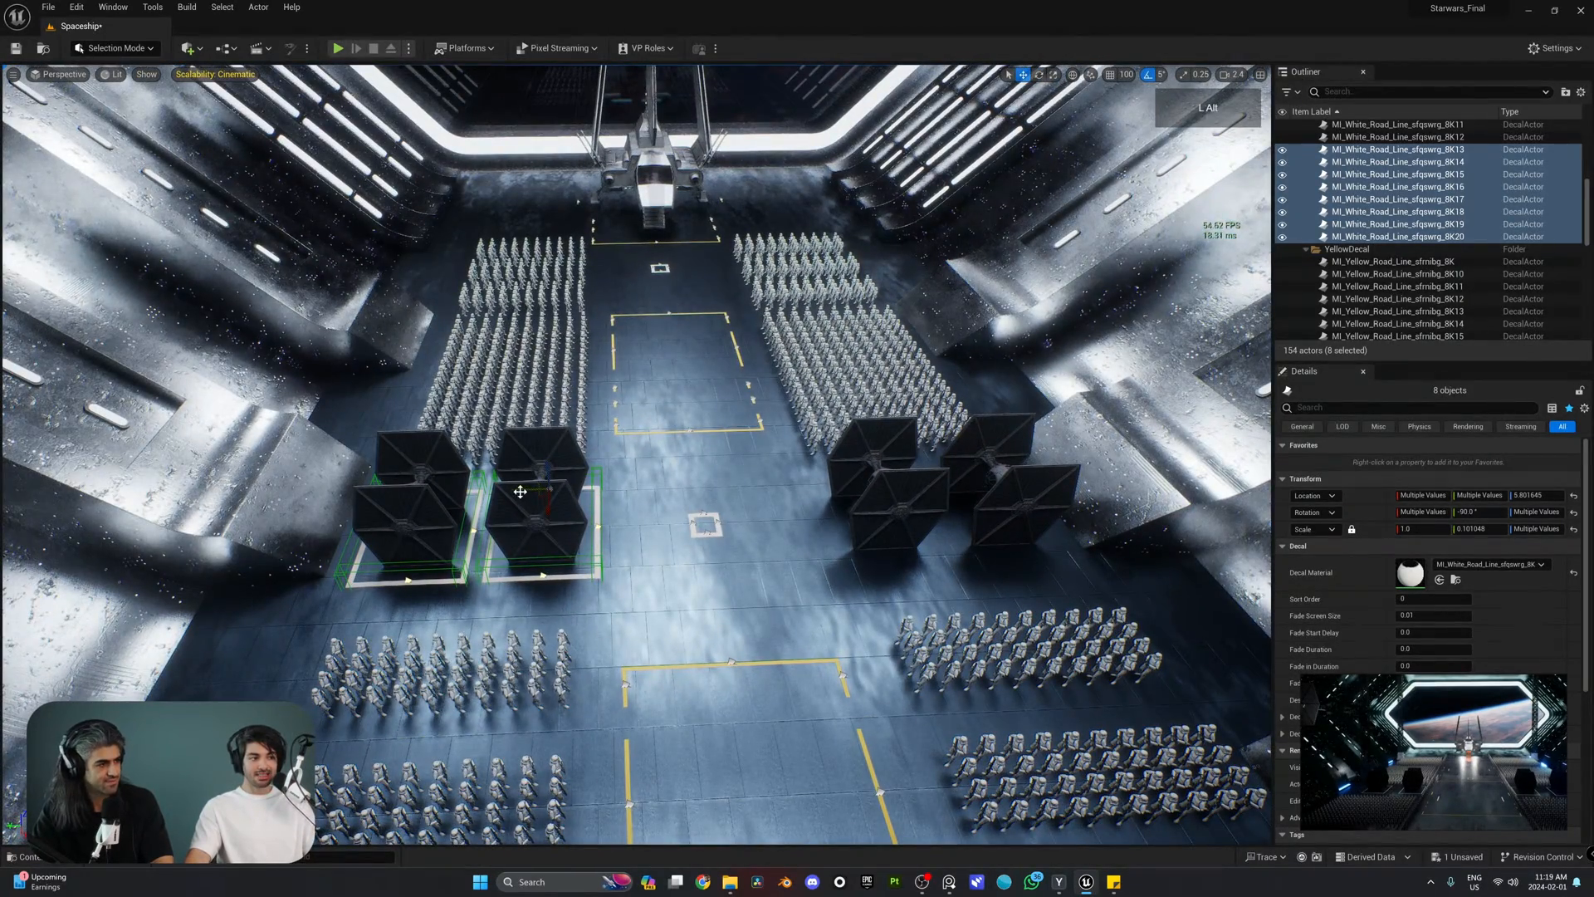
{"action": "left_click_drag", "start_coordinate": [539, 493], "coordinate": [814, 488]}
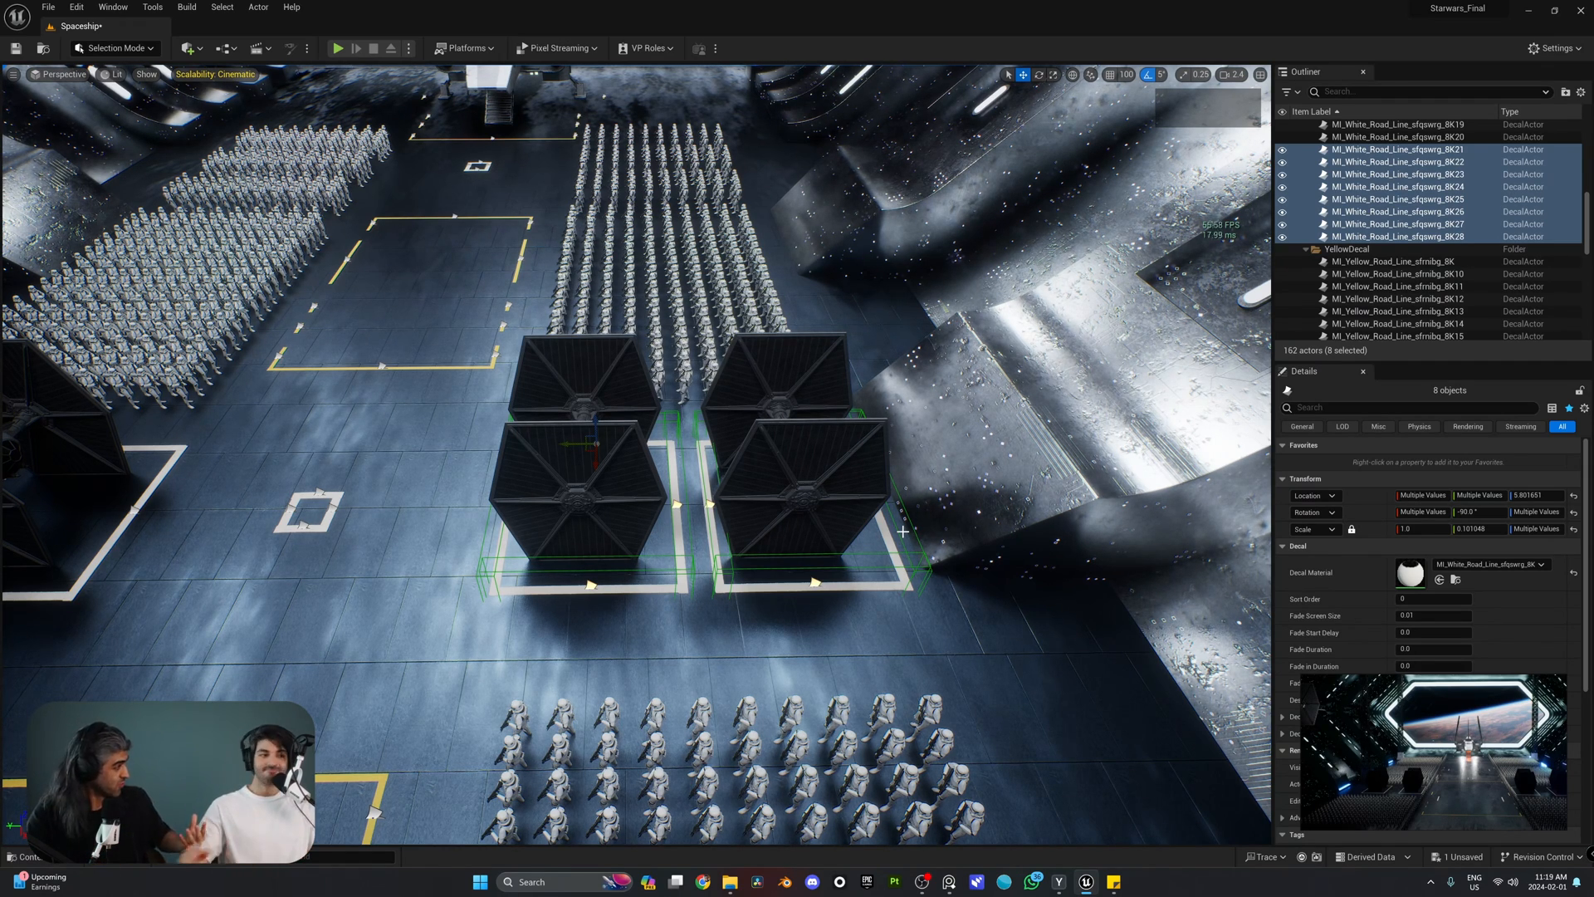
{"action": "mouse_move", "coordinate": [565, 442]}
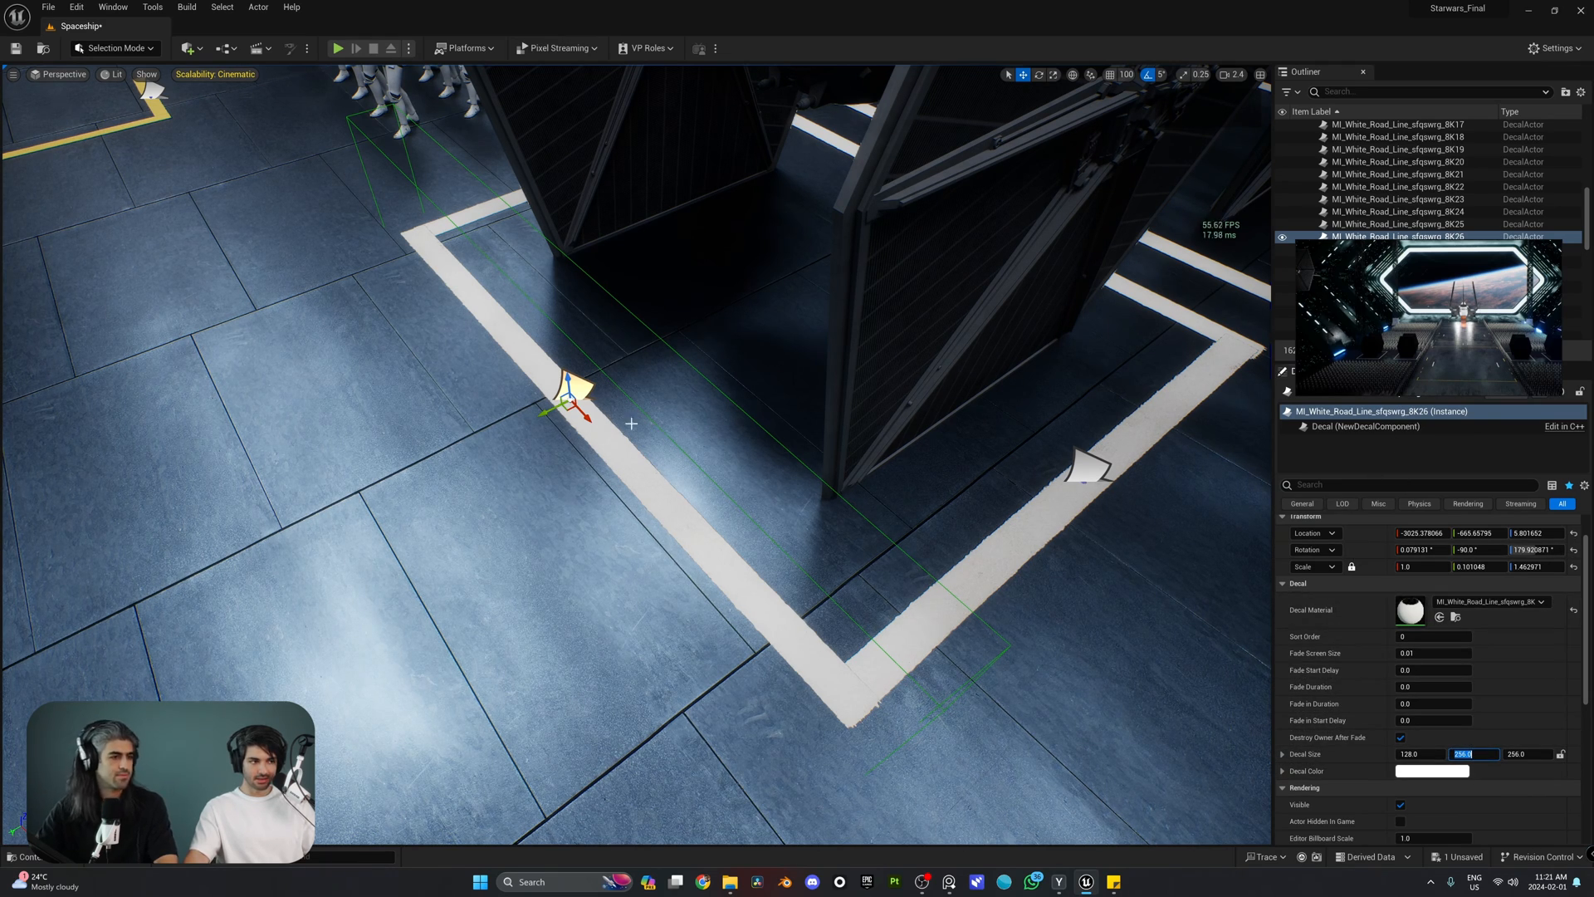
{"action": "mouse_move", "coordinate": [1562, 753]}
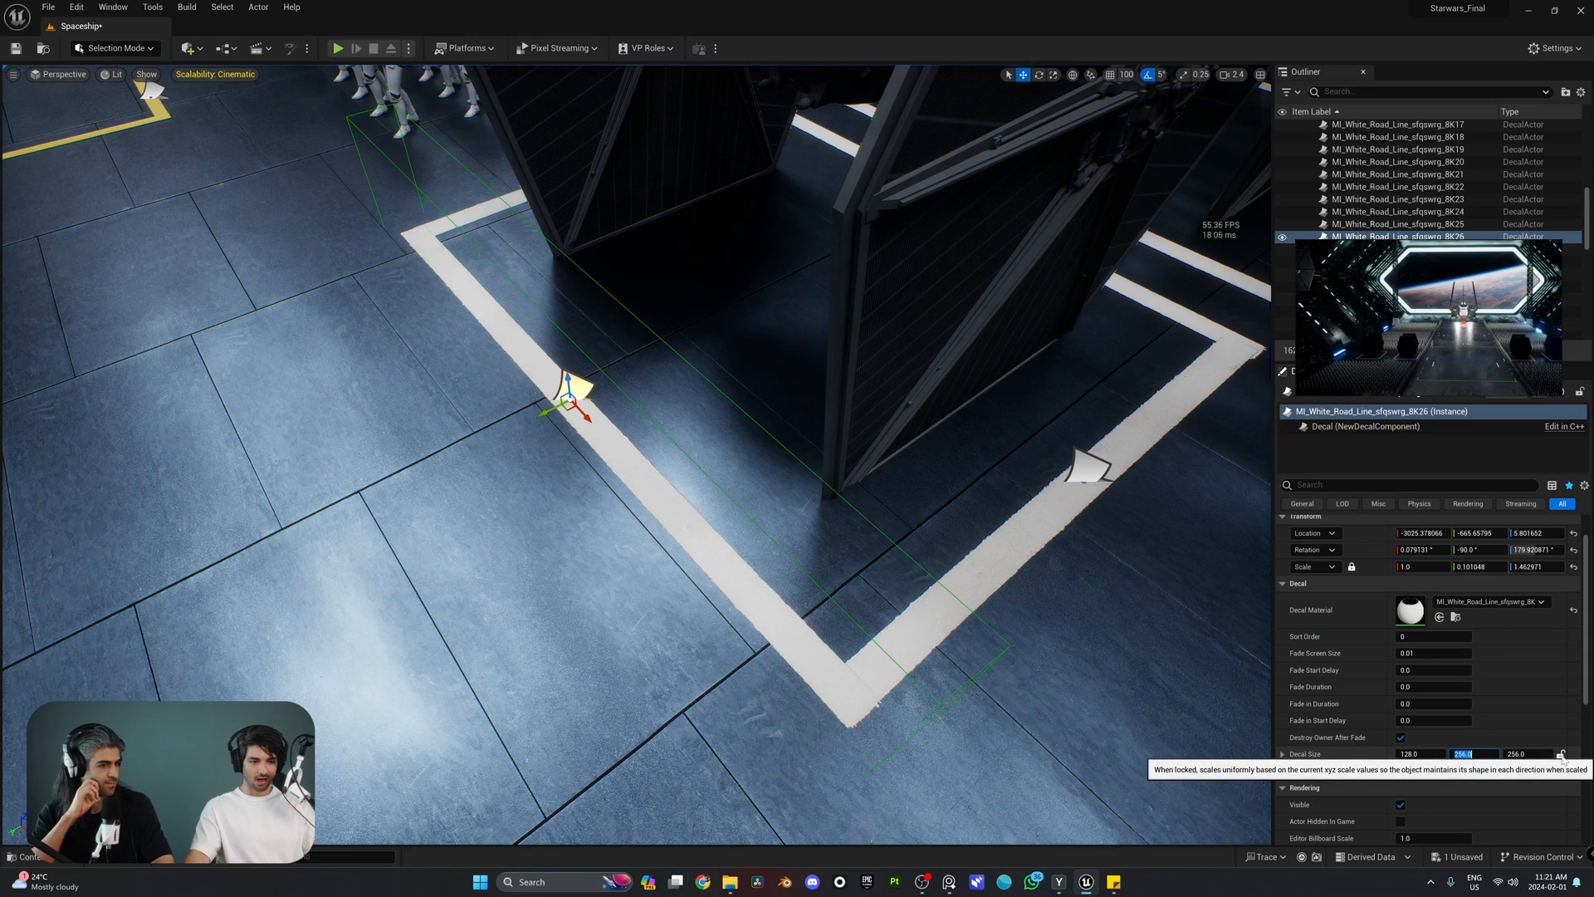